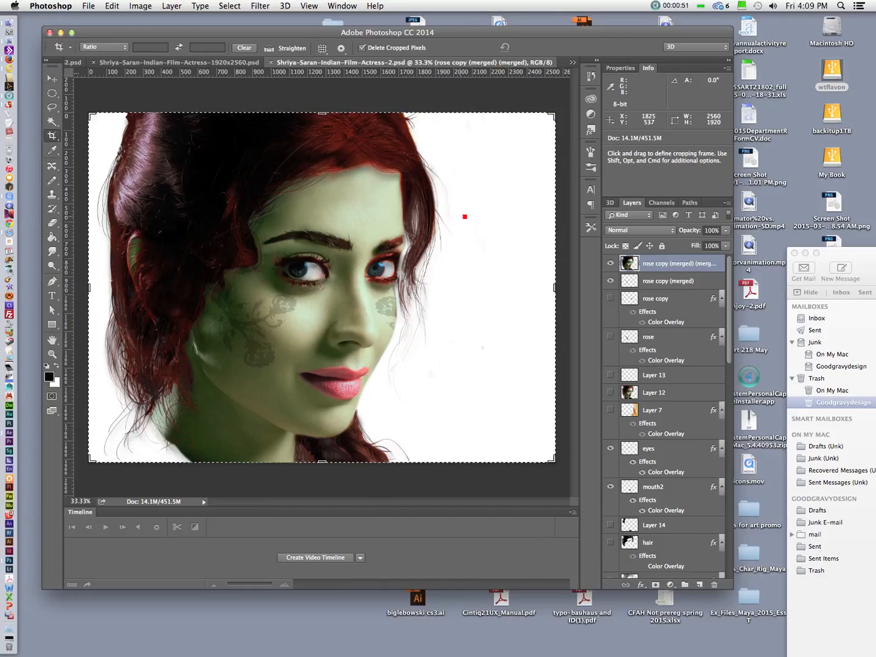
mouse_move(268, 345)
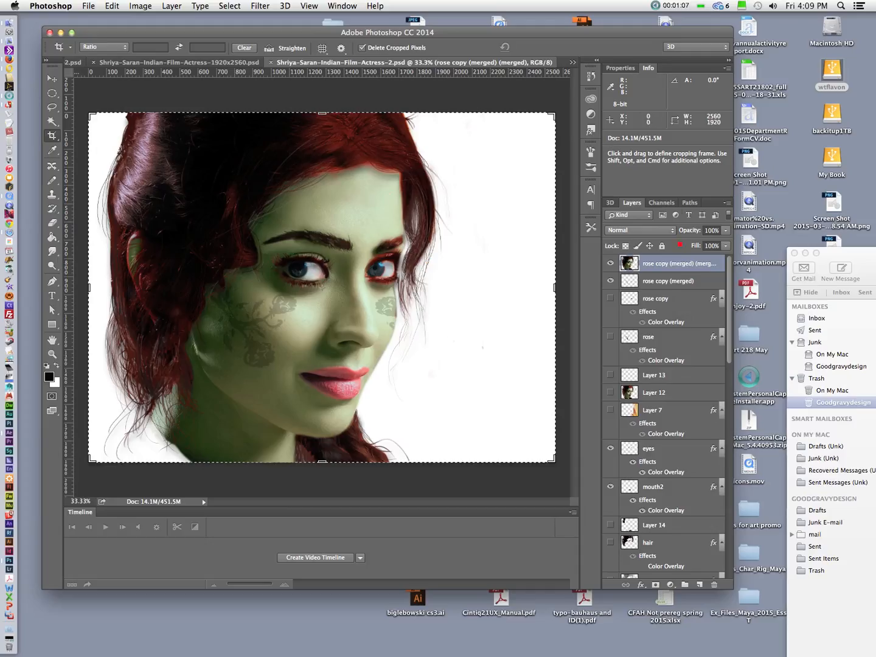
Display the saved face, mouth, eyes and eye-whites path outlines from the Paths panel.
click(689, 202)
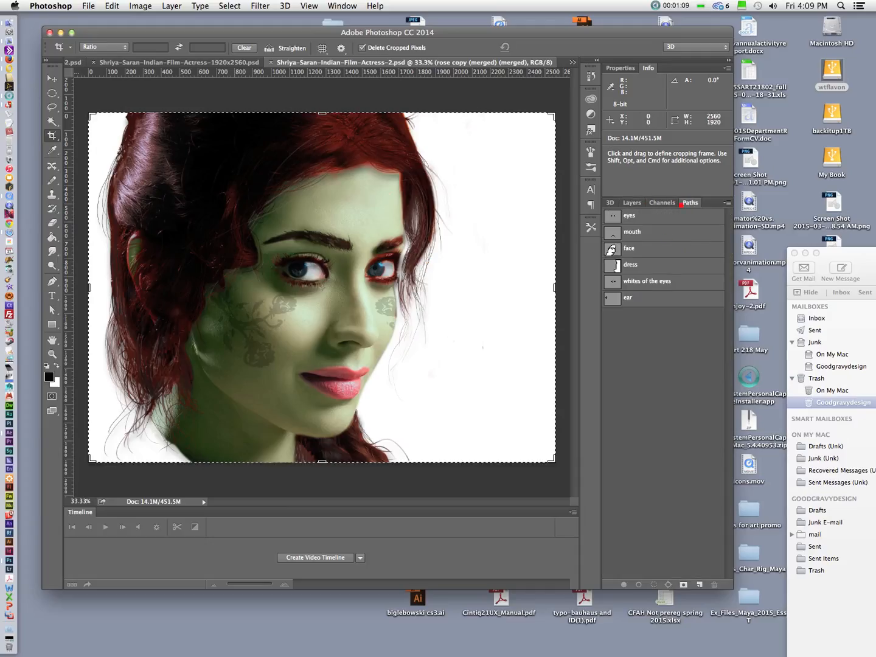
click(629, 248)
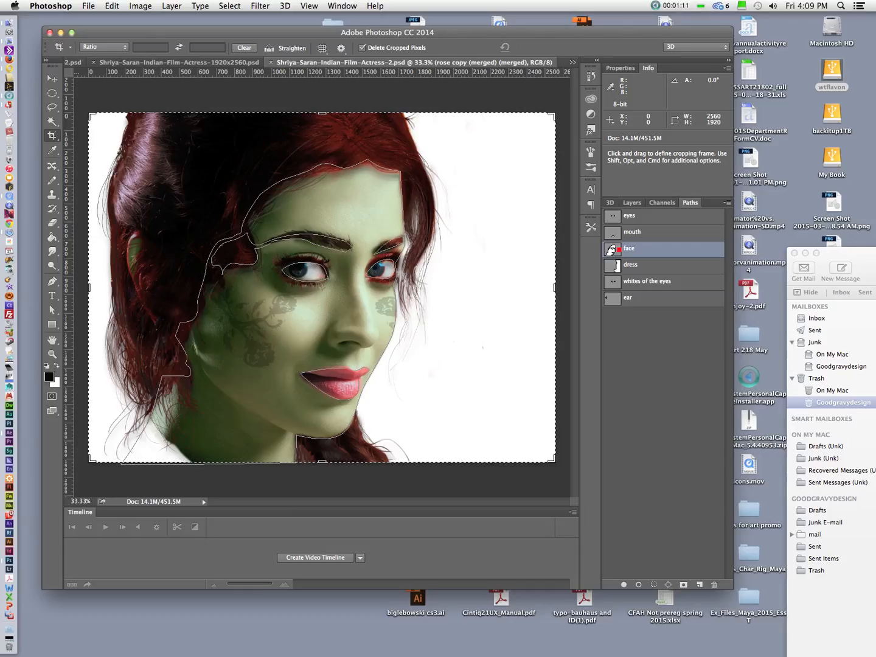
mouse_move(612, 264)
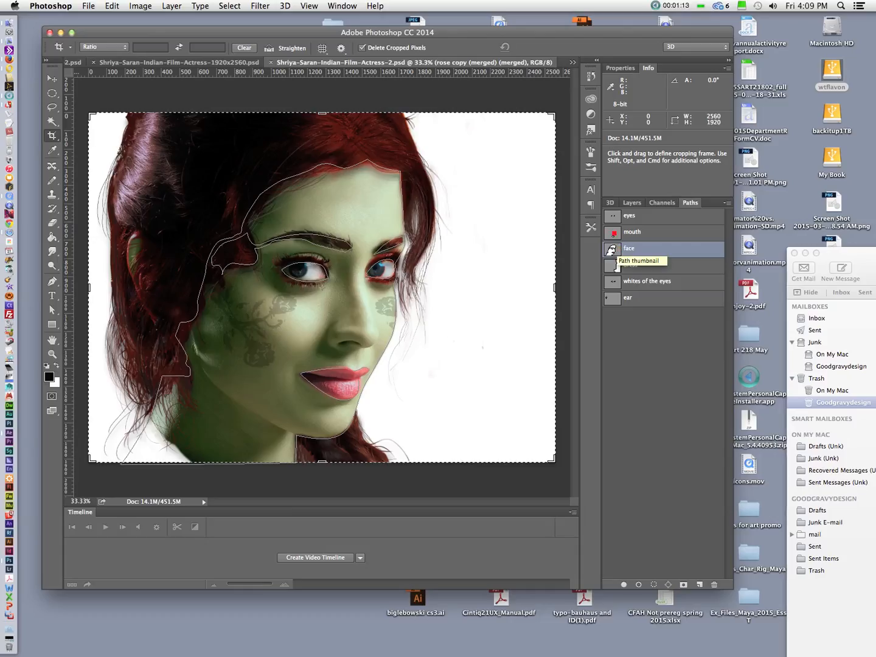
click(632, 232)
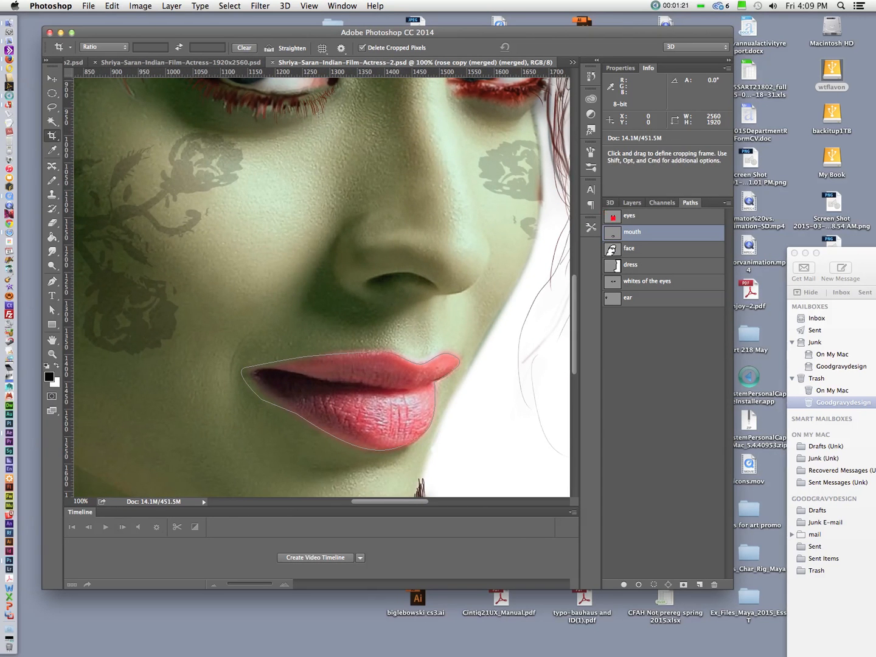
click(629, 215)
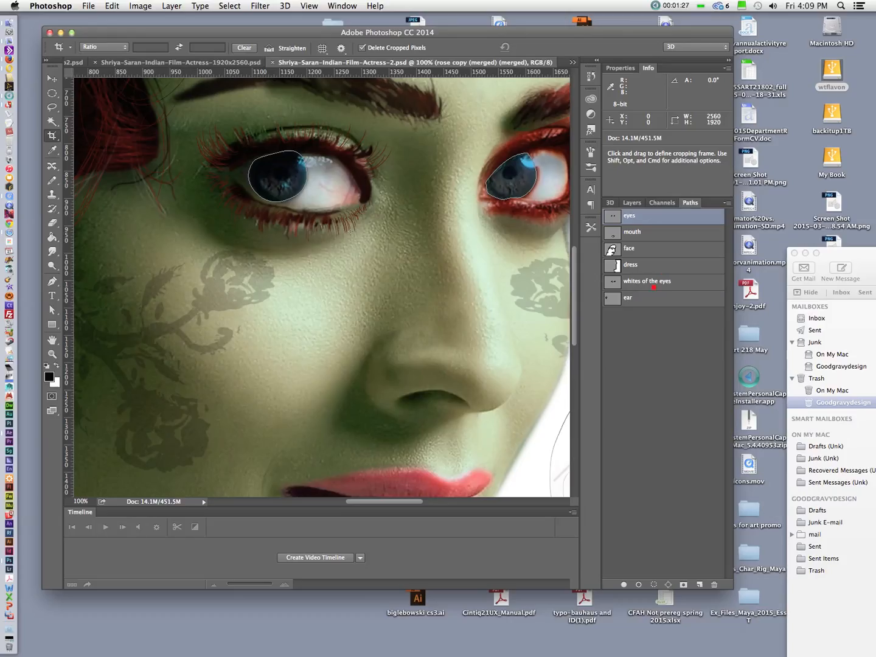
click(647, 280)
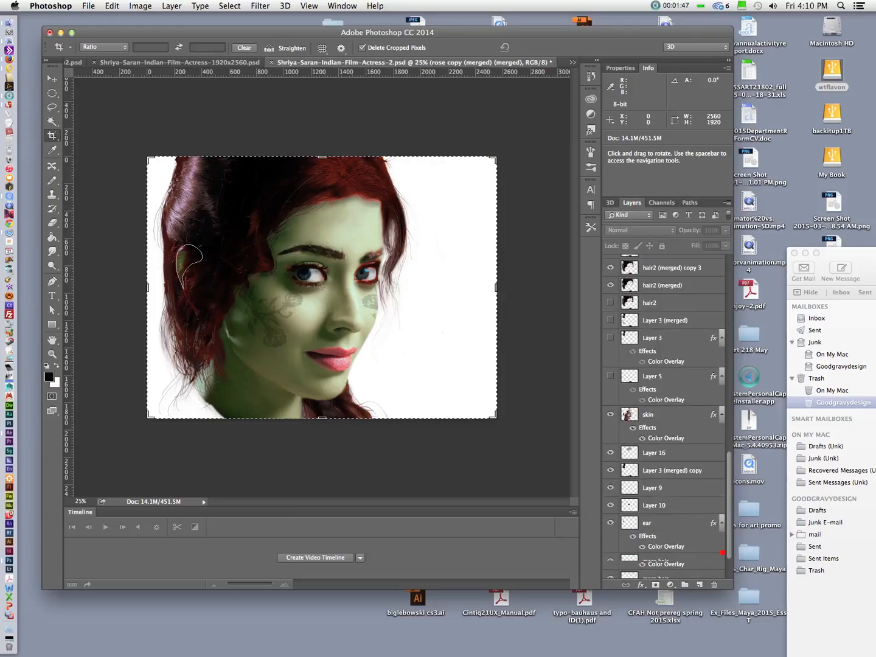
scroll(down, 3)
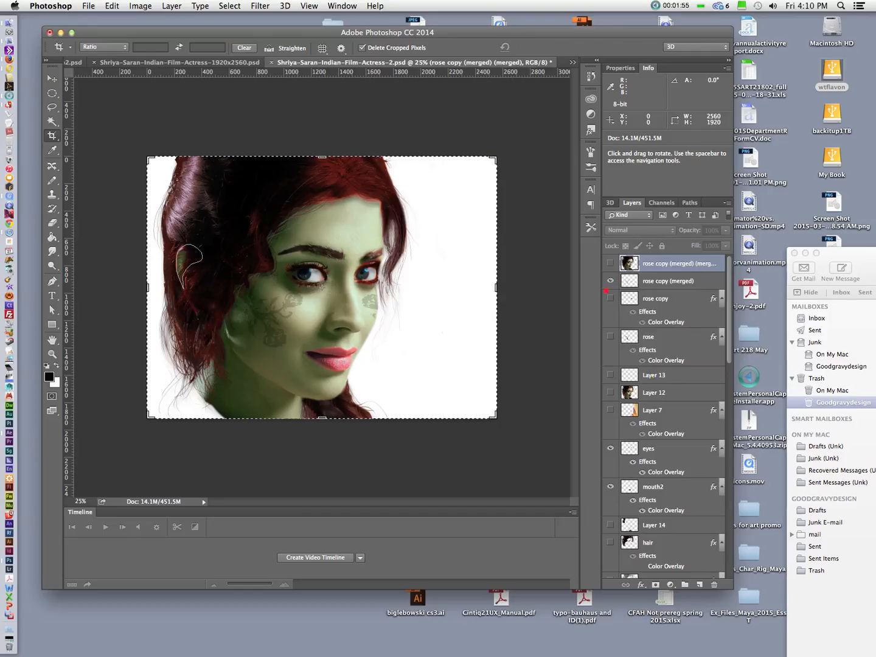
mouse_move(610, 281)
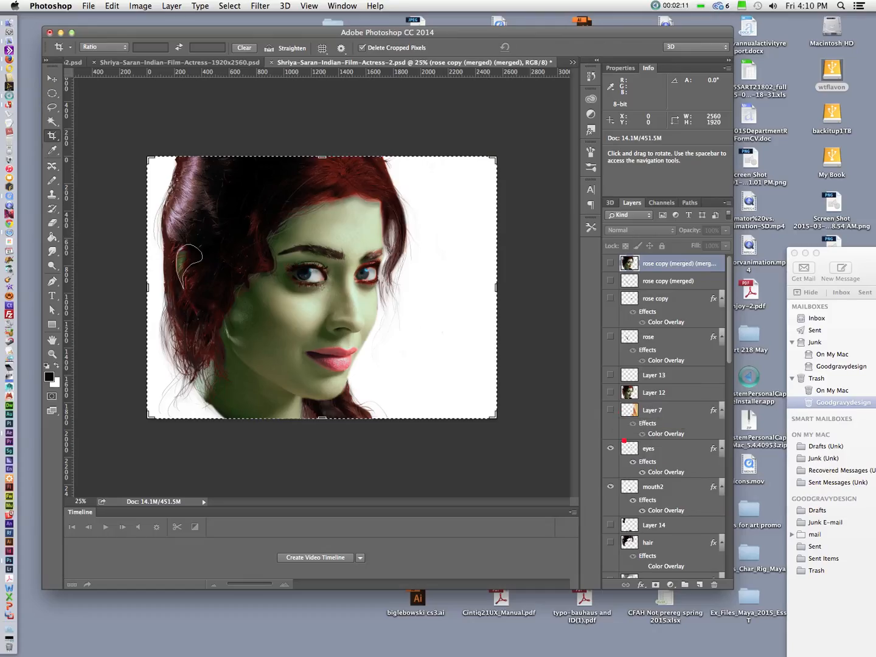
click(610, 448)
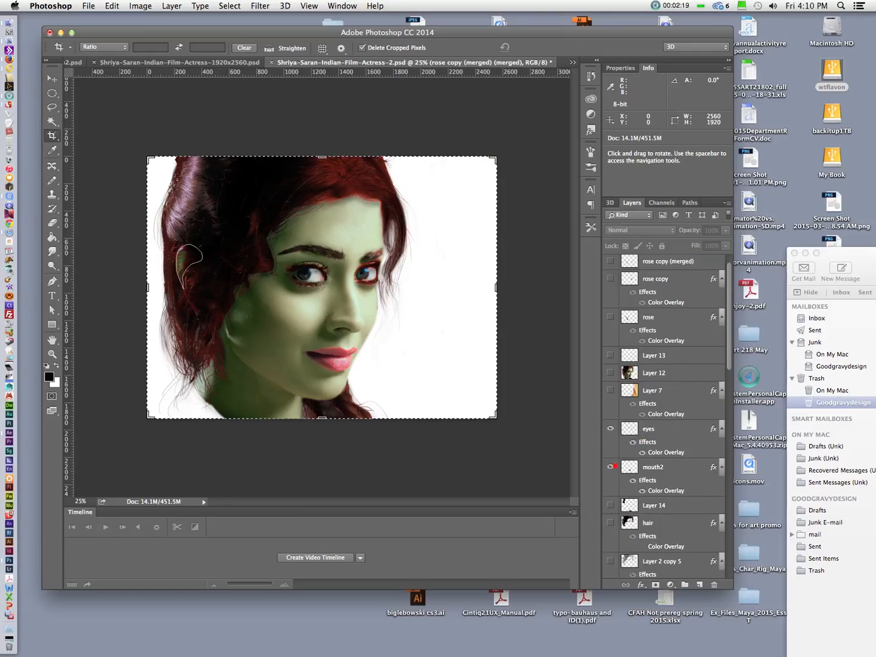
scroll(down, 3)
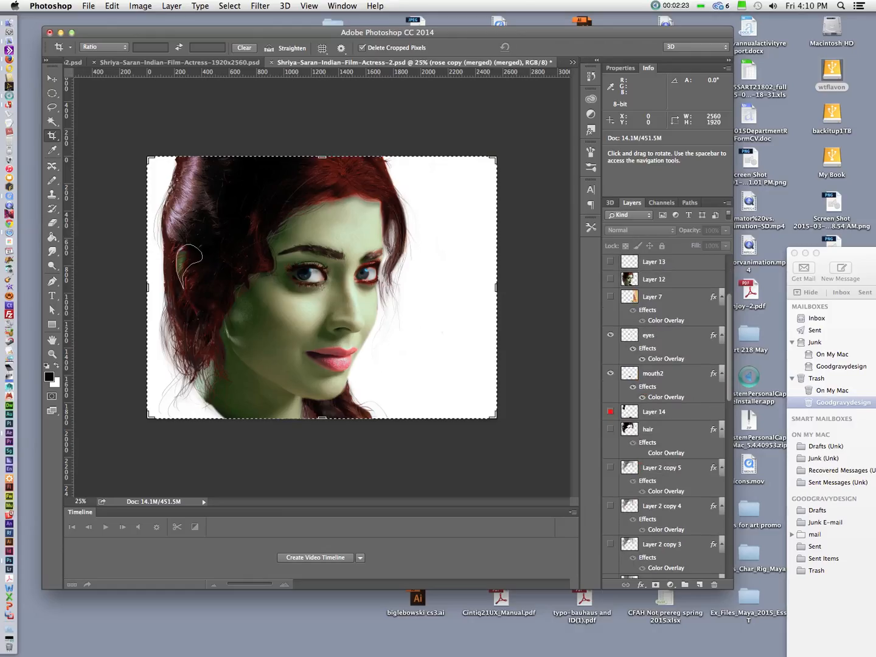
mouse_move(611, 411)
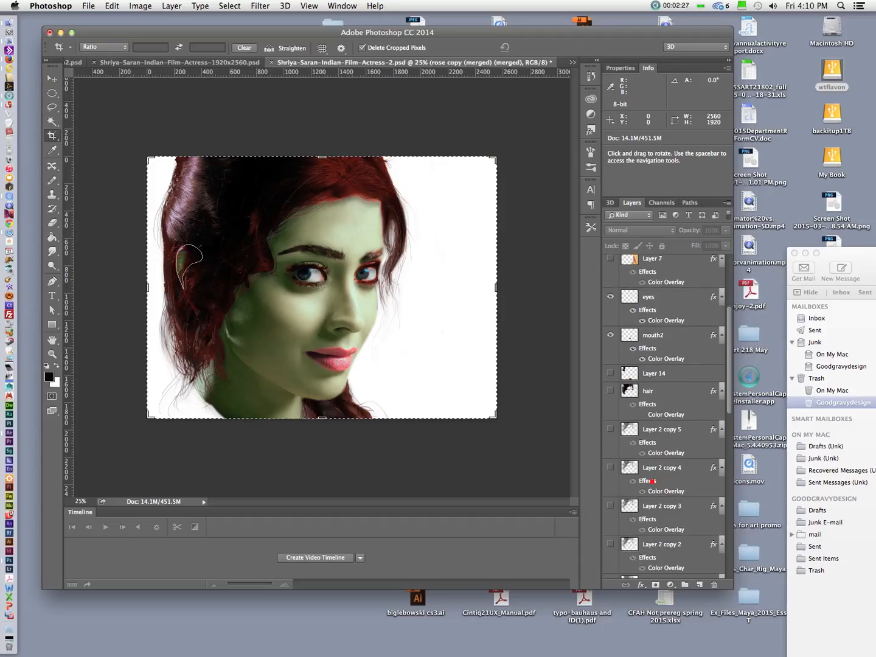
scroll(down, 3)
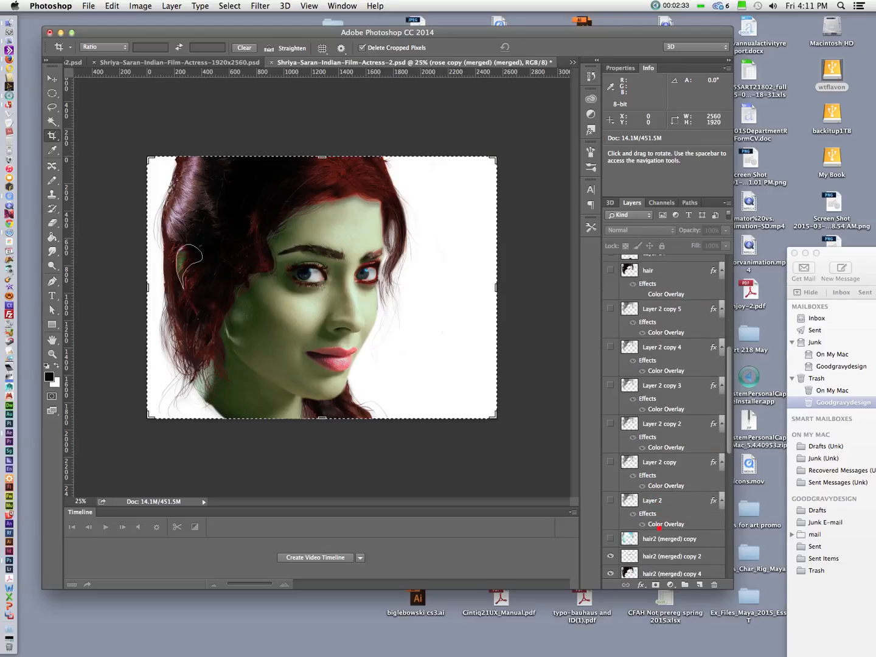
scroll(down, 3)
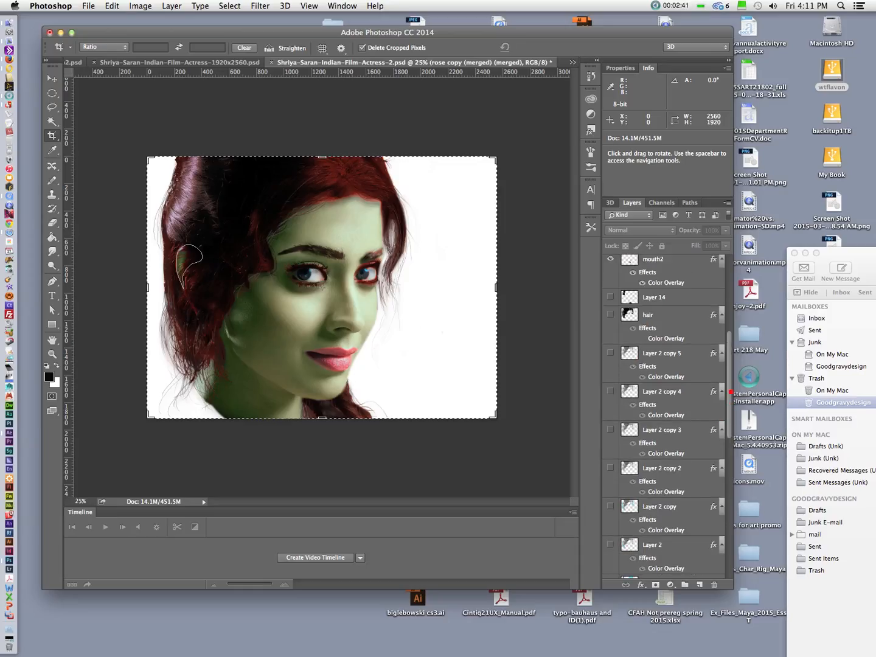
scroll(down, 3)
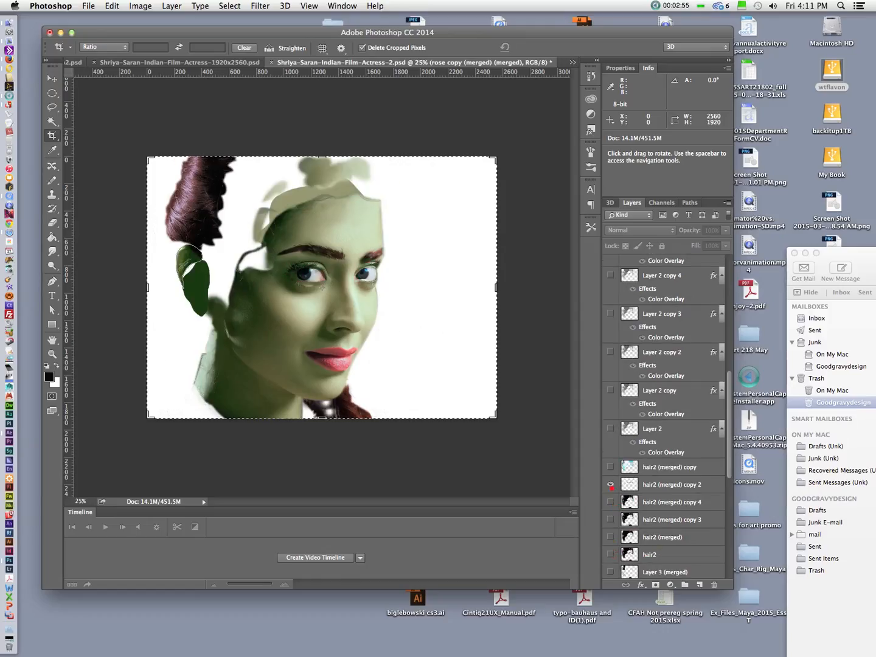
scroll(down, 3)
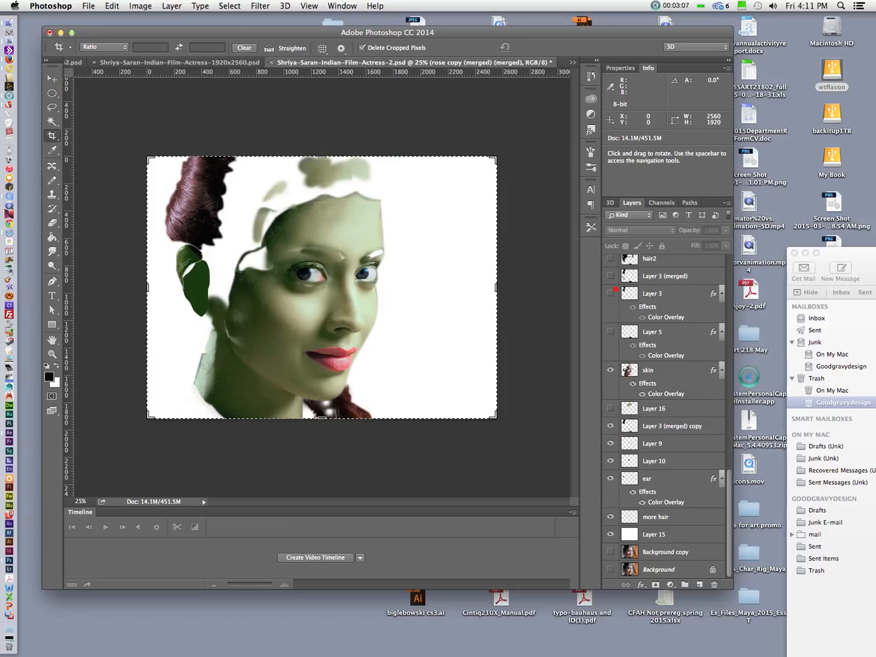
click(610, 275)
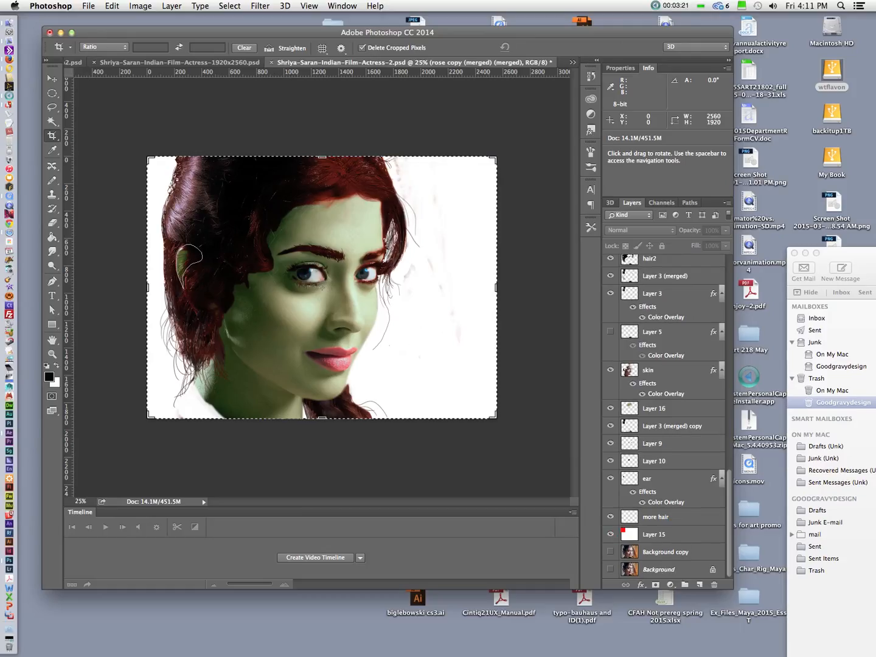
click(689, 202)
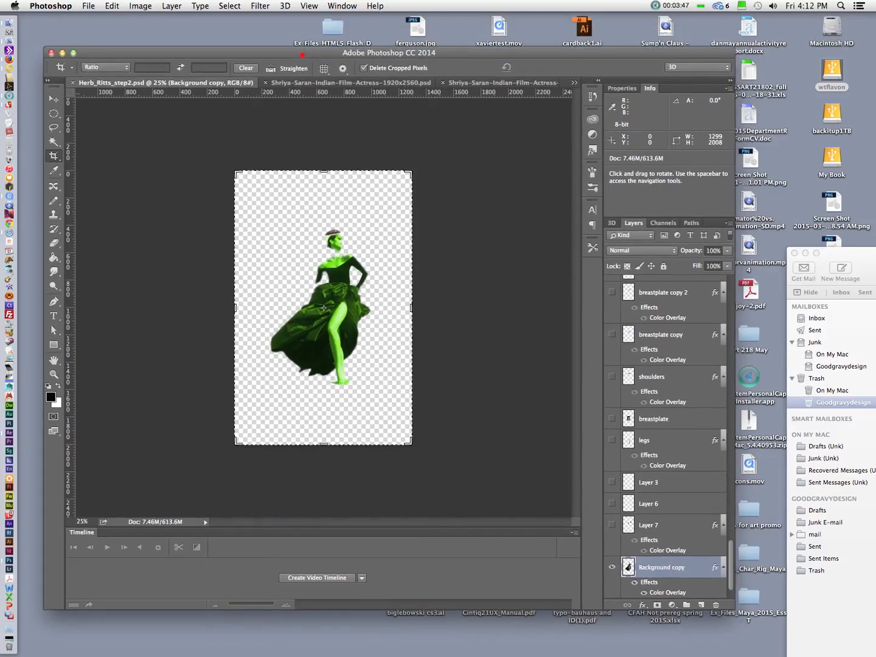
Show the original black-and-white dress photo in the gown document.
click(610, 567)
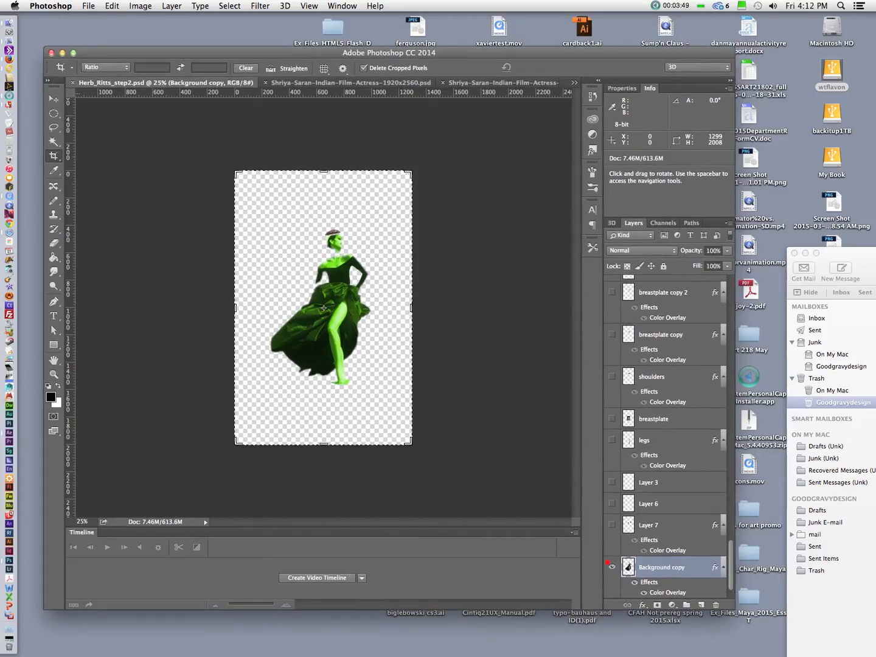
scroll(down, 3)
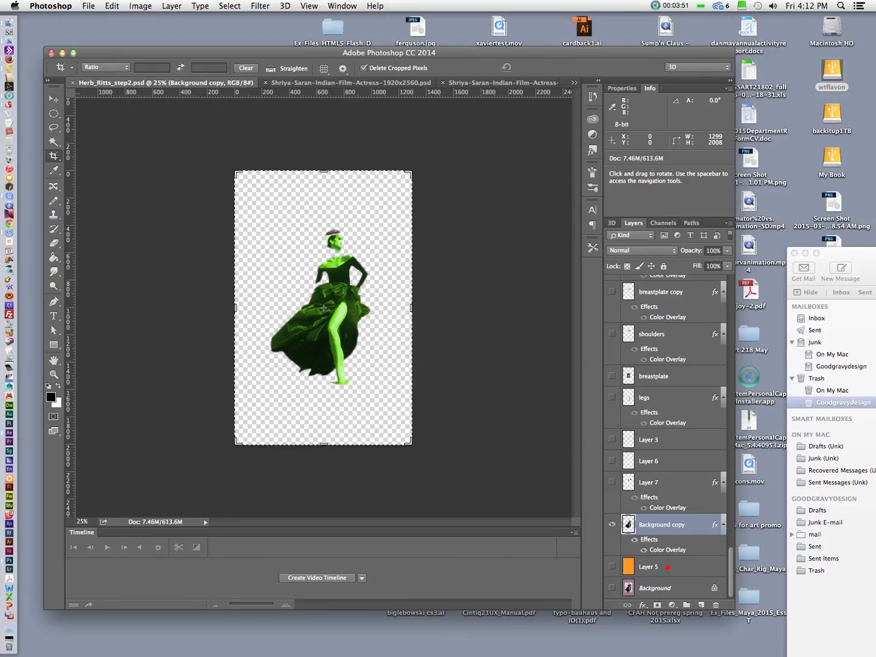
click(612, 588)
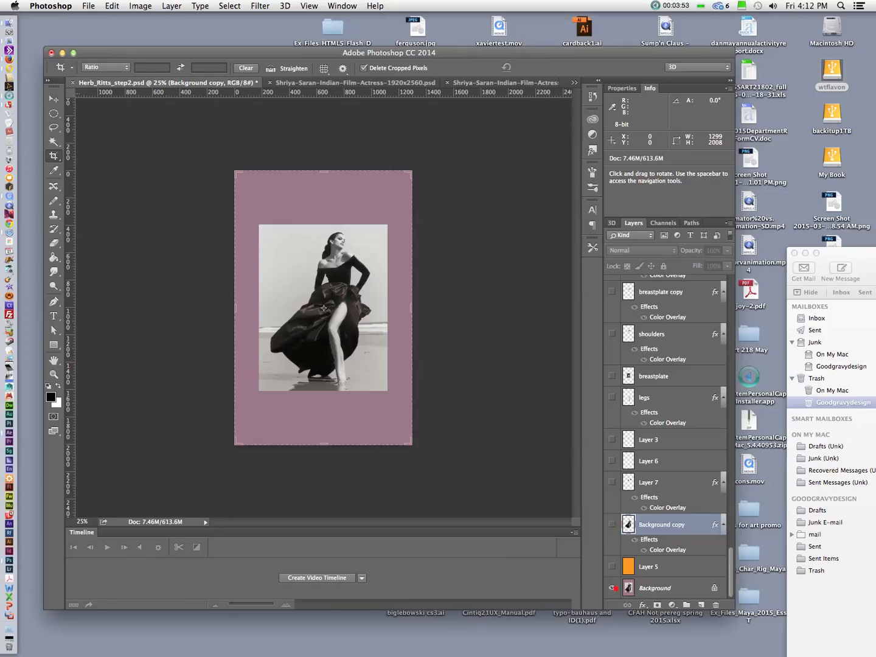
mouse_move(611, 587)
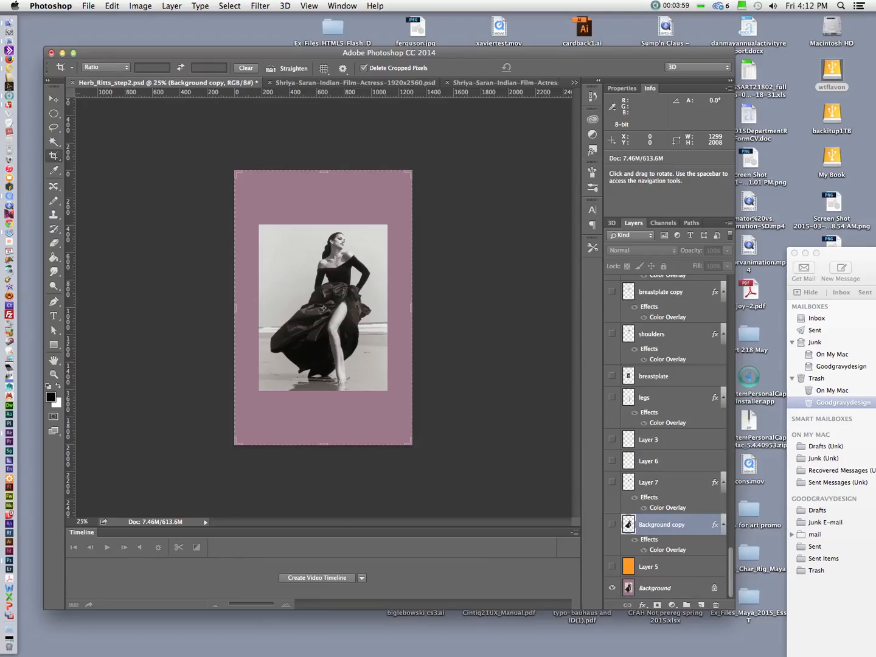
Switch to the green-skinned portrait document and check its saved paths and layers.
click(365, 82)
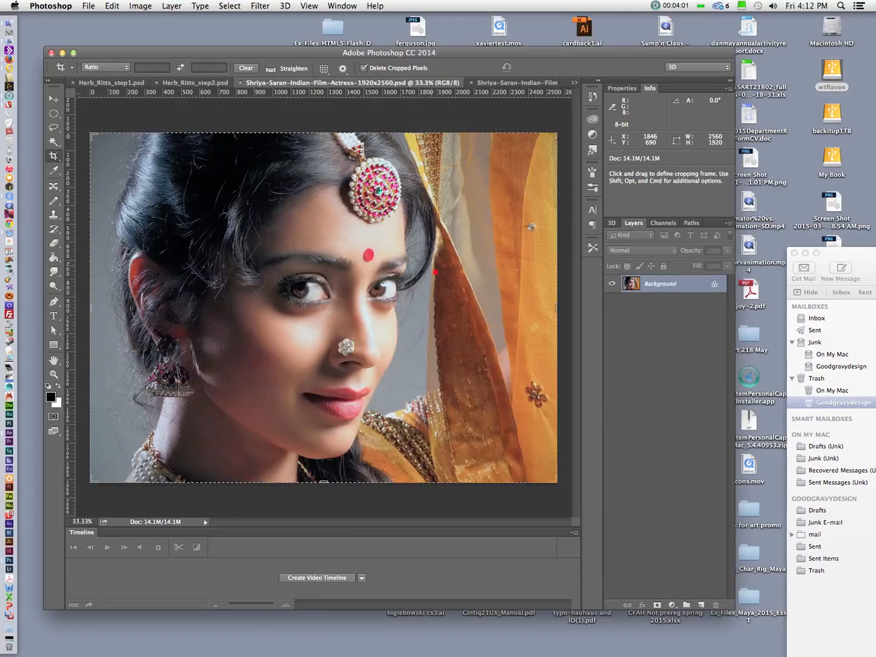
click(271, 83)
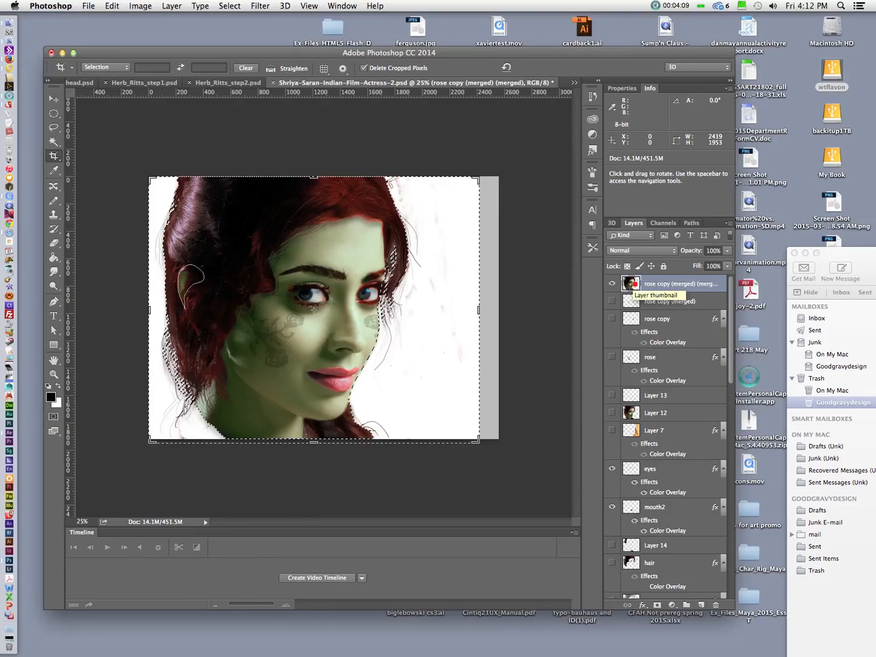
click(691, 223)
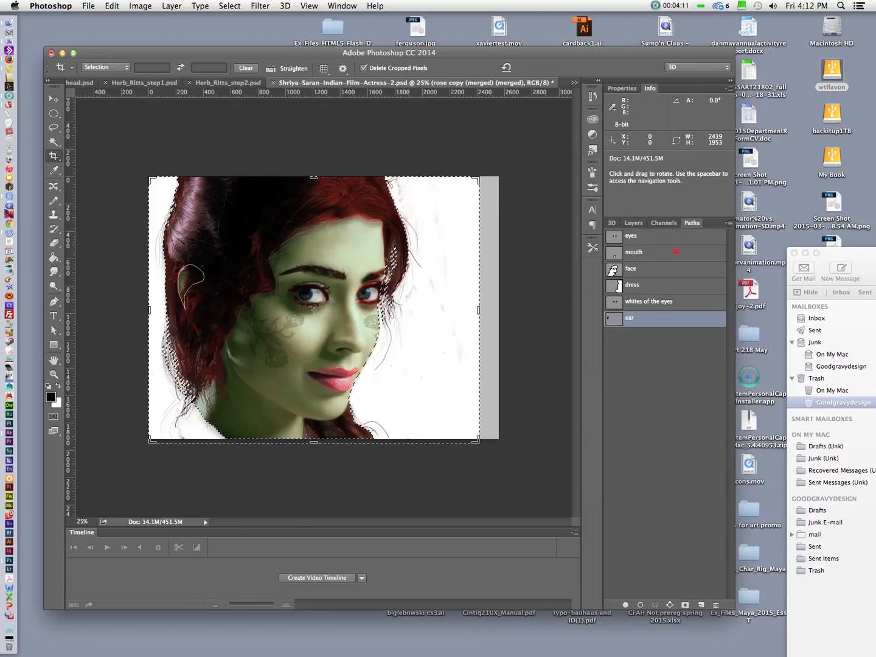
click(633, 222)
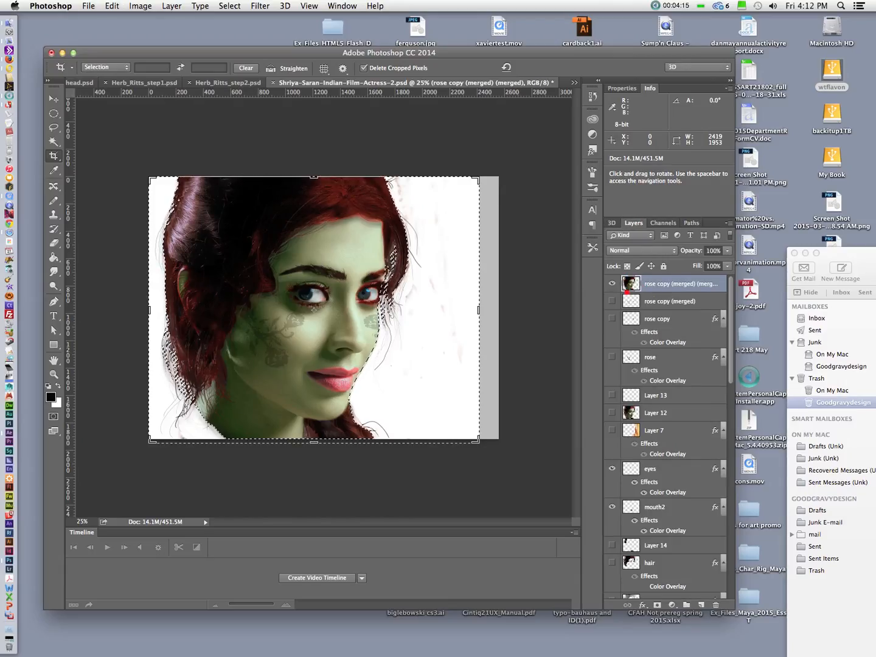
mouse_move(239, 82)
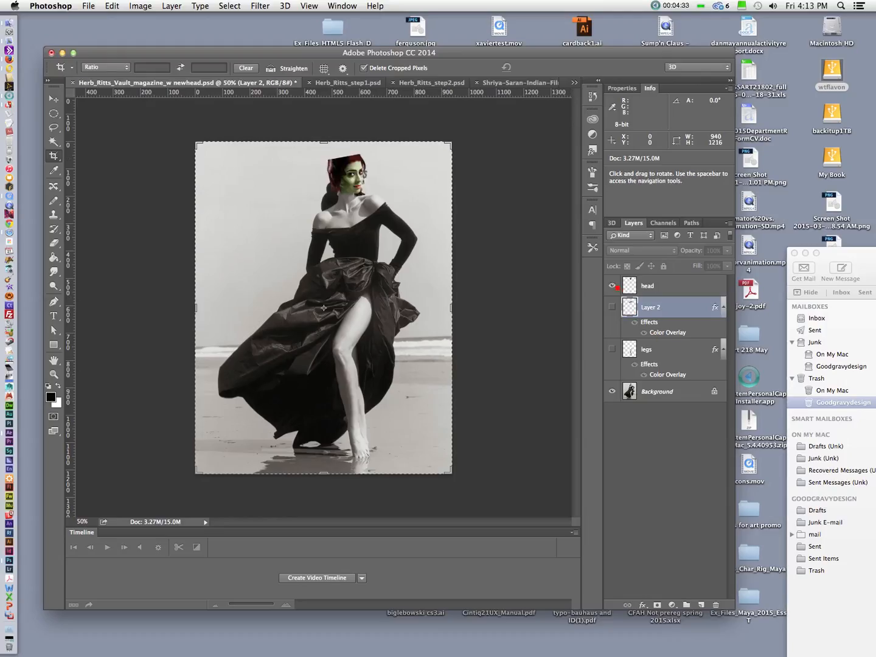
Hide the pasted head and color layers, then display the saved legs and shoulders paths.
click(612, 285)
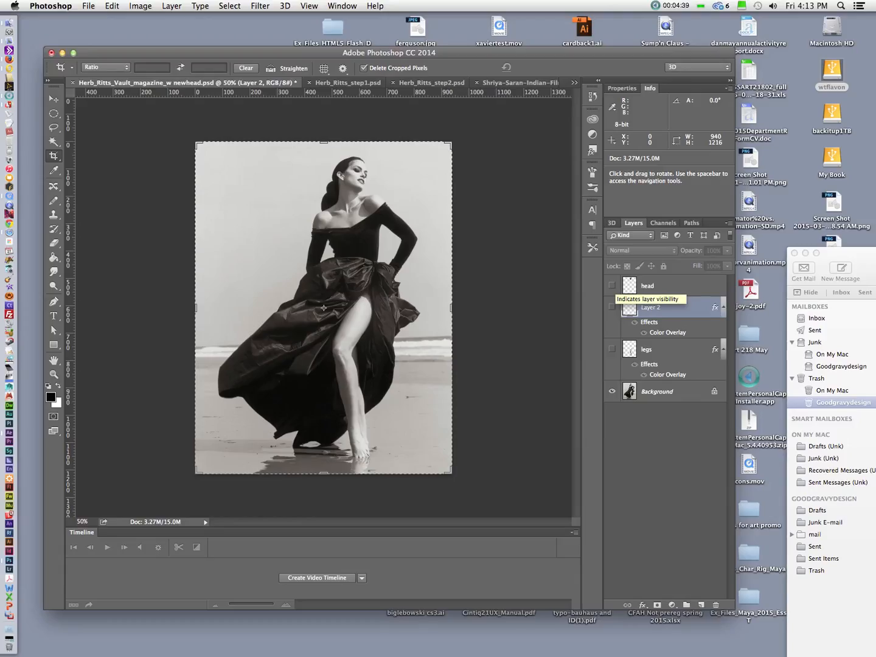
click(611, 307)
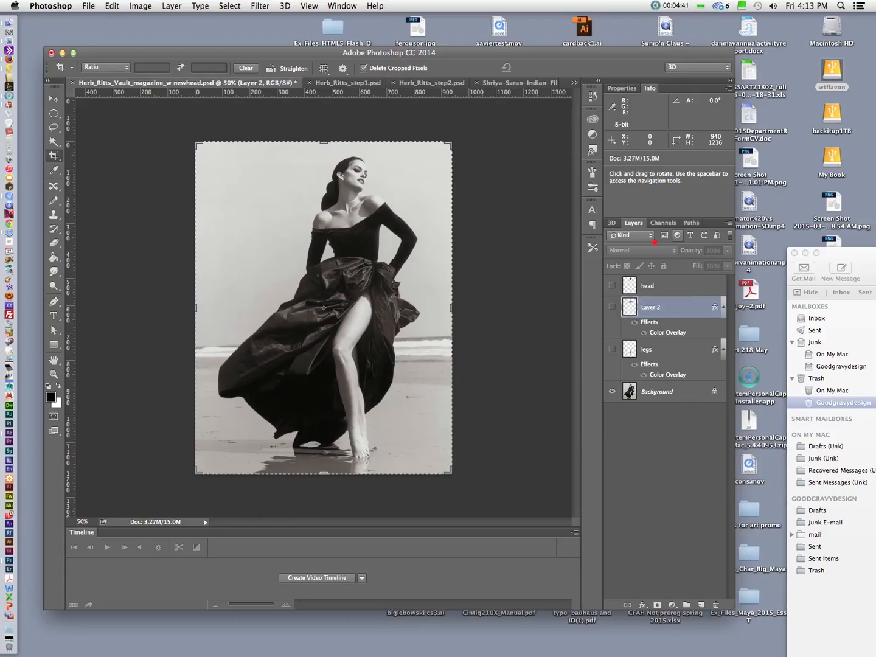
click(690, 222)
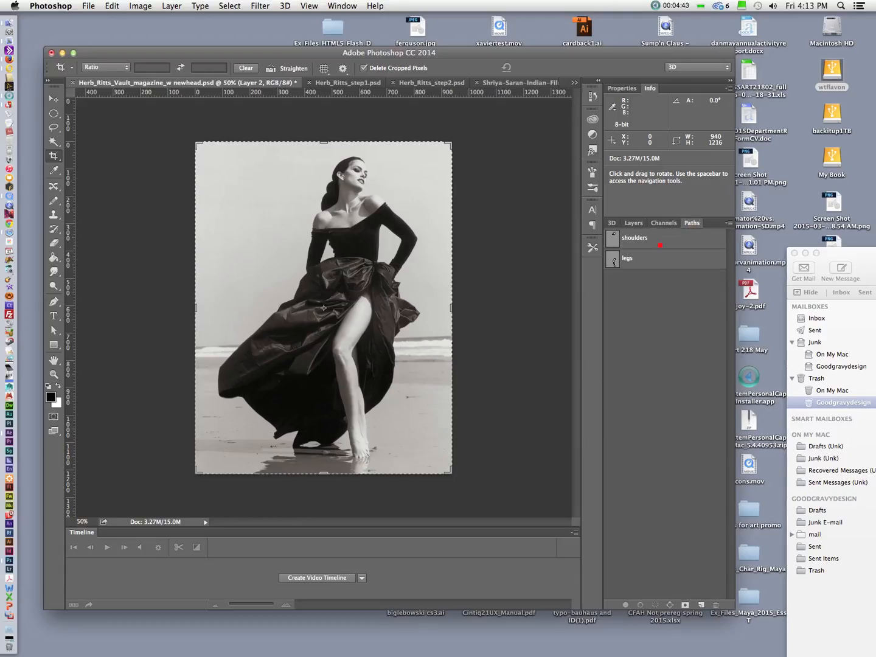
click(627, 258)
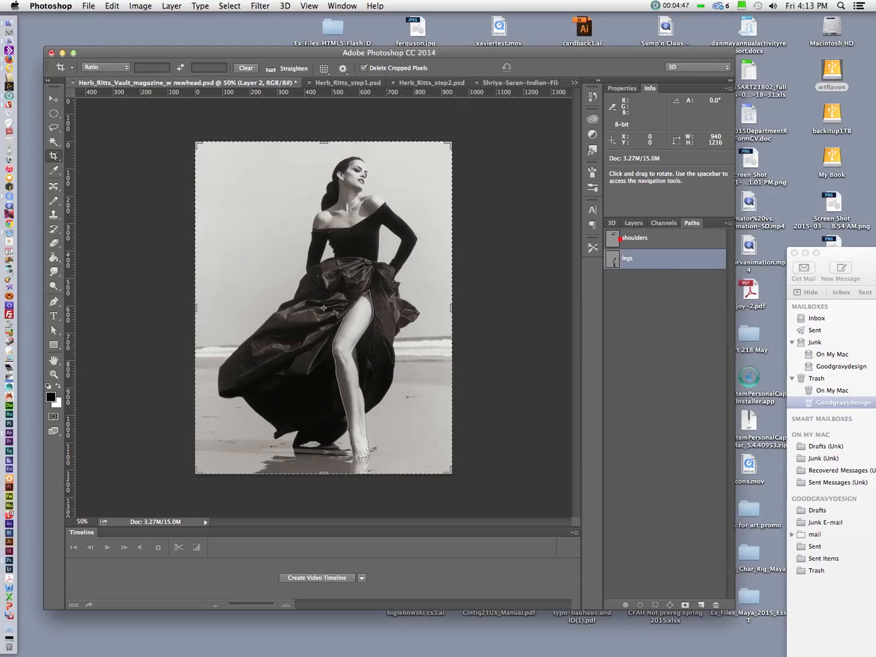
click(634, 238)
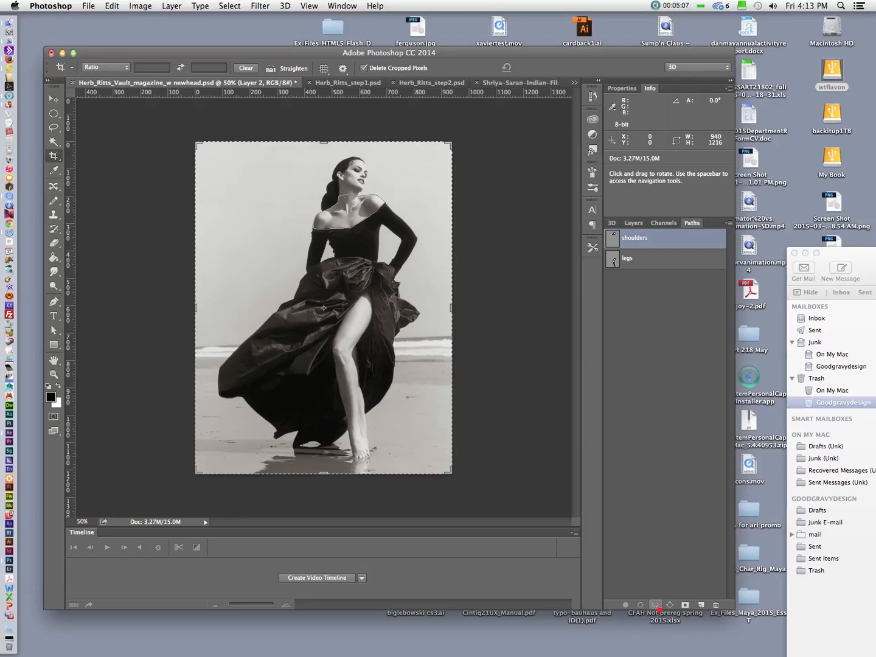
Copy the shoulders path selection onto a new layer named 'shoulders'.
click(634, 237)
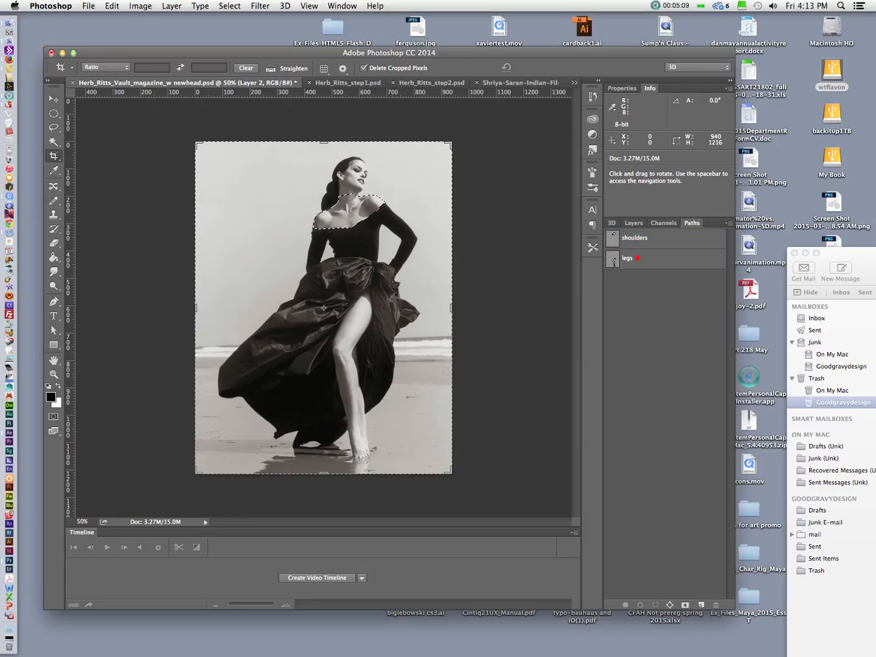
click(633, 238)
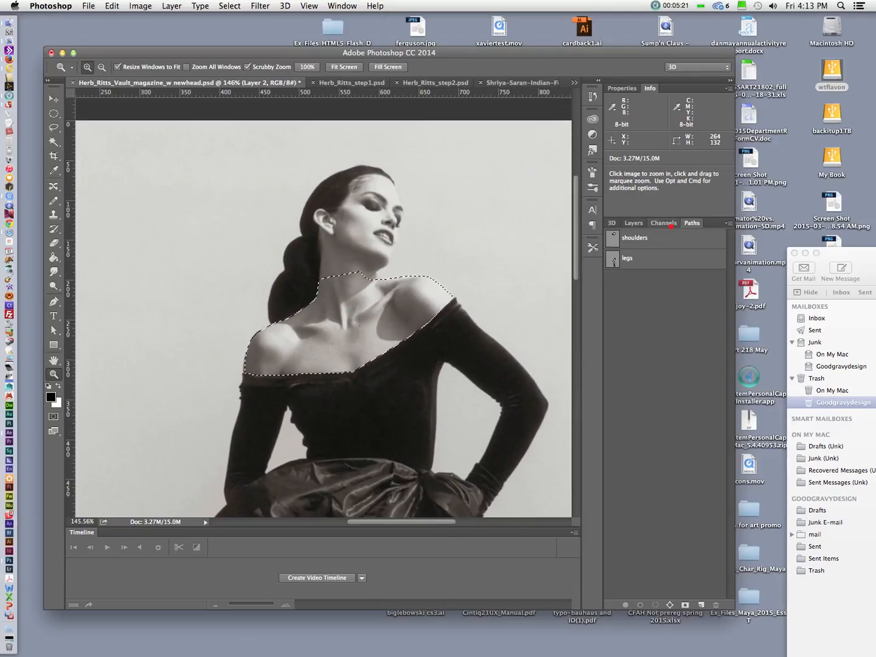
click(633, 223)
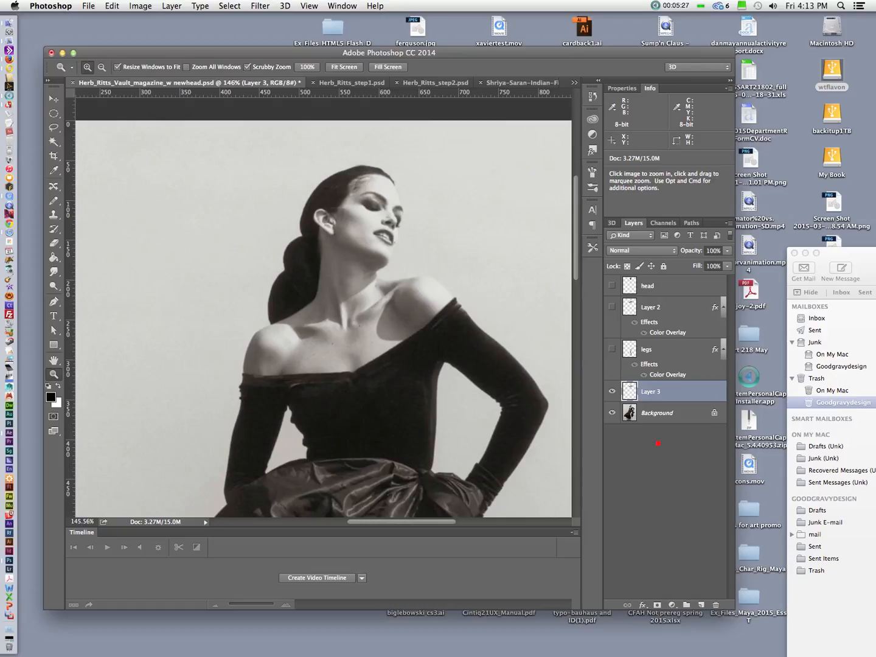
double_click(650, 391)
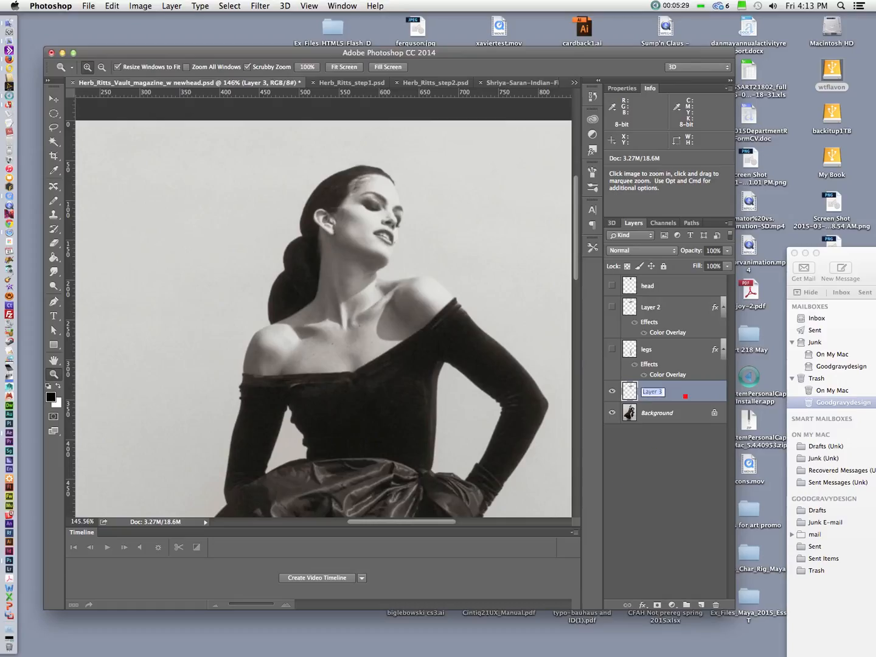
text(shoulders)
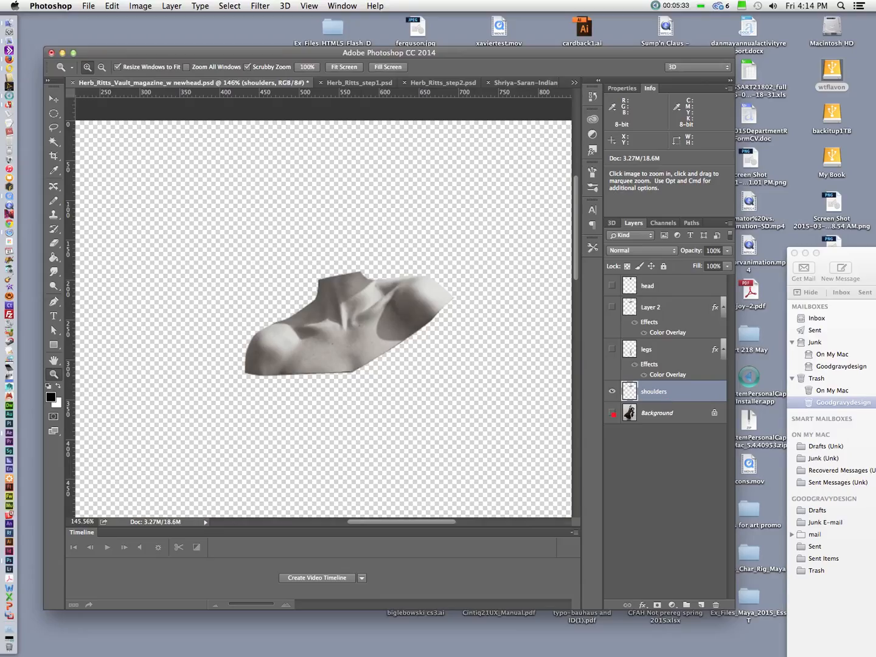
Show the background photo and shoulders outline, zooming to 200% on the neckline.
click(611, 413)
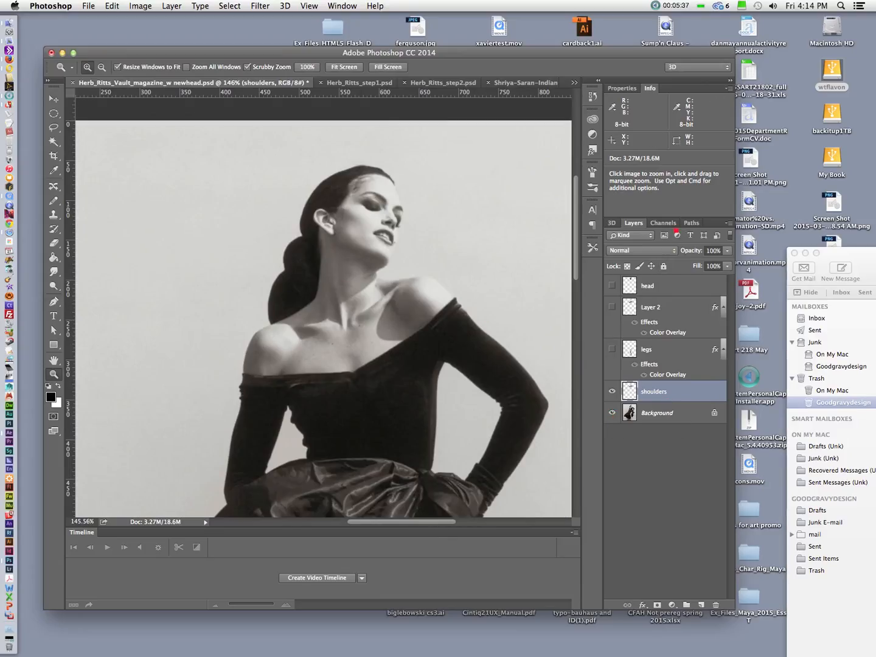
click(691, 223)
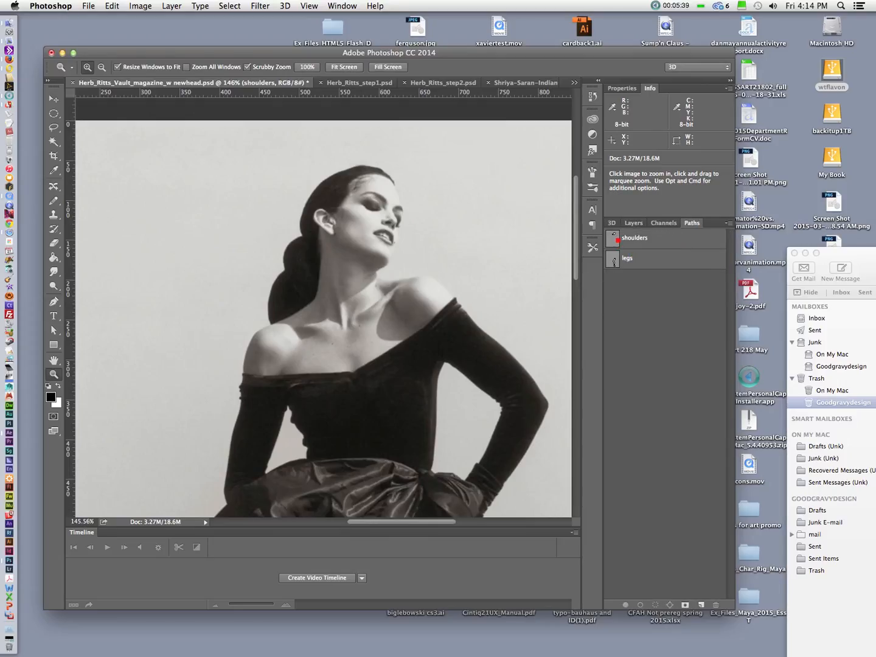
click(634, 238)
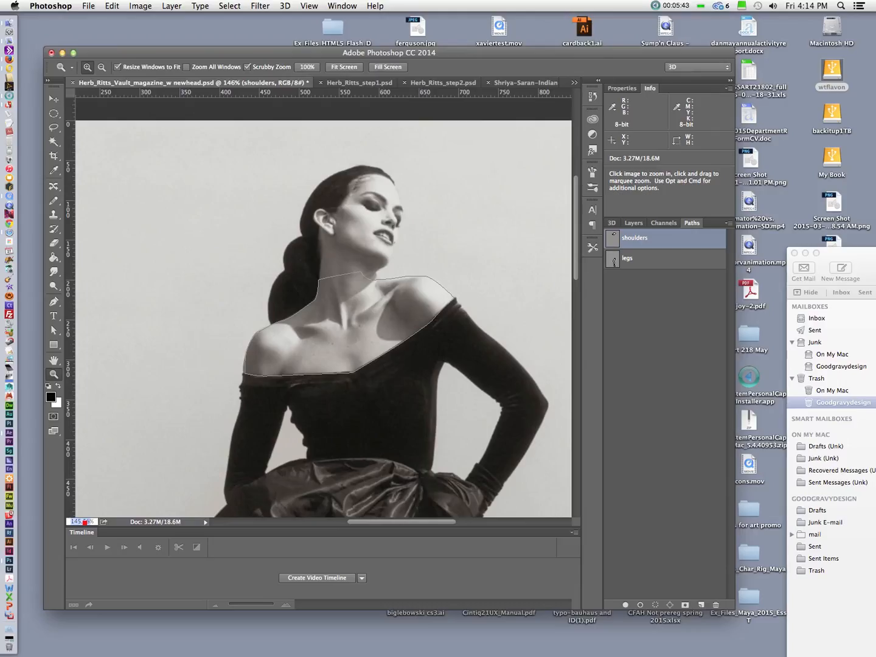
text(200%)
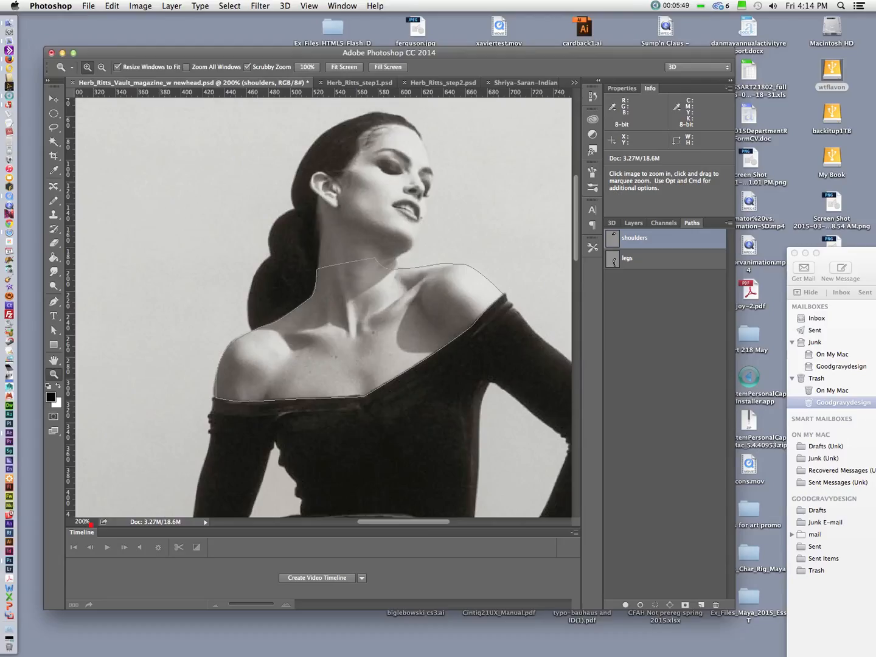
click(308, 268)
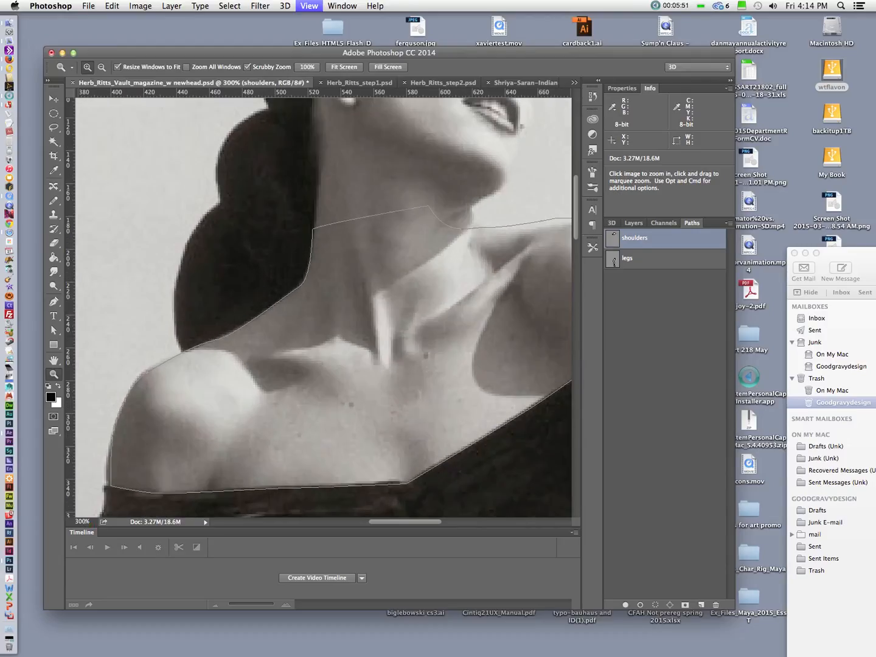
click(387, 399)
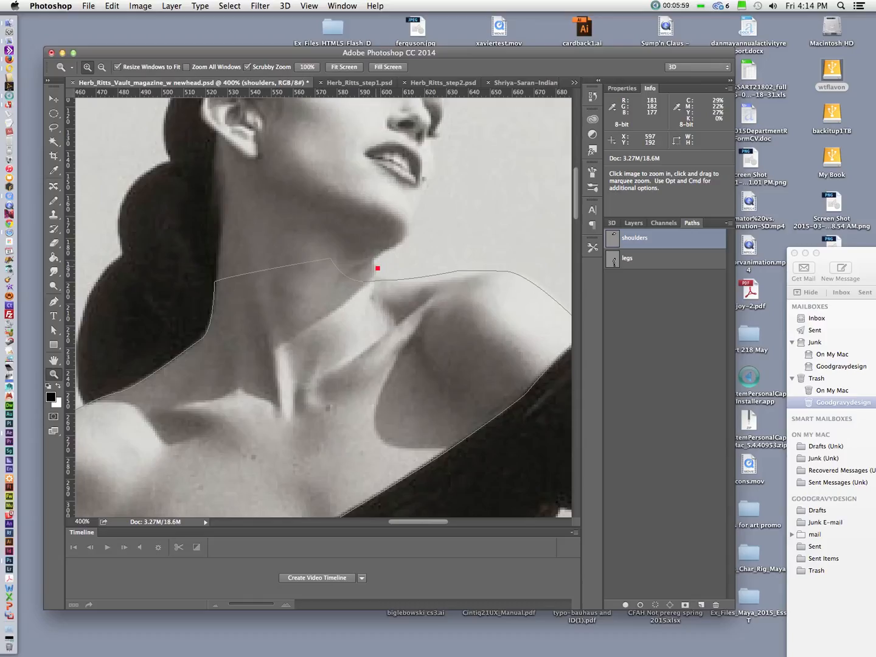
mouse_move(372, 271)
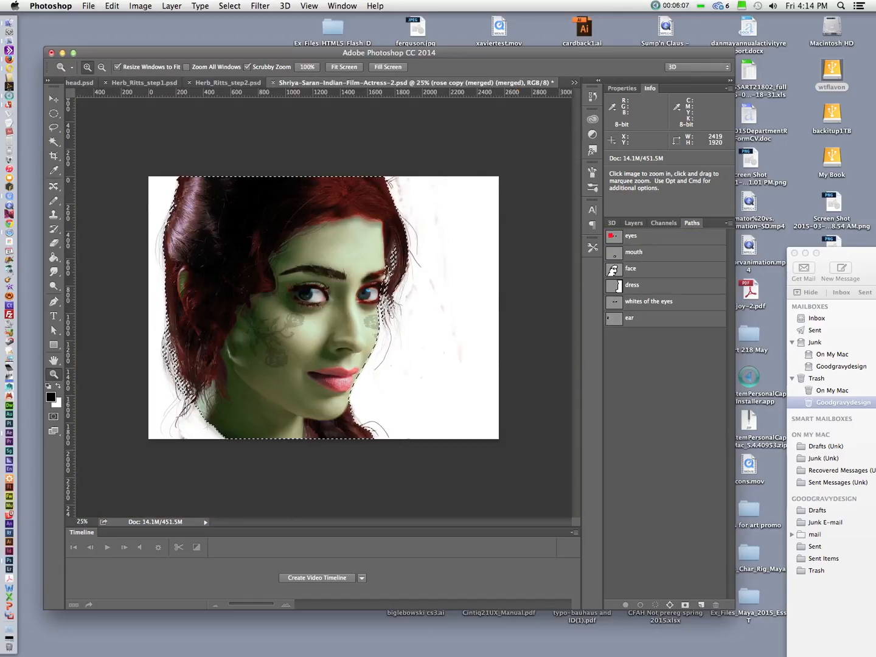
Float the Herb_Ritts_step2 document and close it with Don't Save.
click(633, 223)
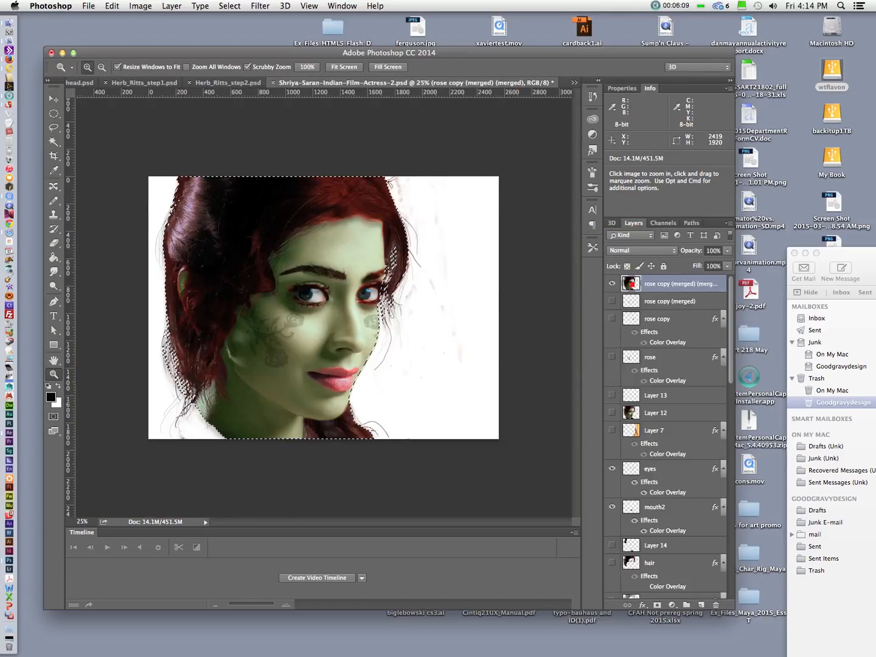
mouse_move(630, 283)
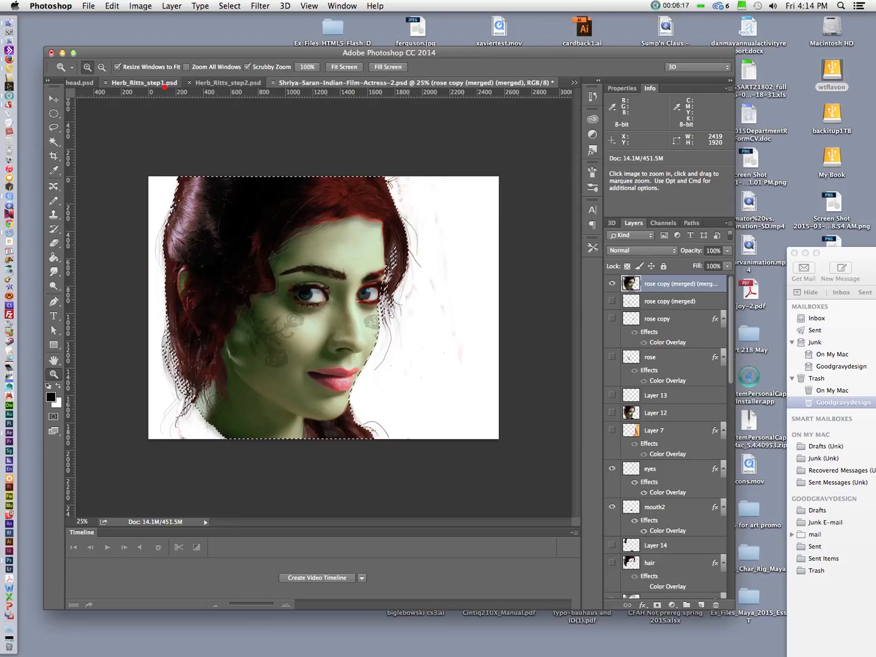
click(143, 83)
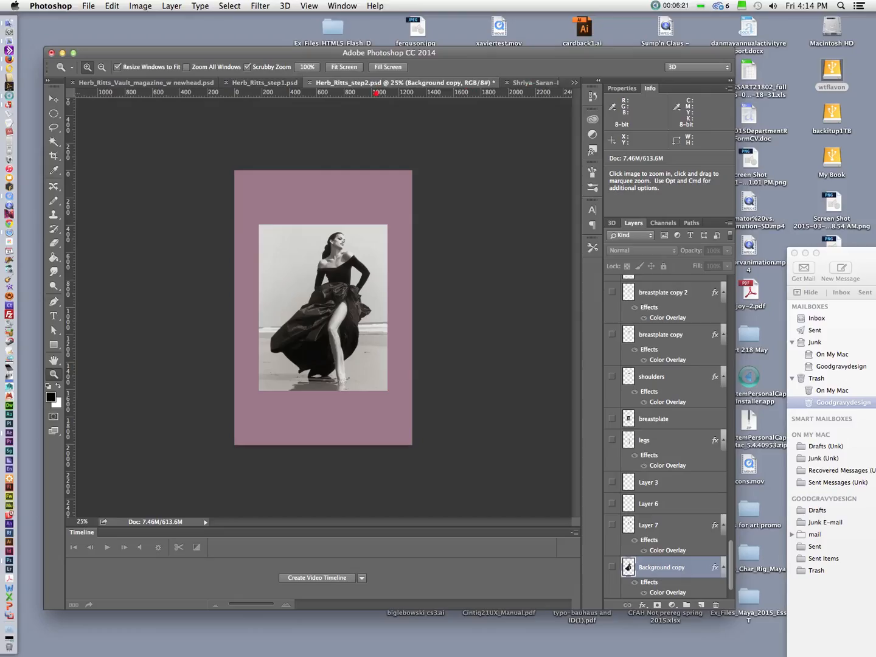
click(263, 83)
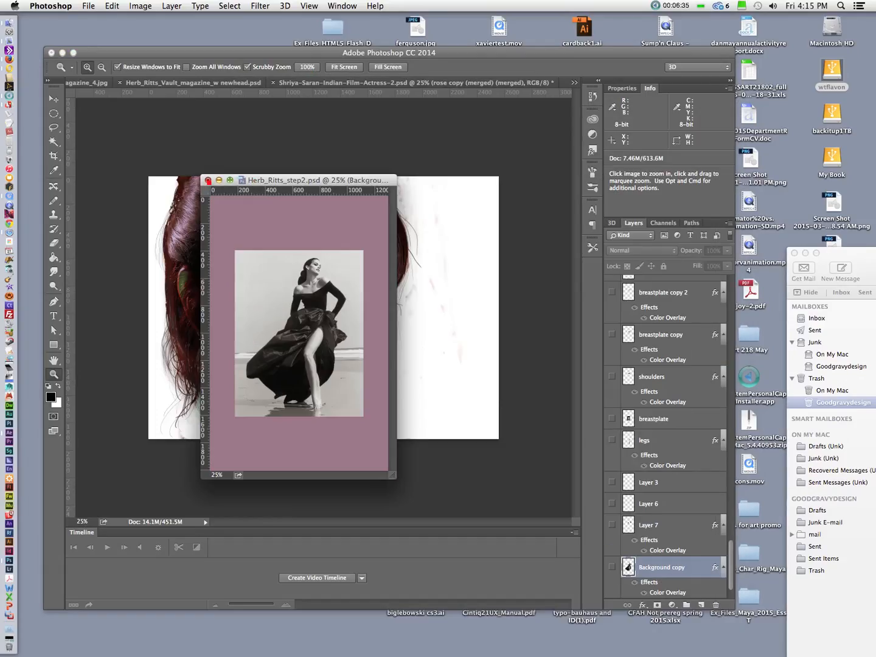
click(208, 180)
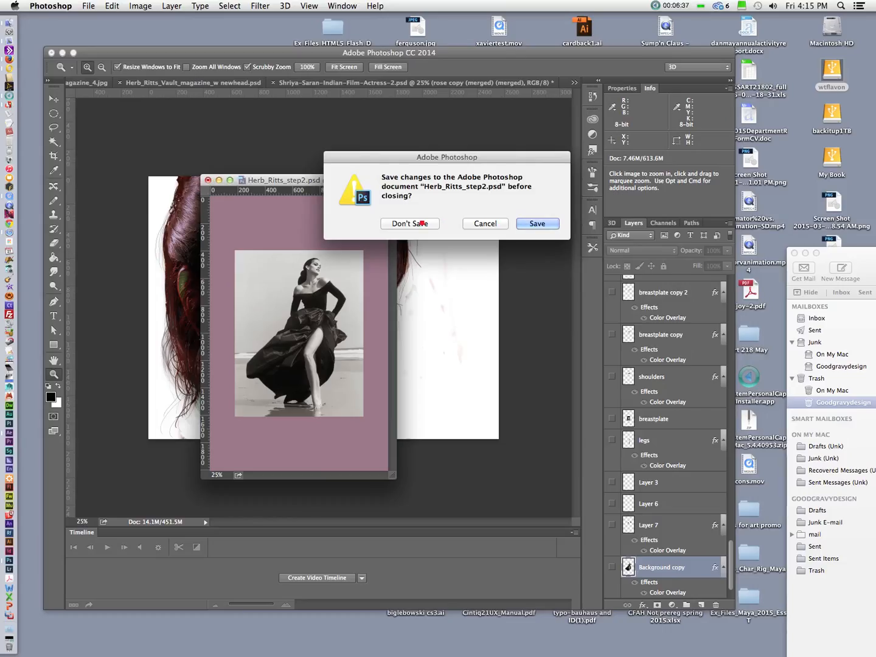
click(409, 223)
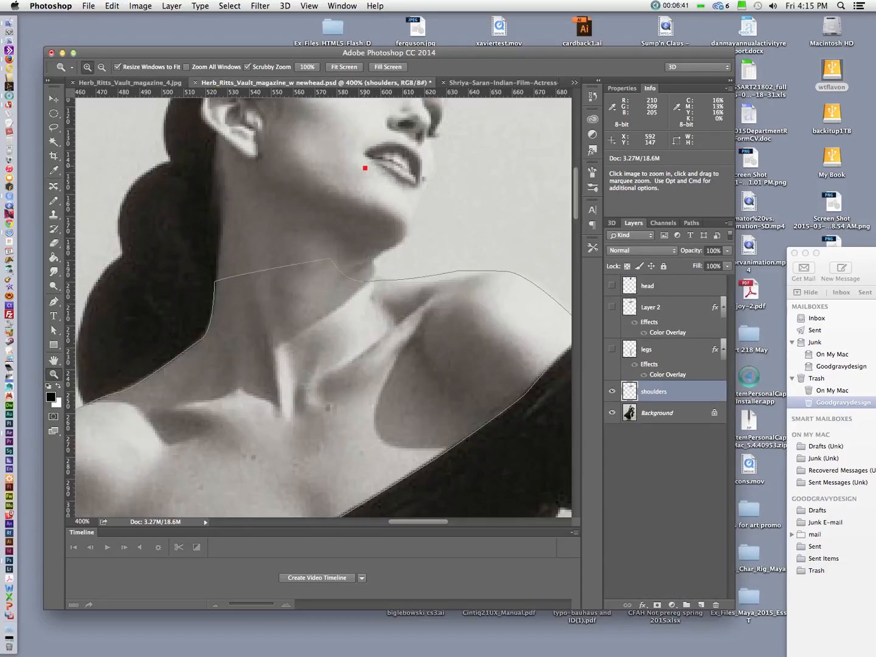
Paste the green head into the gown document as Layer 3 and scale it to about 14%.
click(343, 67)
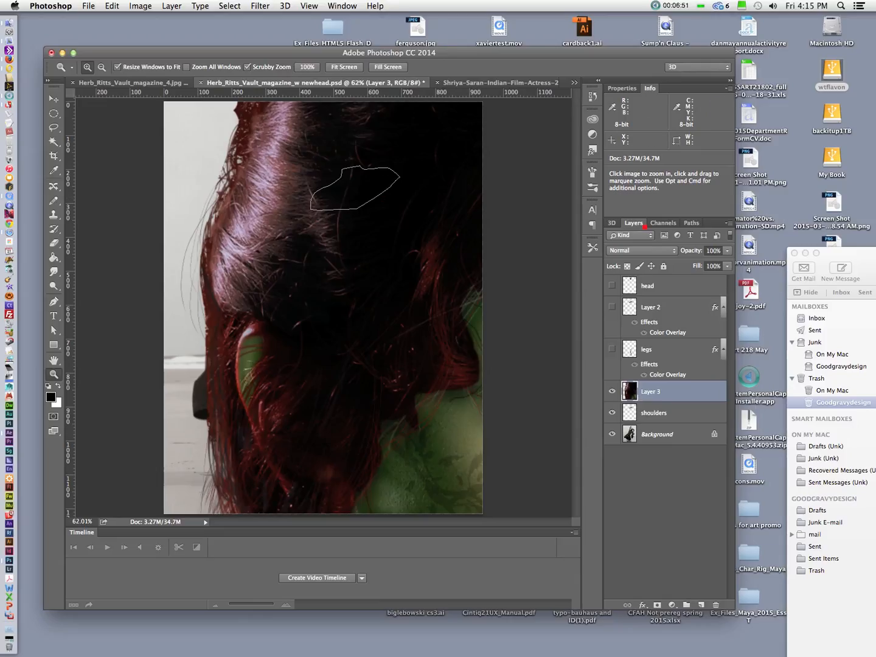
click(691, 223)
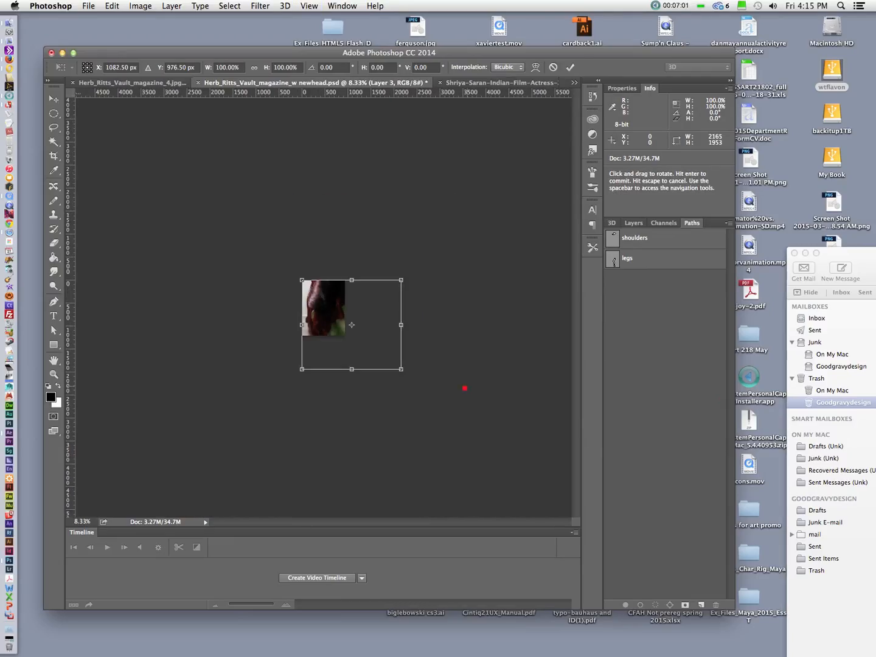
drag(400, 369, 335, 321)
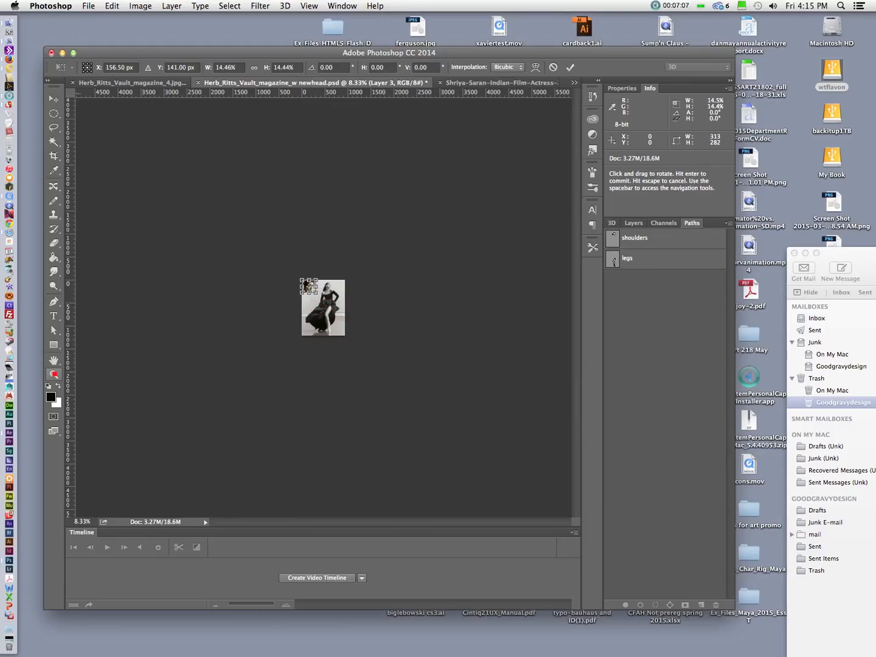
click(53, 374)
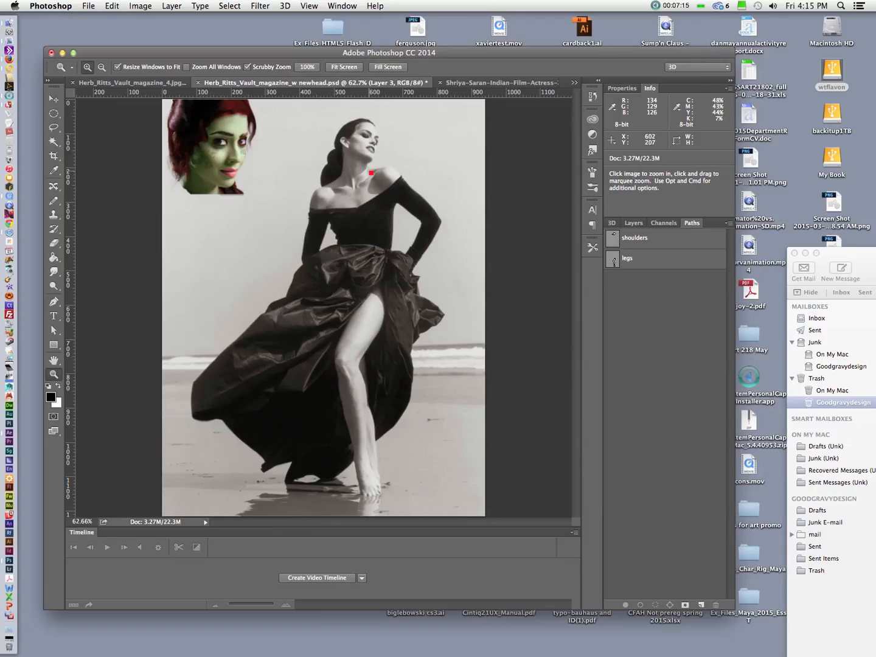
Hide Layer 3, delete the old 'head' layer, then show Layer 3 again.
click(634, 238)
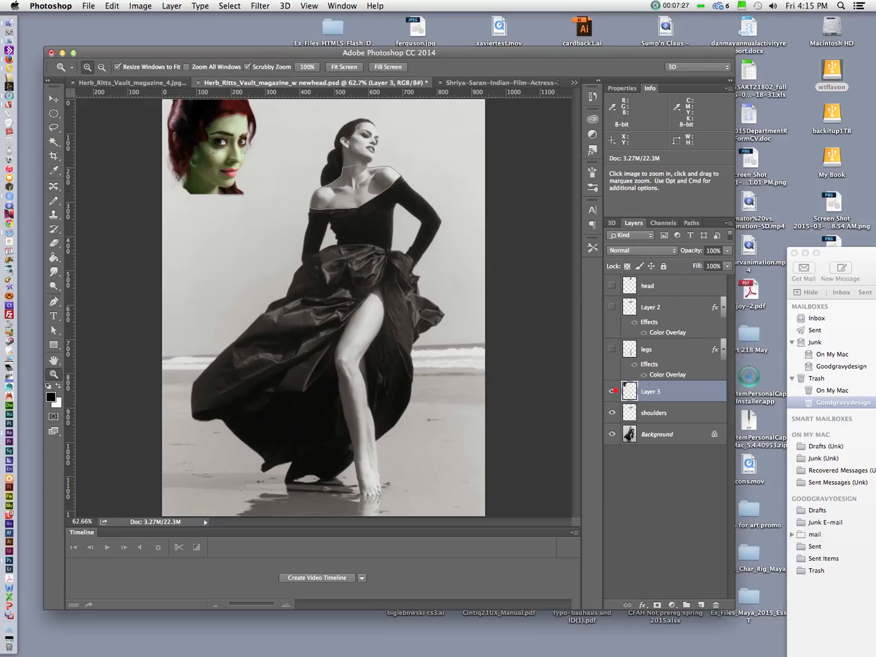
click(647, 285)
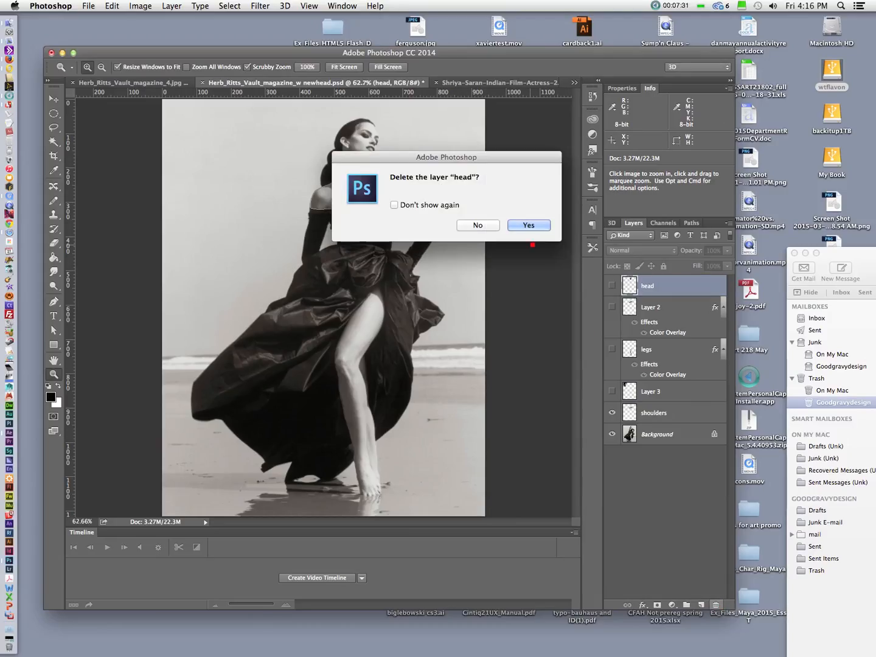
click(528, 225)
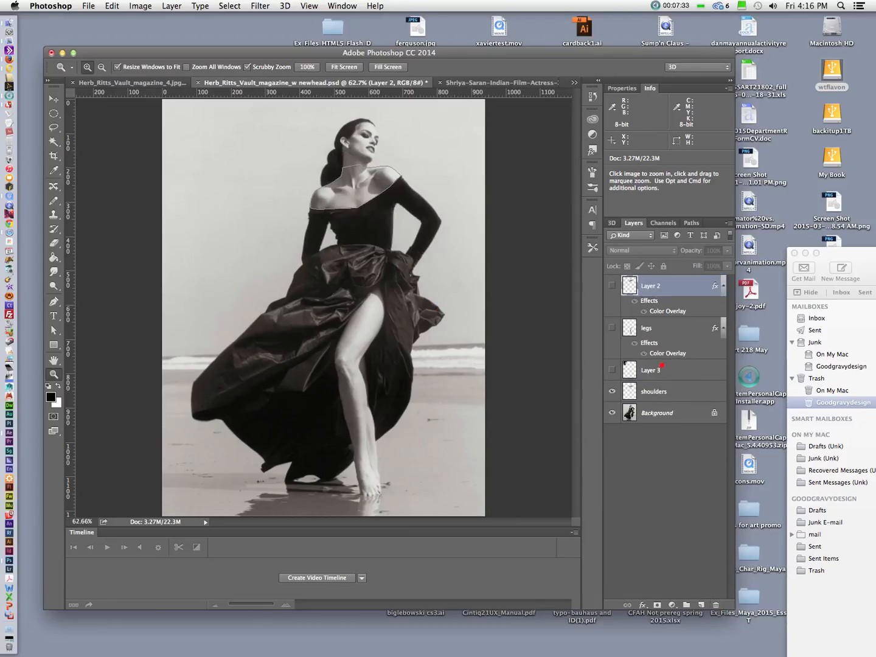
click(653, 391)
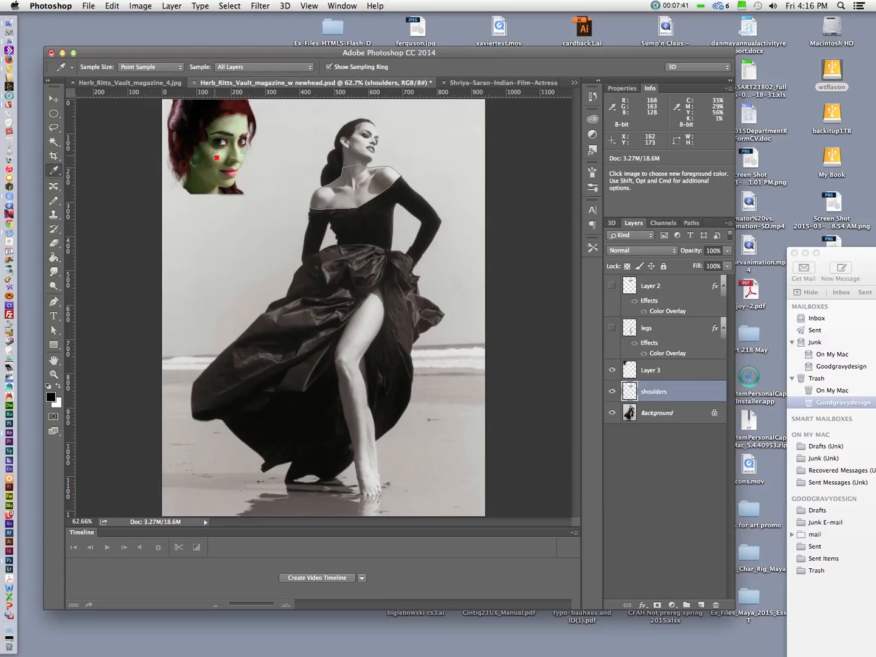
Add a pale olive (b2b18d) Color Overlay in multiply mode to the shoulders layer.
click(223, 207)
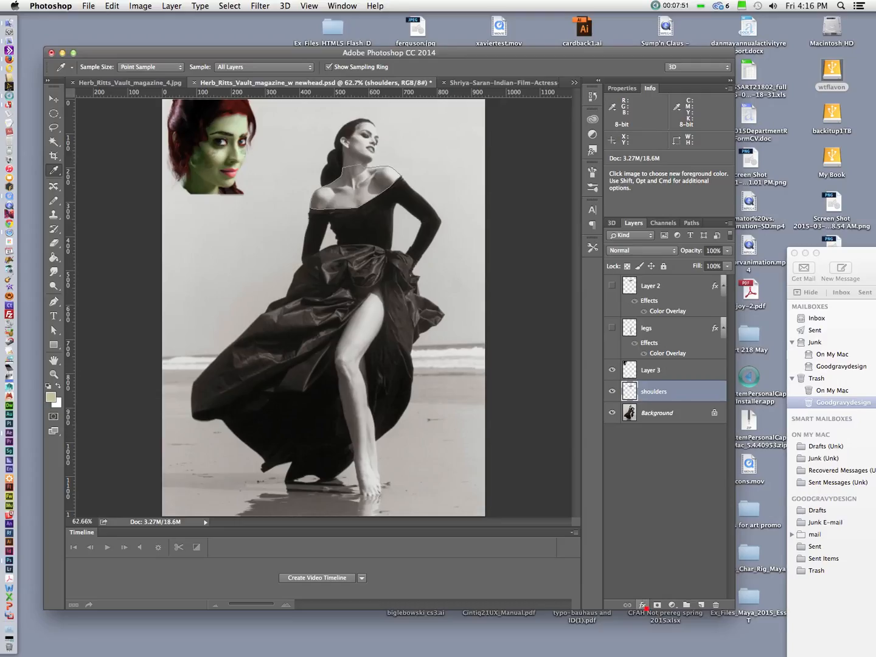
click(643, 604)
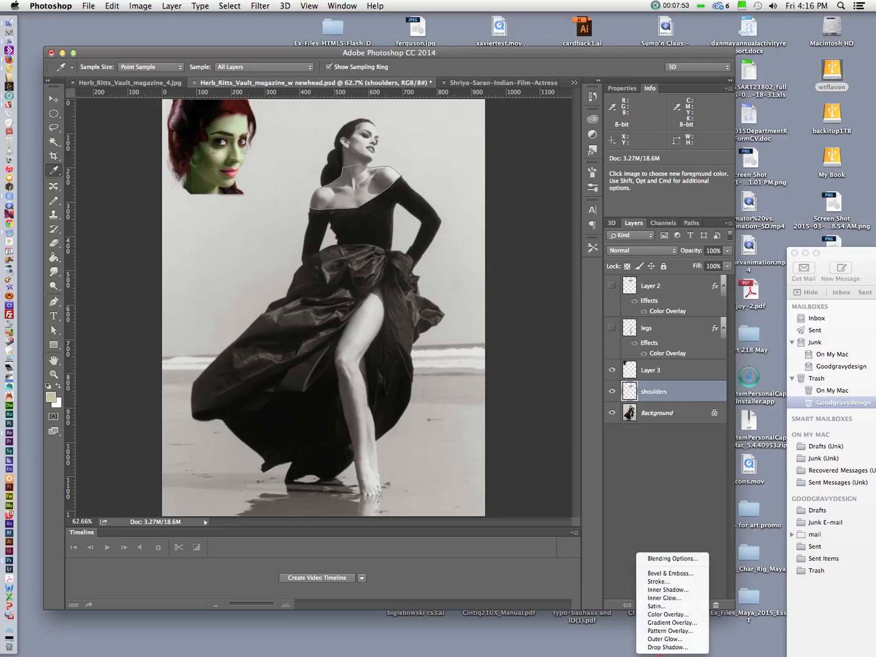
mouse_move(669, 606)
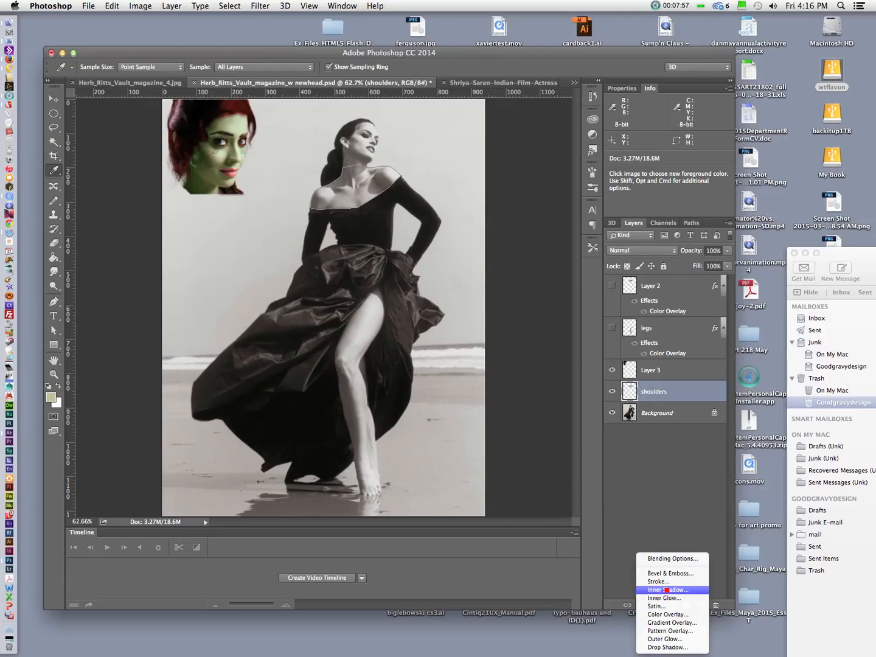
click(670, 613)
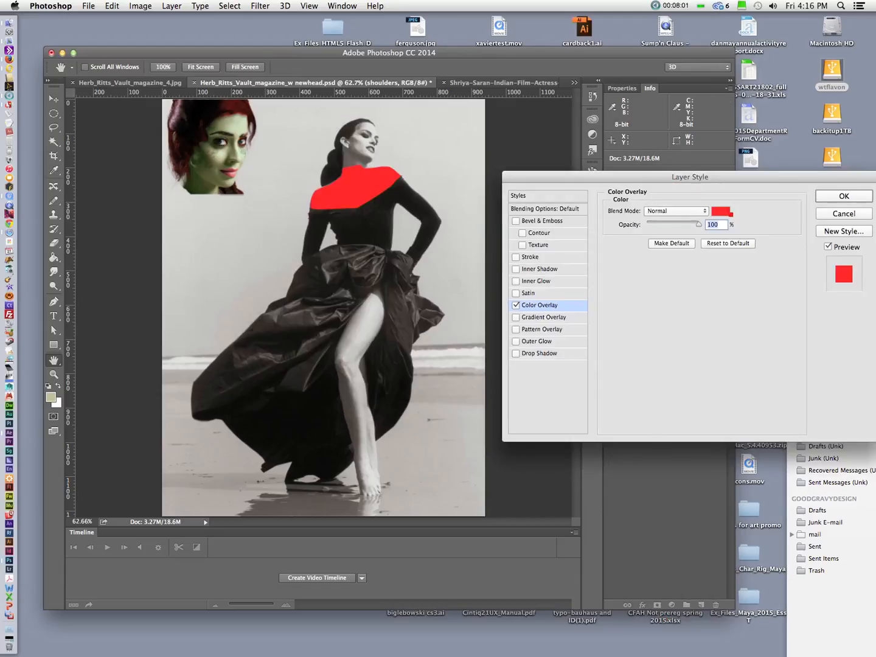
click(721, 212)
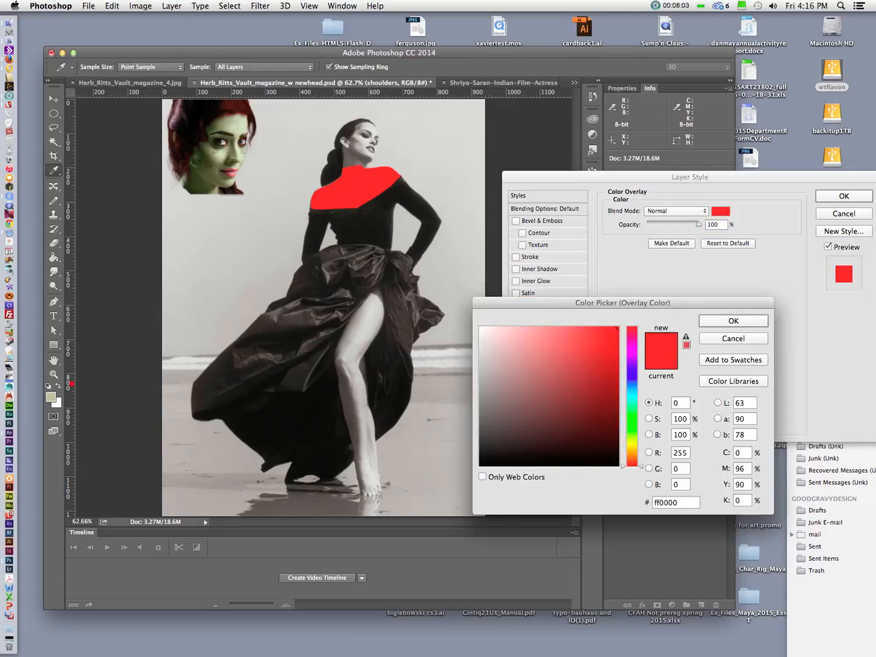
click(508, 369)
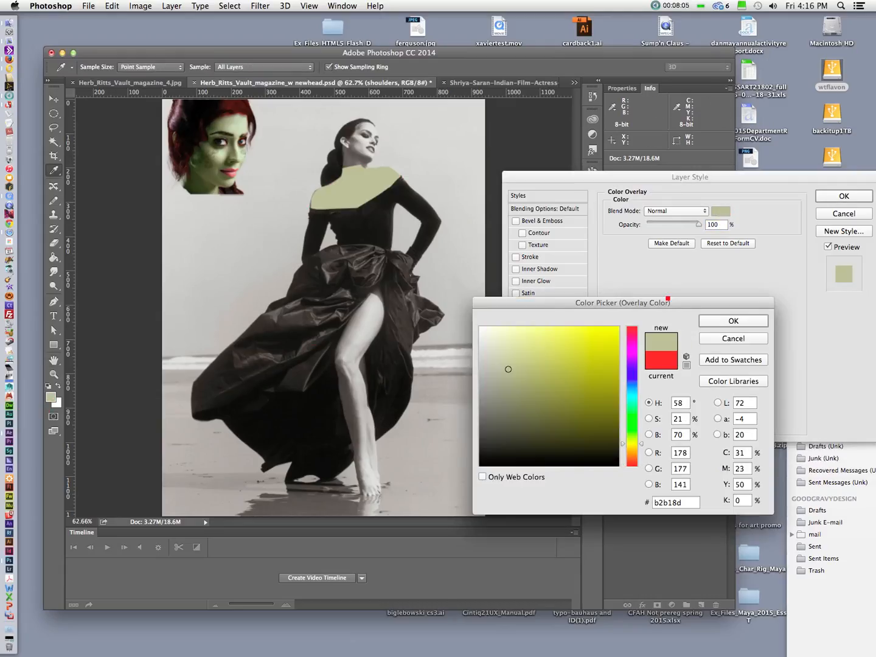
click(733, 321)
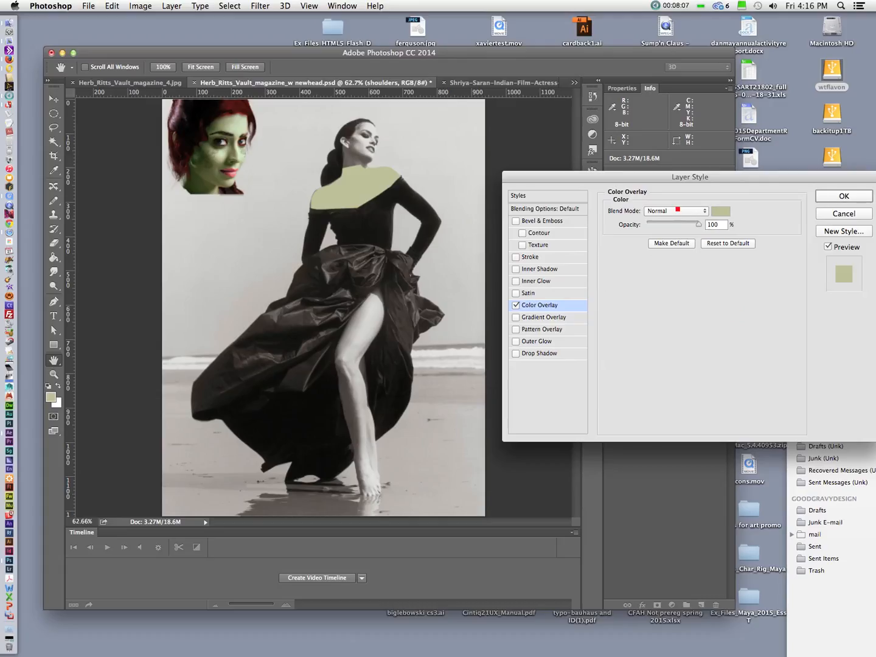
click(675, 211)
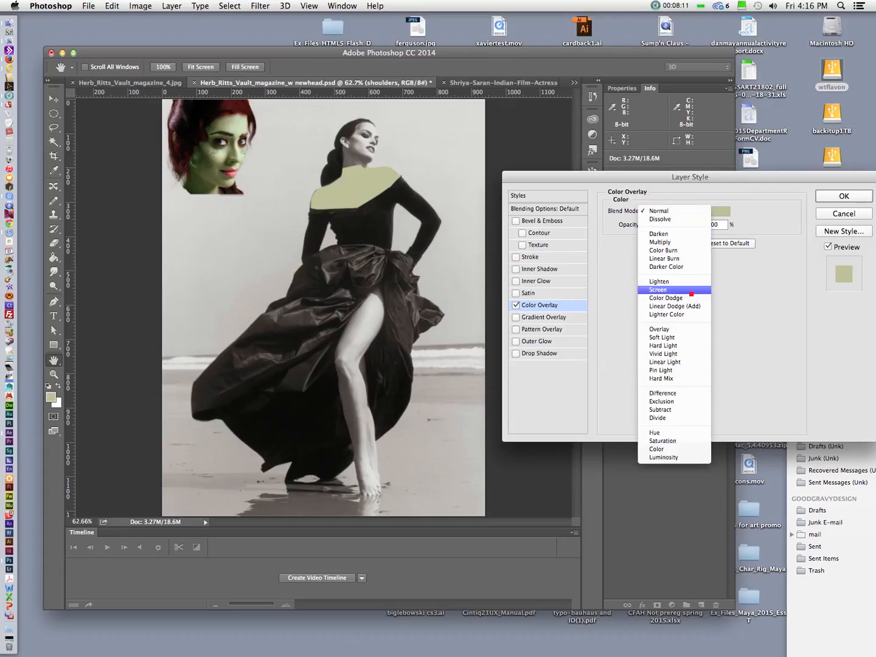
click(662, 242)
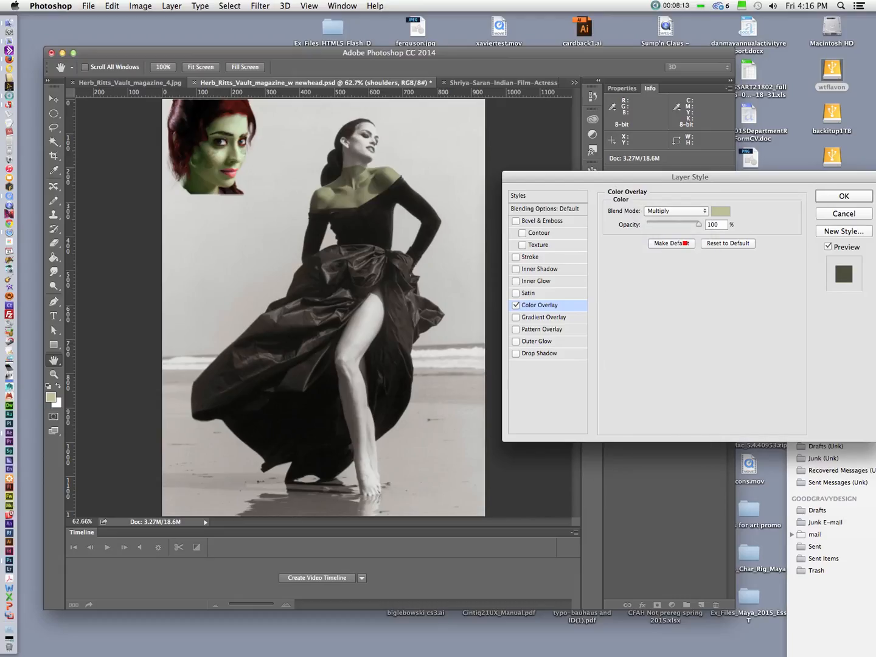
click(675, 211)
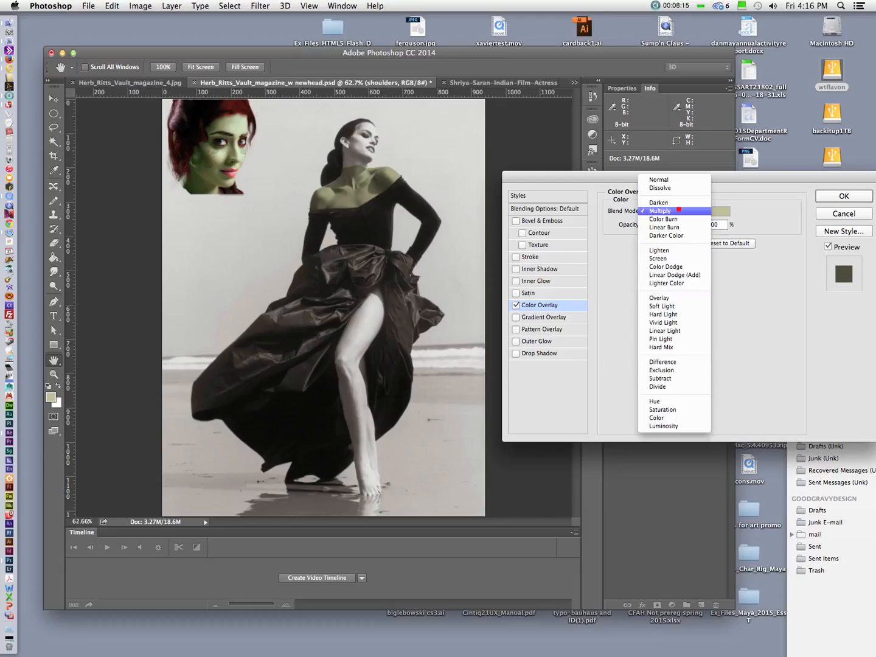
click(656, 417)
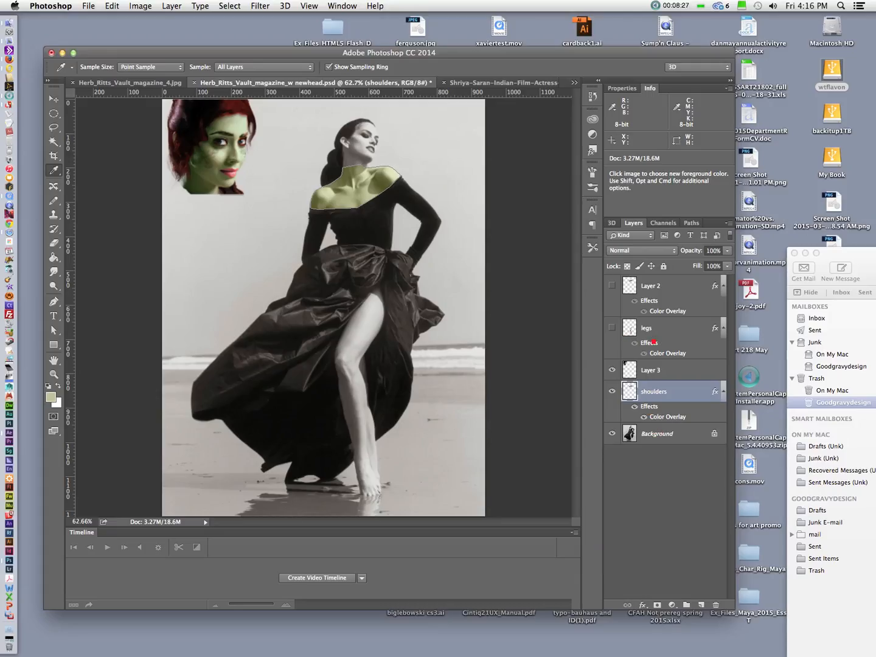
Load the legs path as a selection and copy the shoulders layer's style for the leg.
click(645, 327)
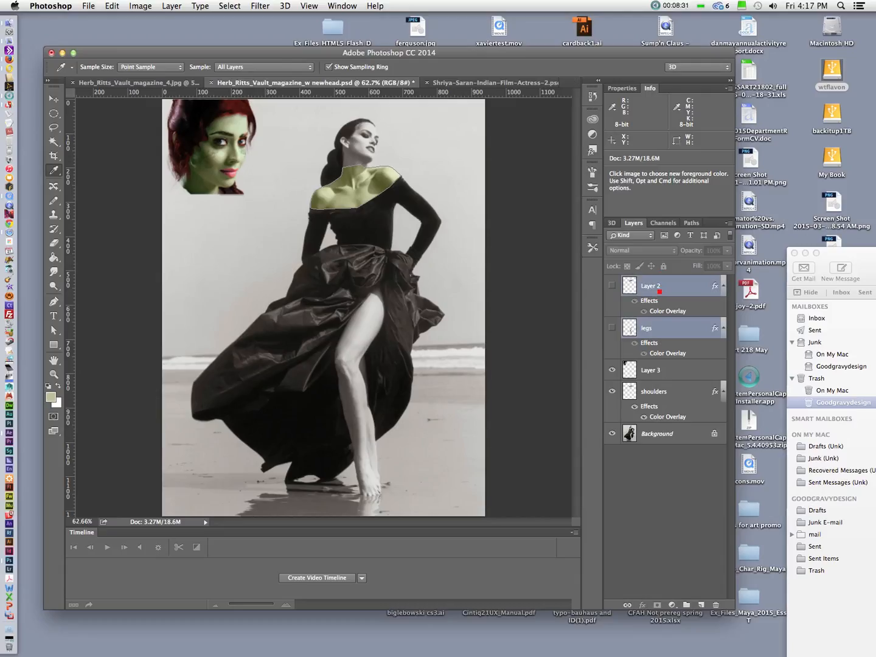
click(646, 328)
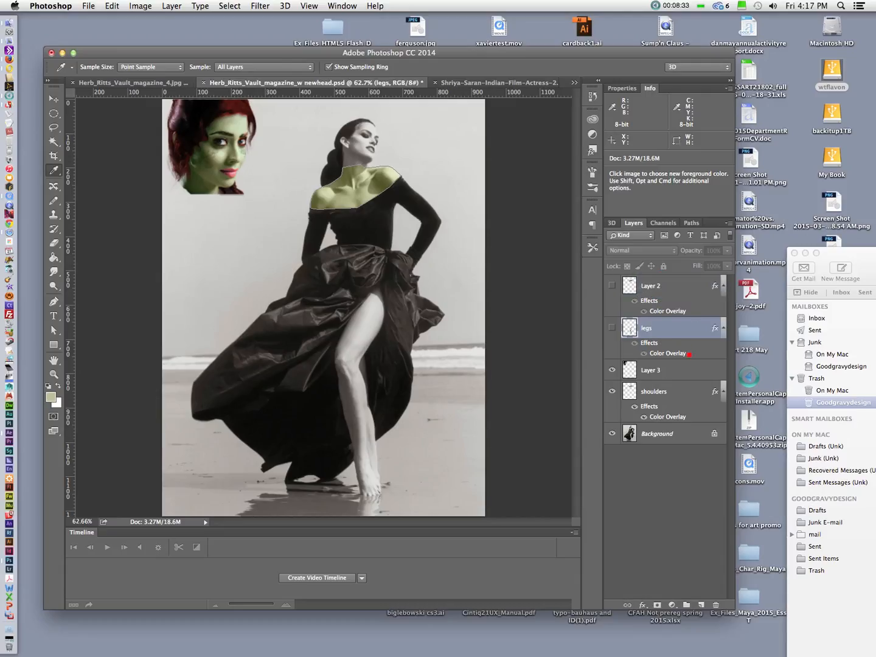
click(690, 222)
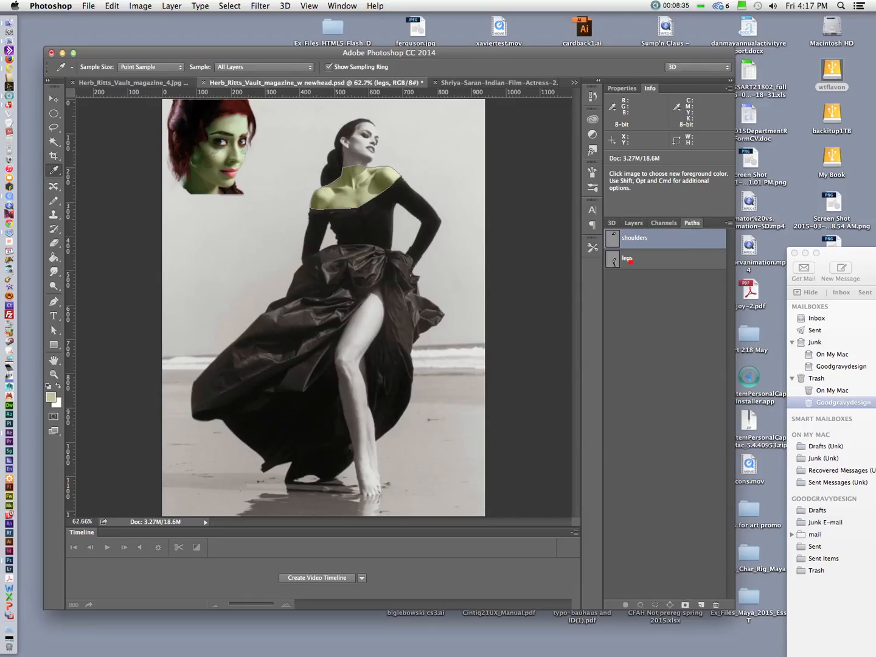
click(627, 258)
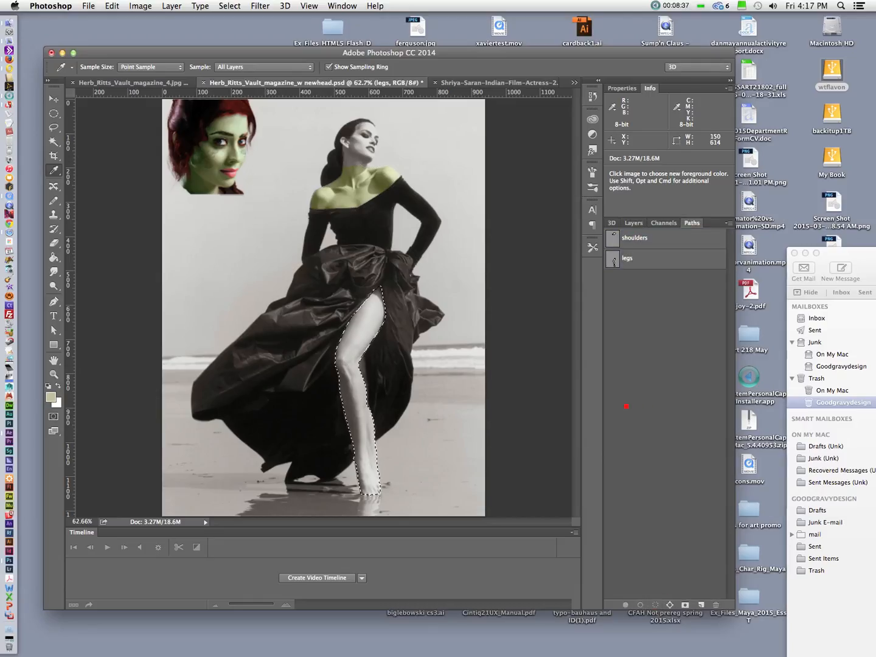
click(333, 372)
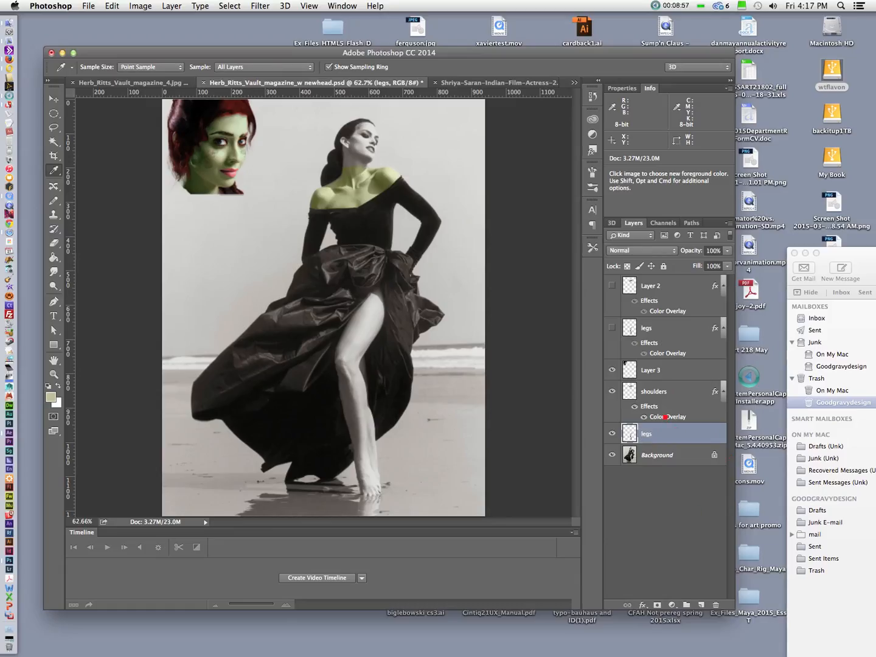
right_click(667, 417)
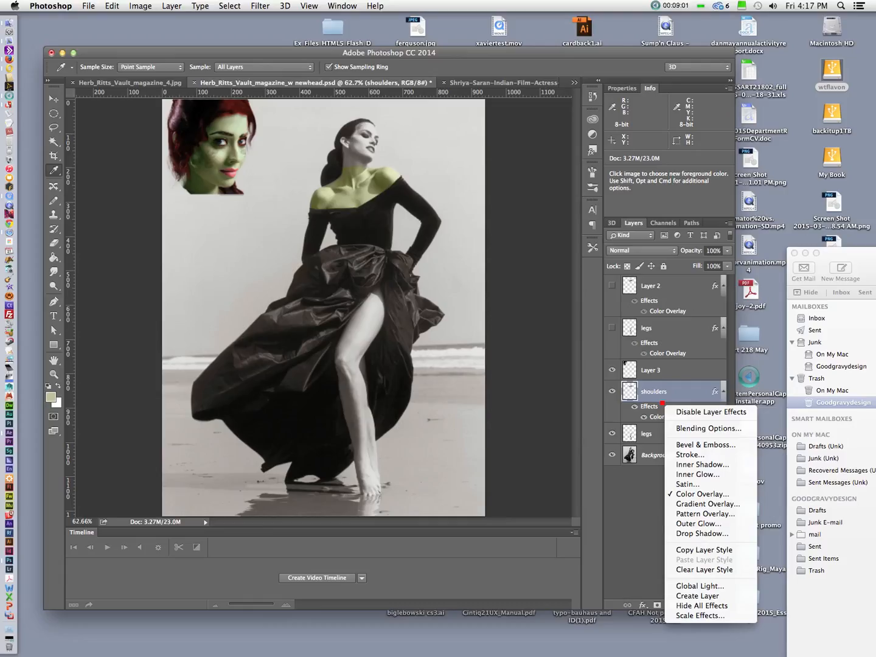
mouse_move(703, 550)
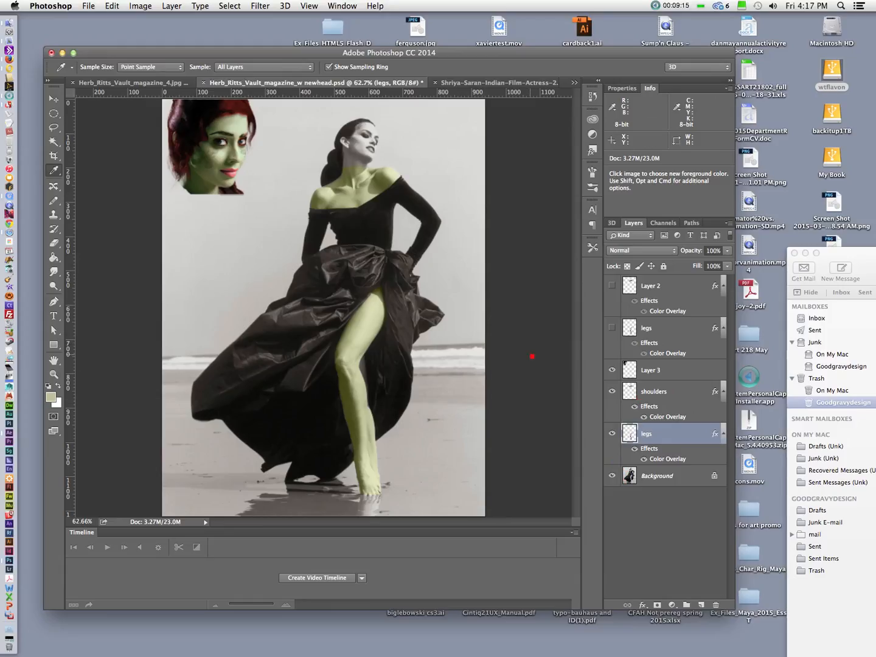
Delete the old legs layer, then hide the original head layer and rename it 'head original'.
click(612, 286)
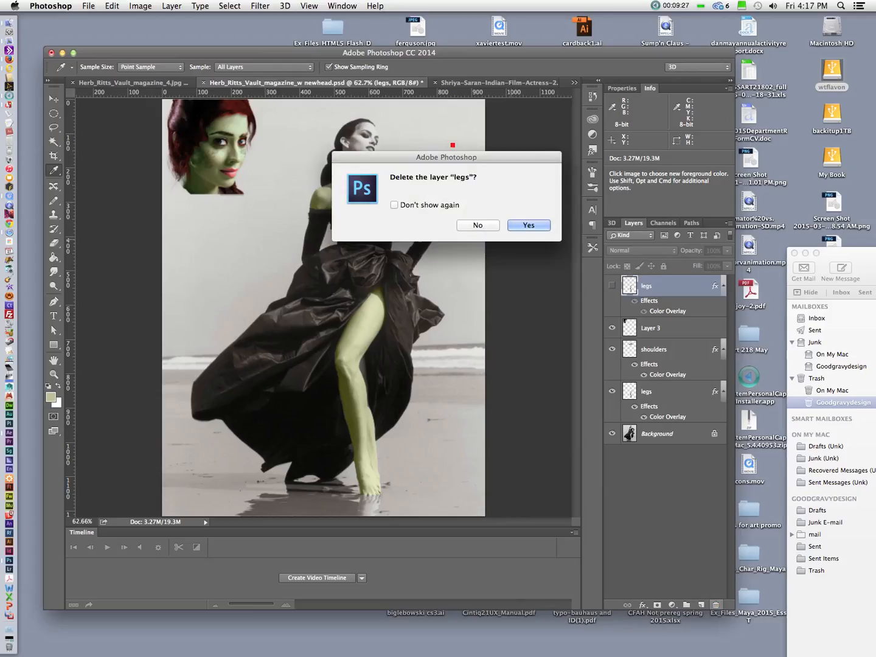
click(528, 225)
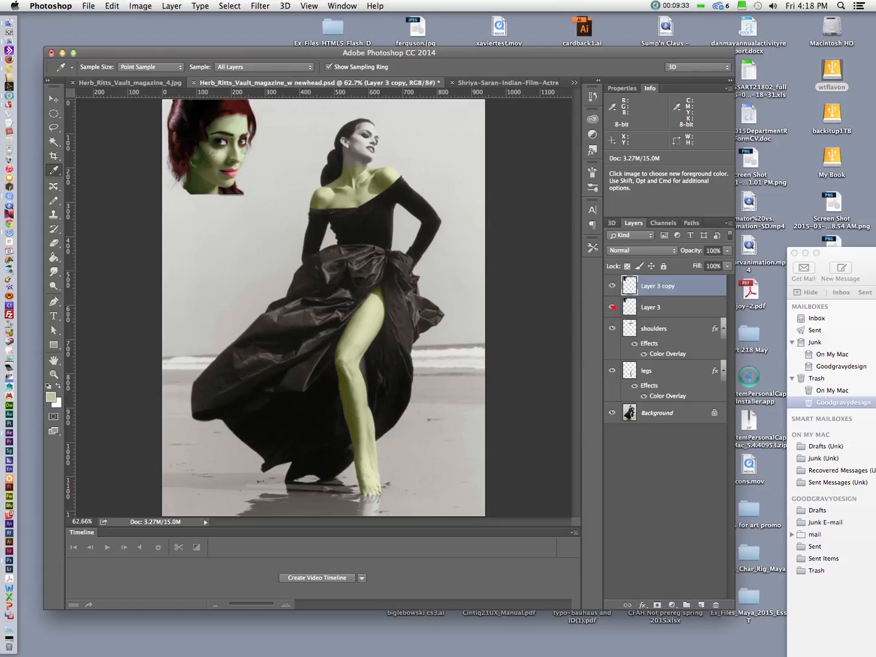
click(611, 308)
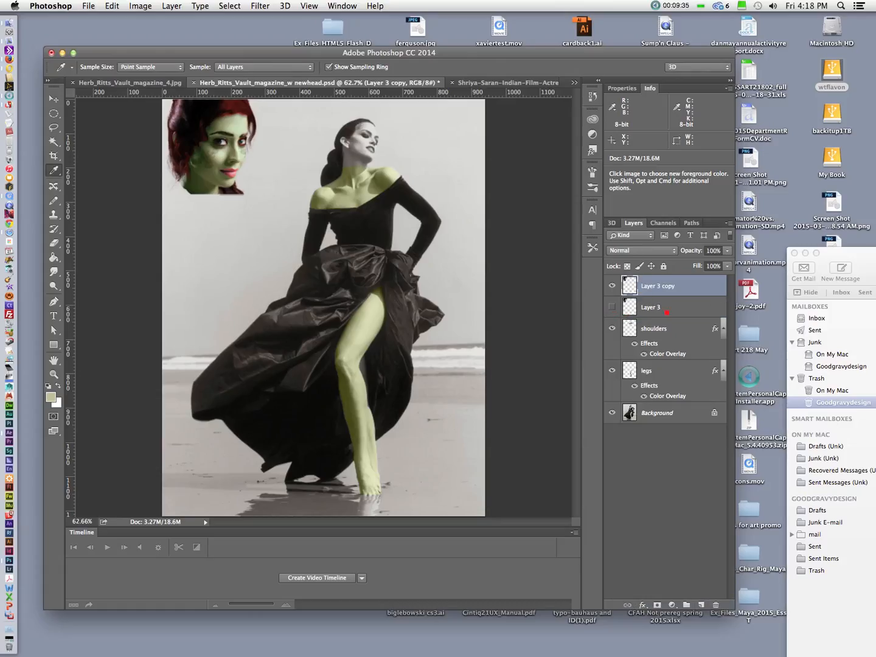
double_click(650, 307)
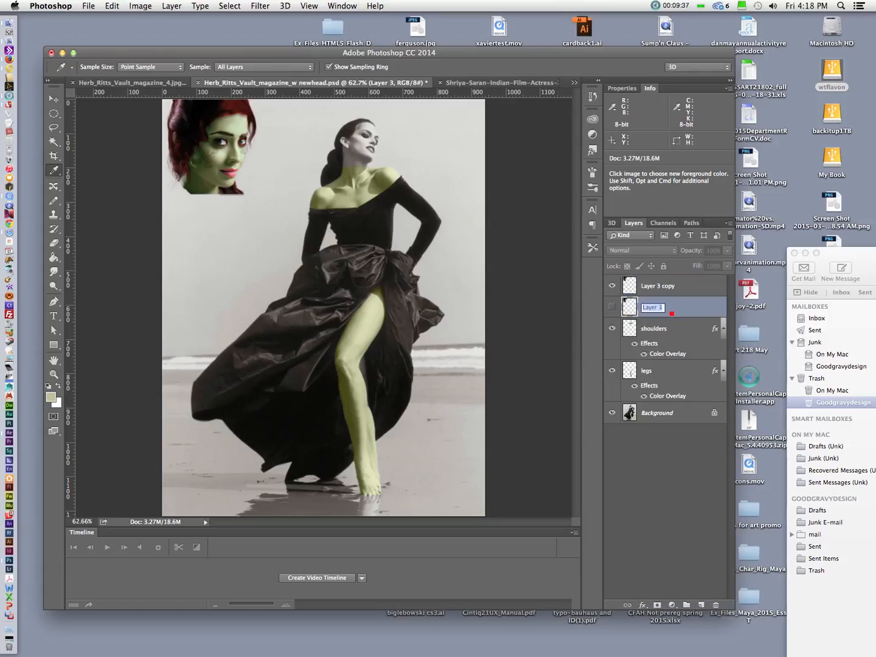
text(head original)
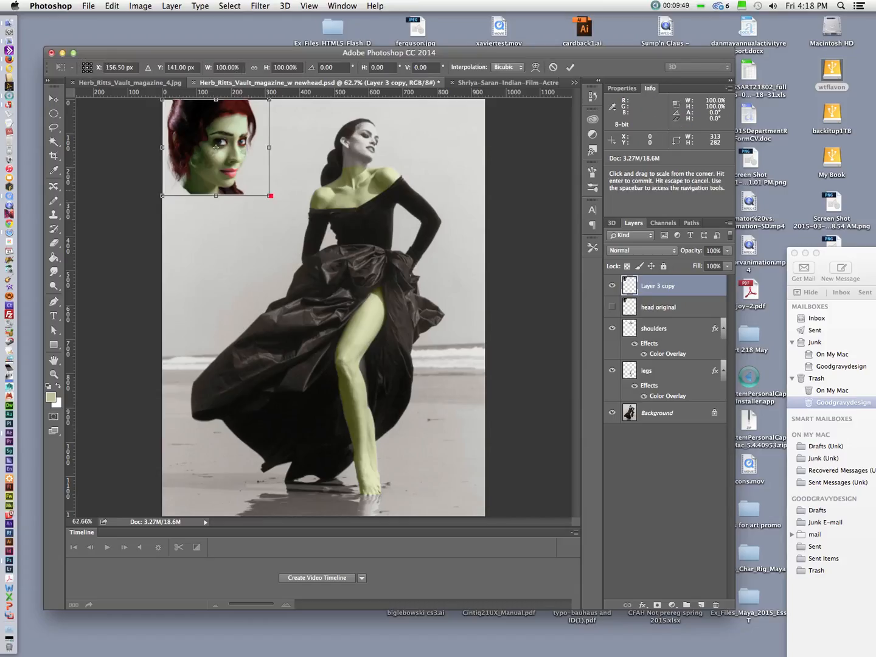
Scale the green head copy down and move it onto the model's neck.
drag(268, 195, 236, 164)
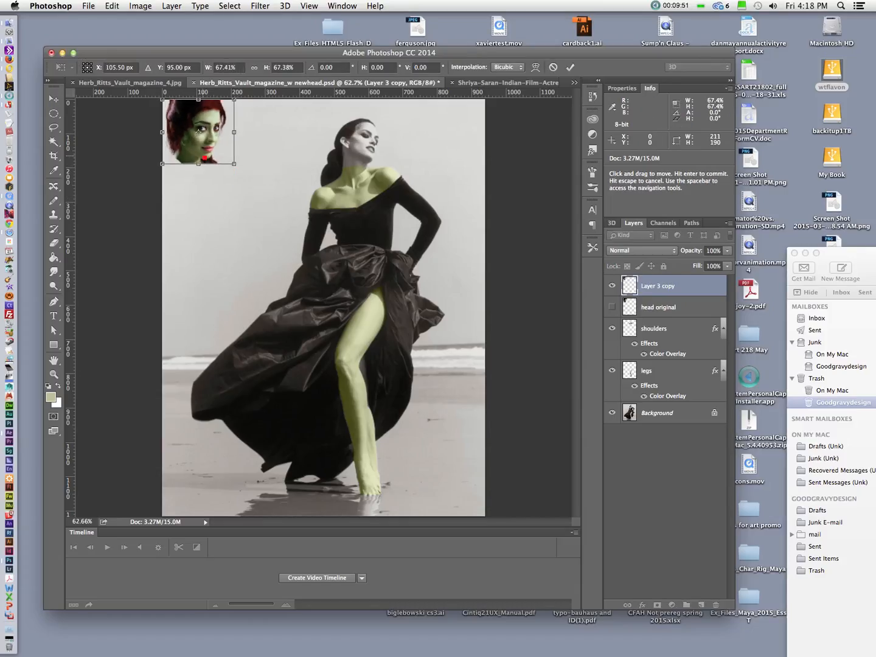
drag(199, 132, 358, 137)
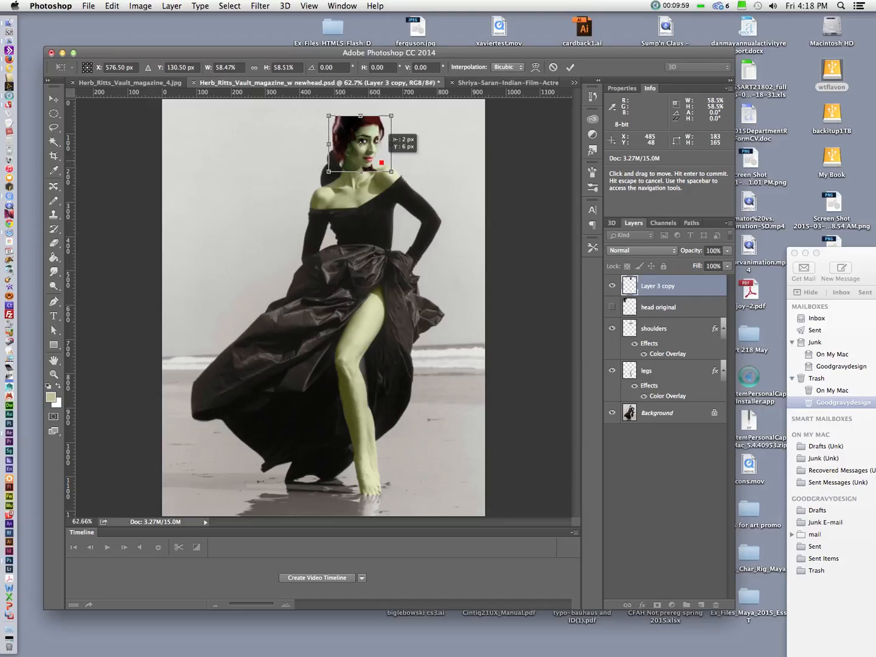
drag(359, 140, 358, 147)
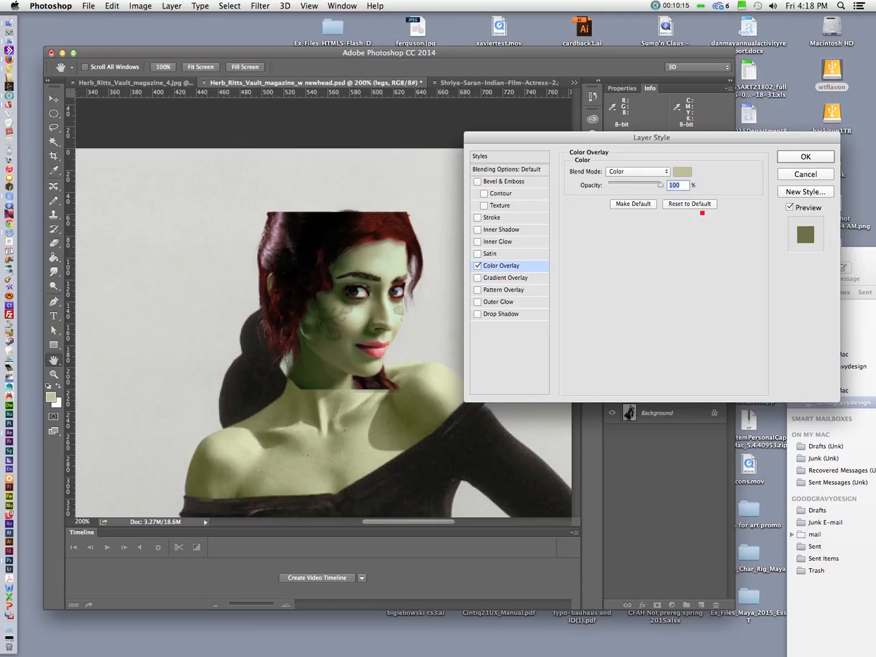
Change the legs layer's Color Overlay to darker olive green 494b2d and apply it.
click(682, 171)
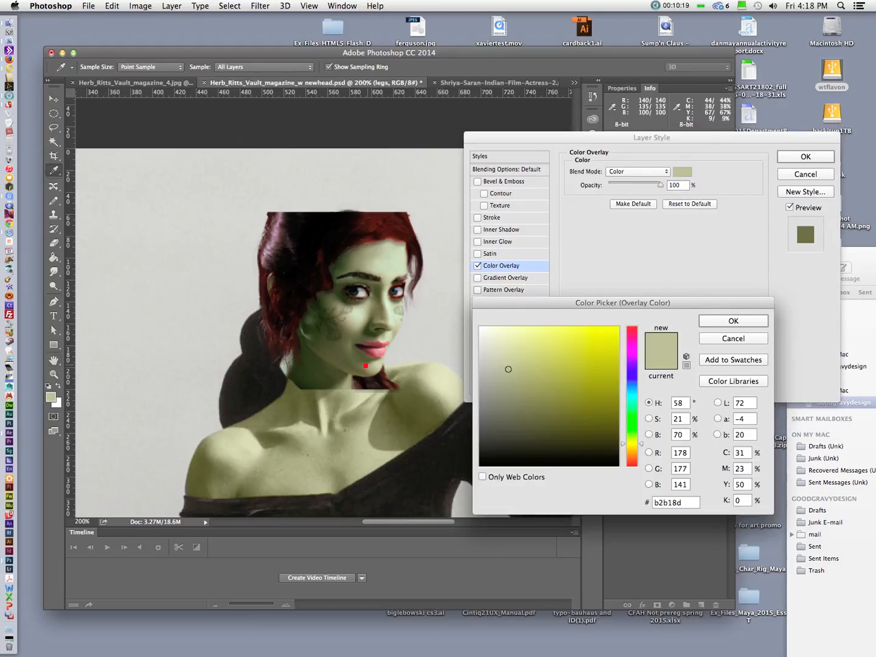
click(534, 425)
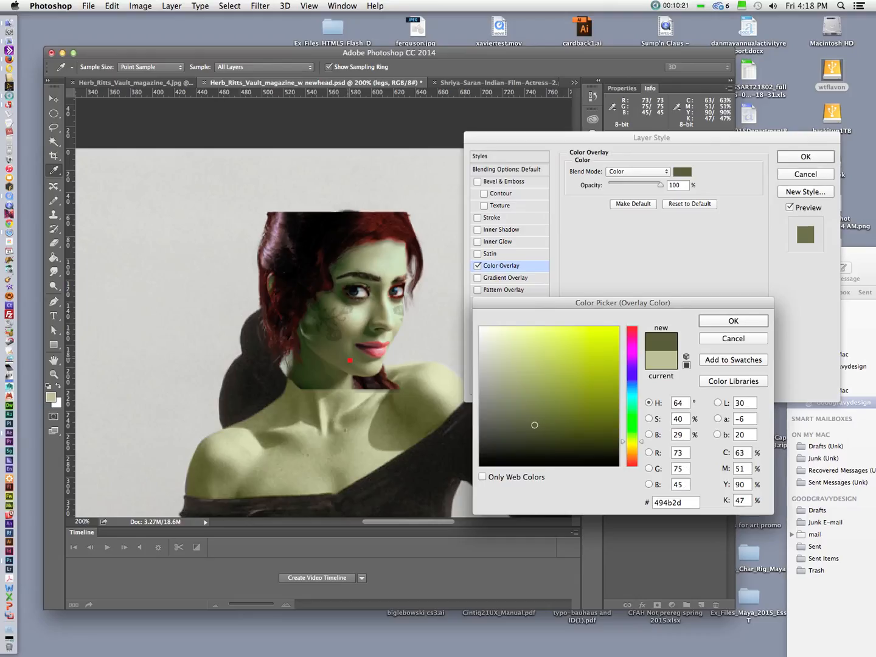
click(541, 408)
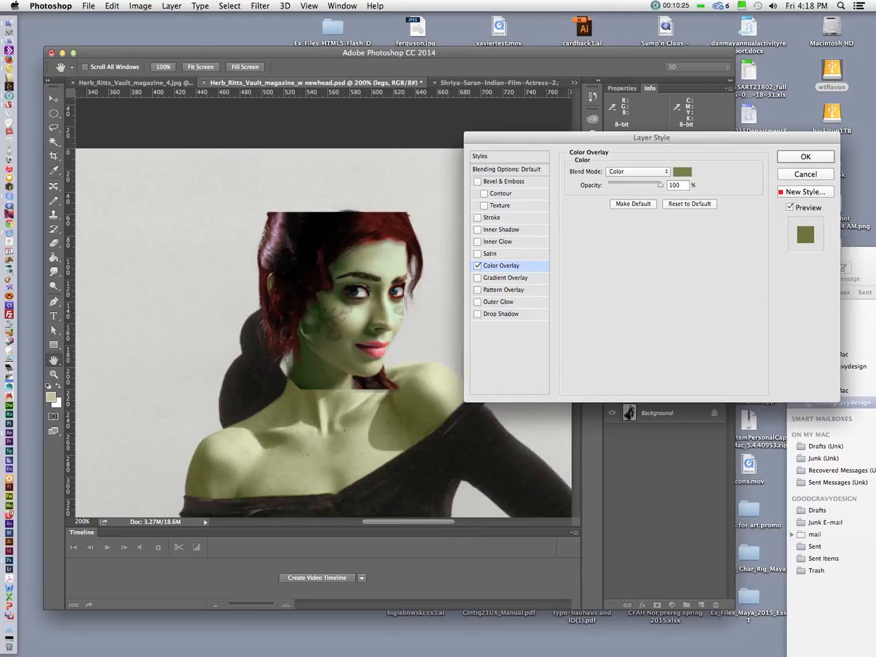
click(804, 156)
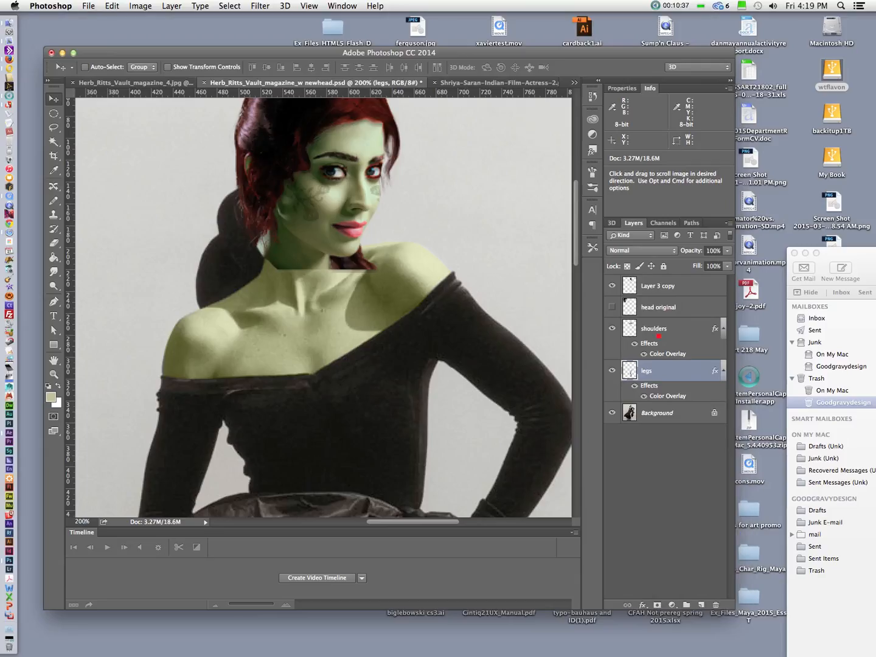
Select Layer 3 copy and open the shoulders layer's Color Overlay in Layer Style.
right_click(654, 328)
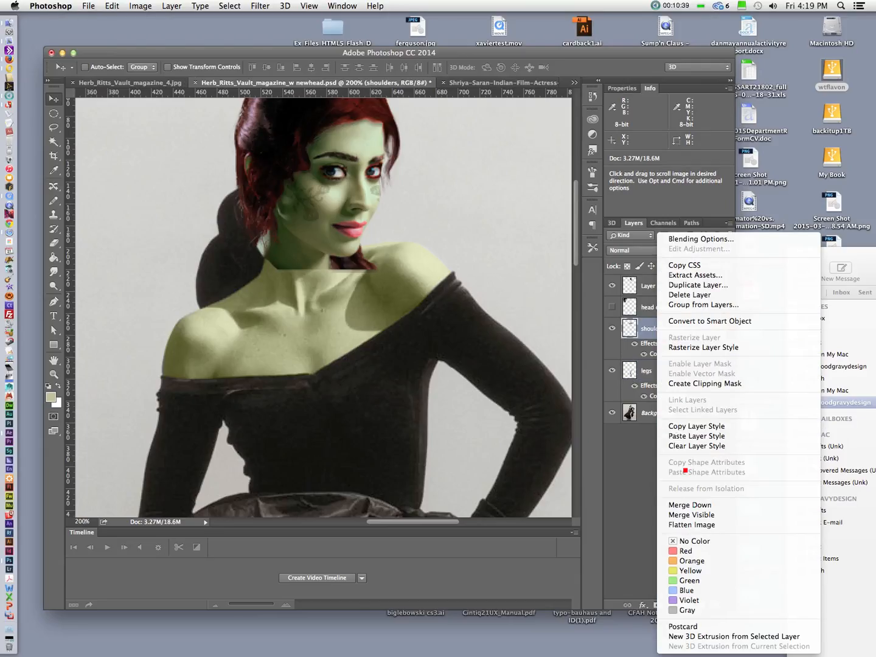
mouse_move(696, 435)
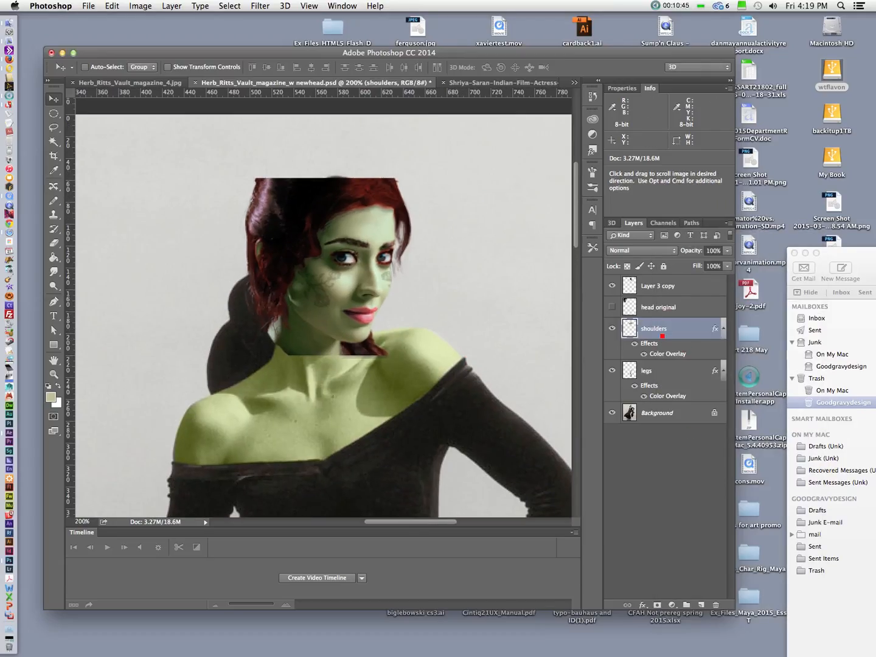
click(658, 285)
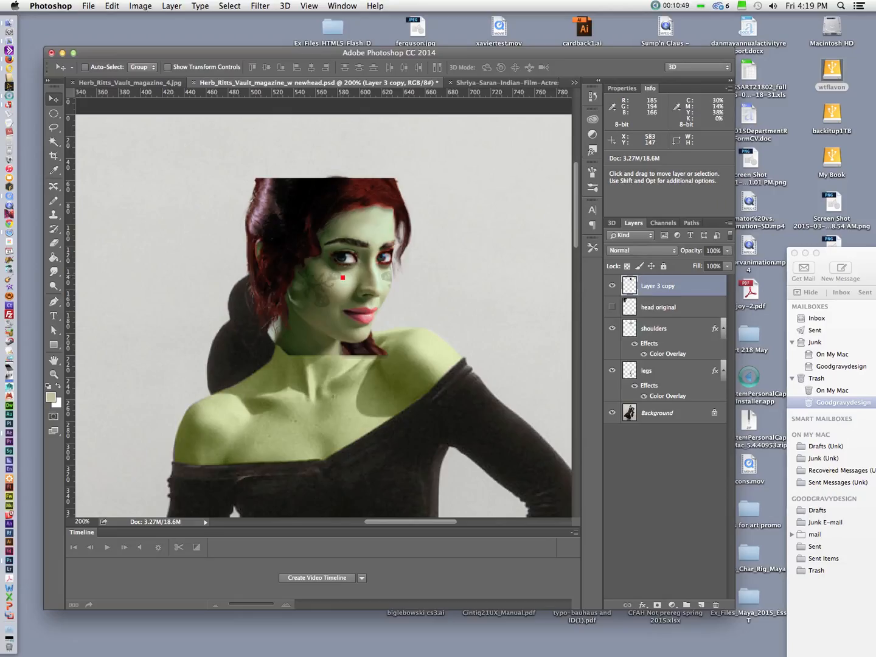
click(54, 171)
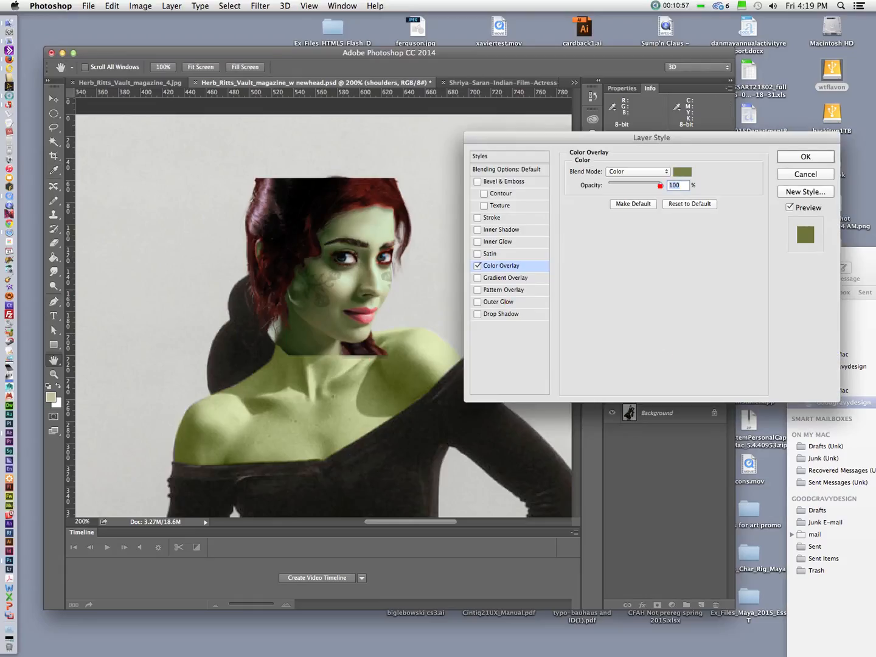
Try Overlay, then set the shoulders overlay to Multiply at about 74% opacity.
click(637, 171)
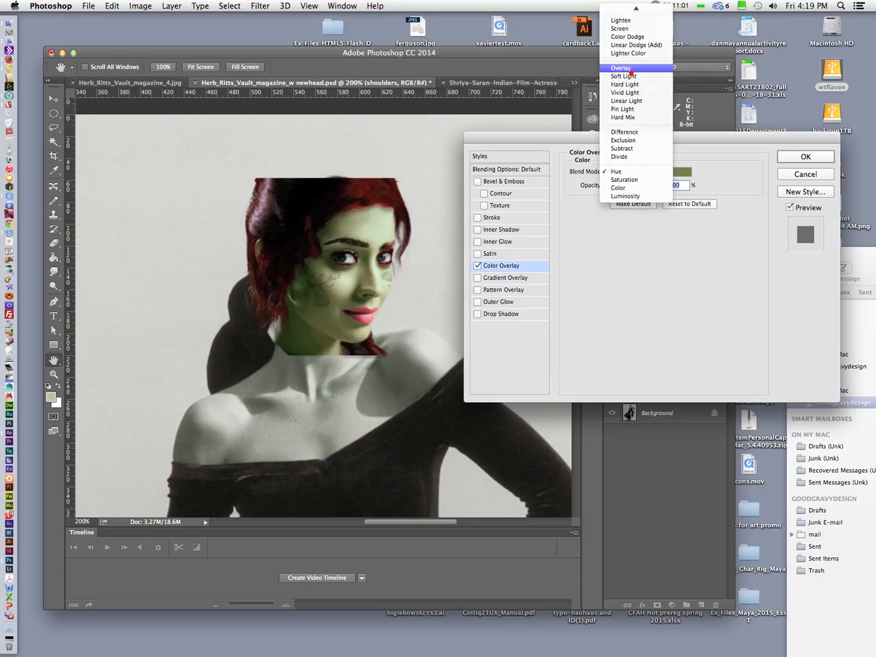
click(618, 67)
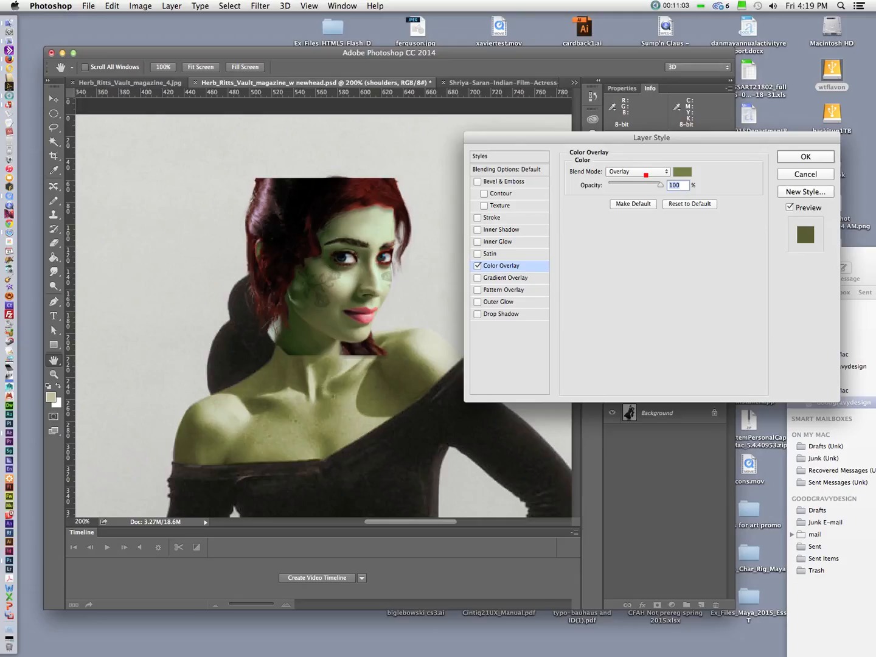
click(636, 171)
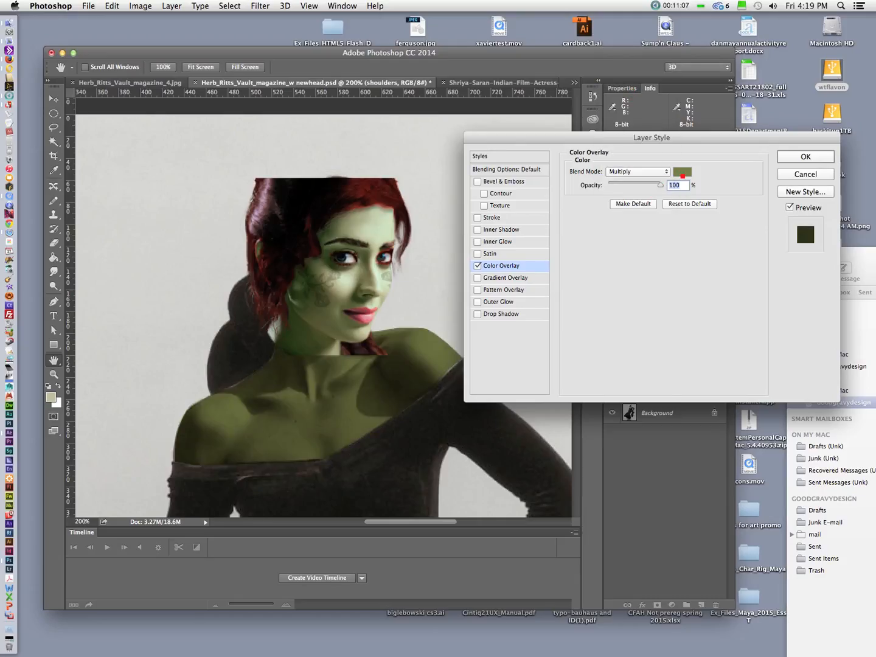
drag(661, 185, 647, 185)
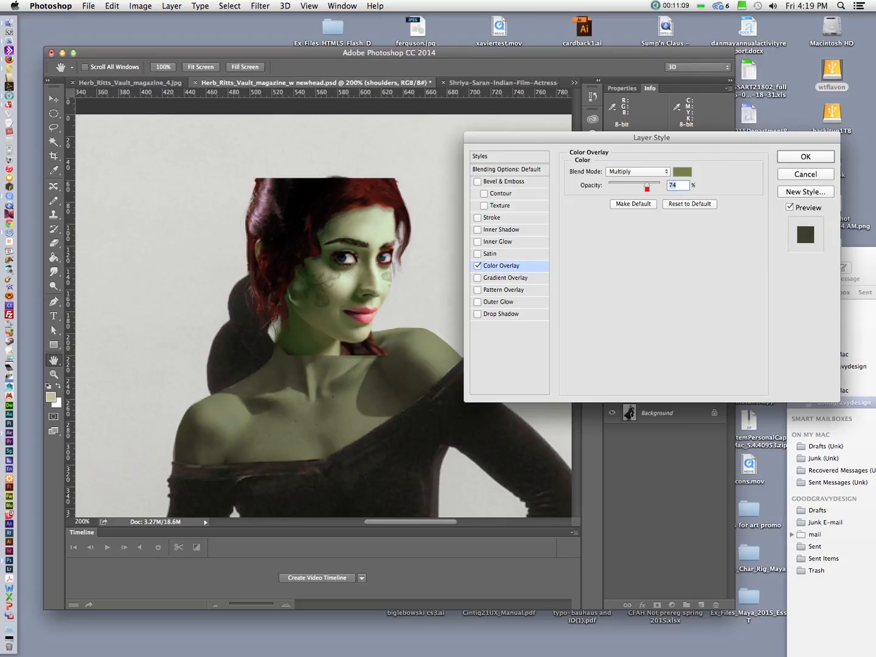
Try several greens and settle on a pale khaki overlay colour sampled near the face.
click(682, 171)
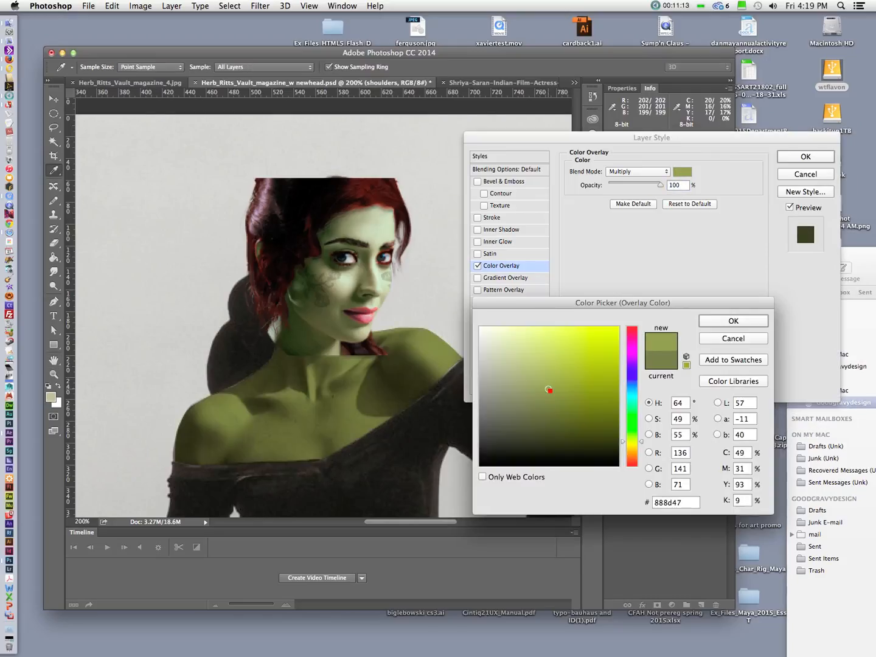
click(540, 375)
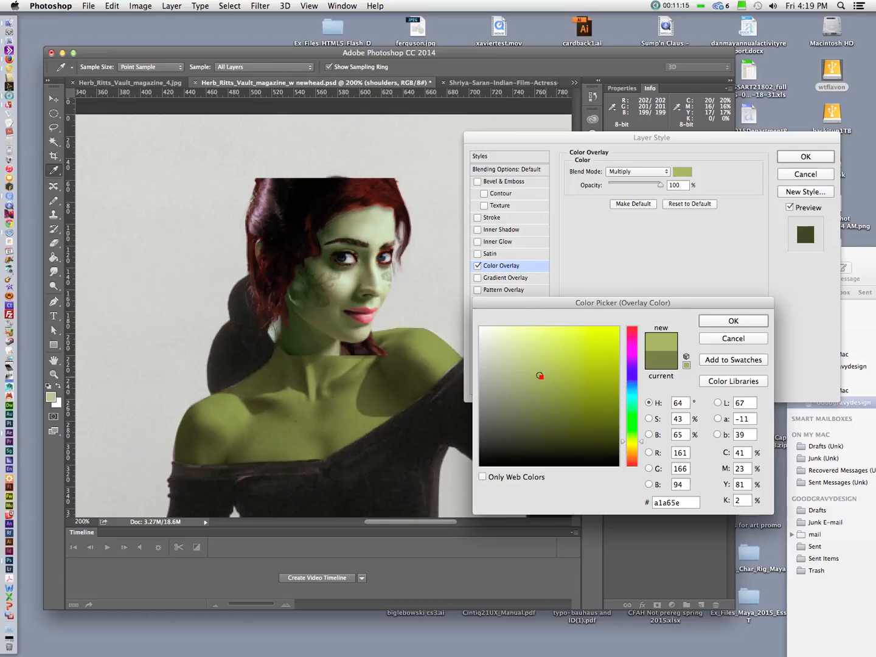
click(526, 371)
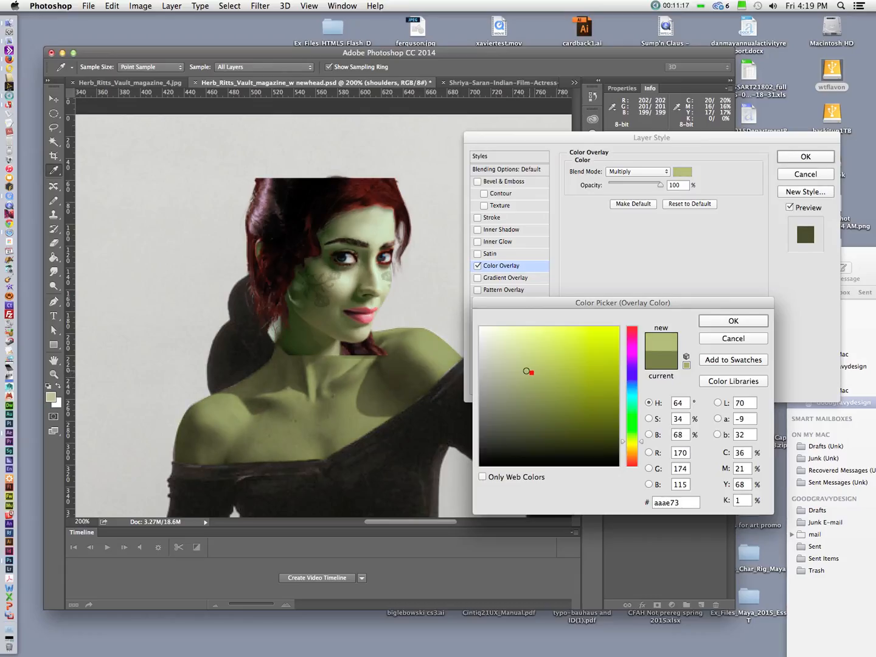
click(519, 367)
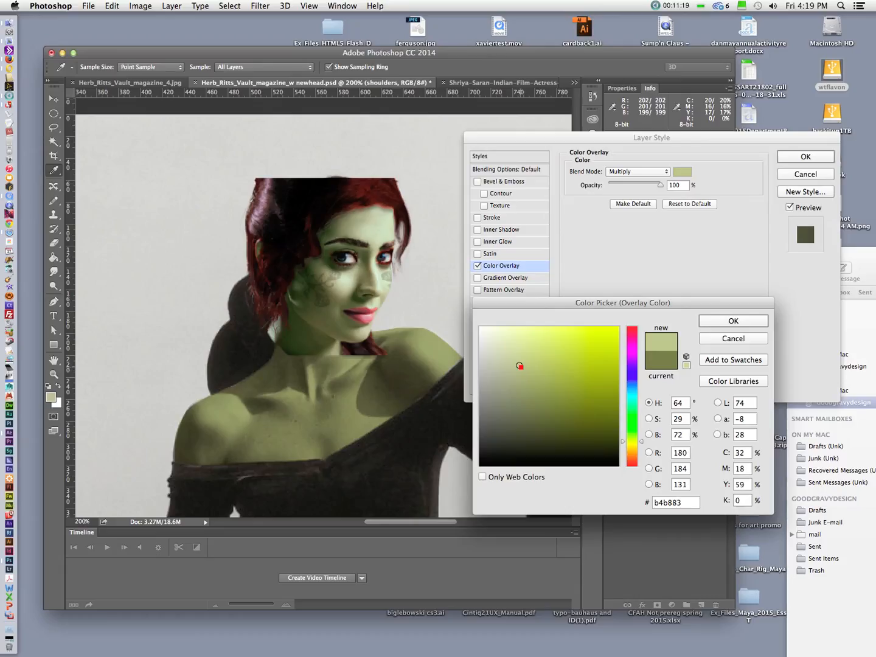
click(548, 361)
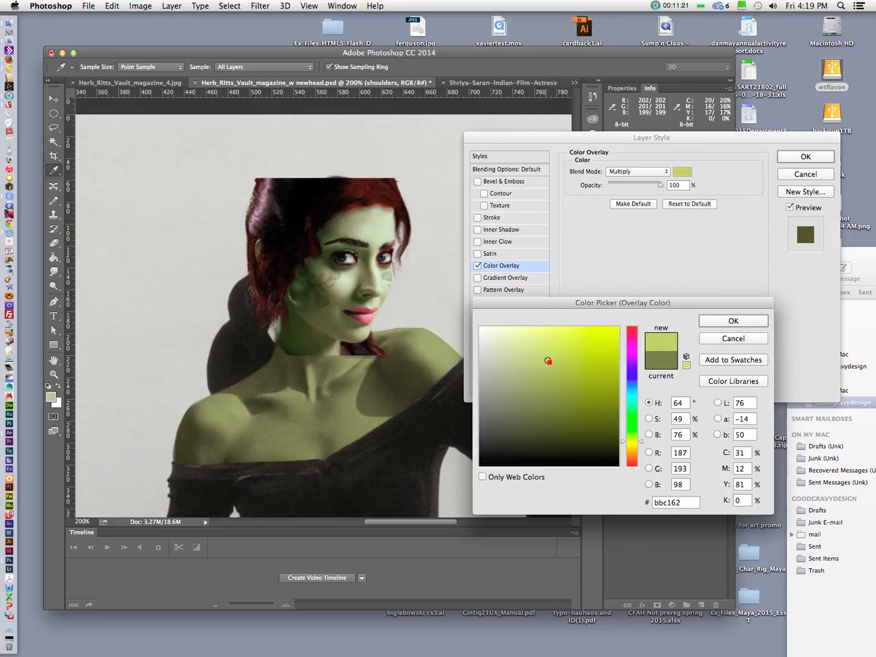
click(570, 358)
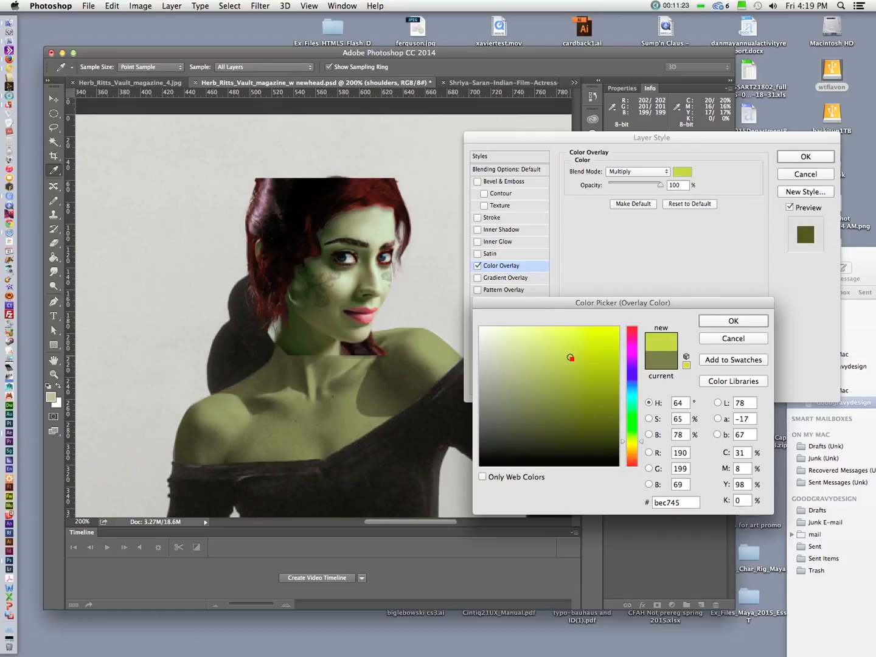
drag(570, 357, 560, 361)
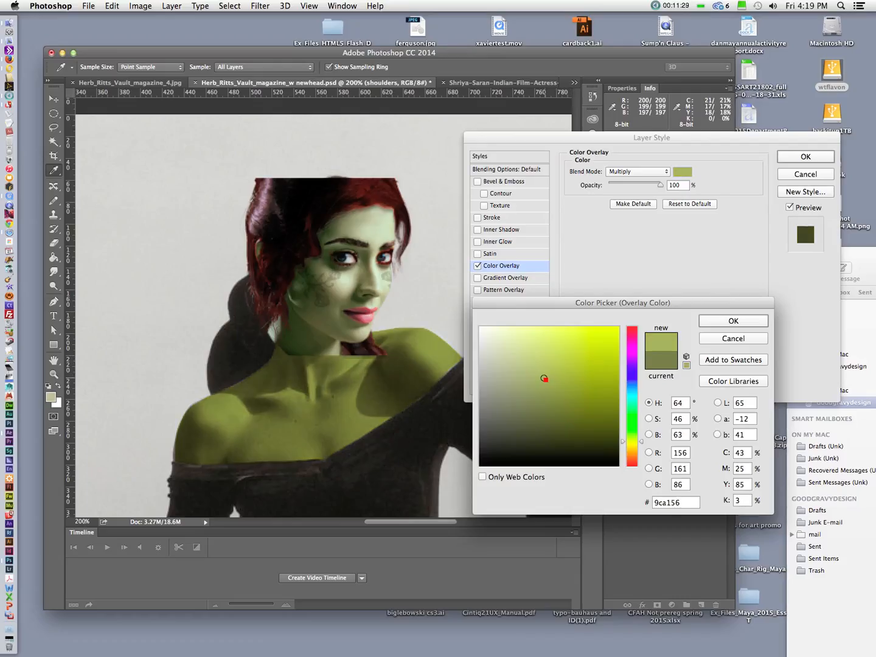
click(537, 367)
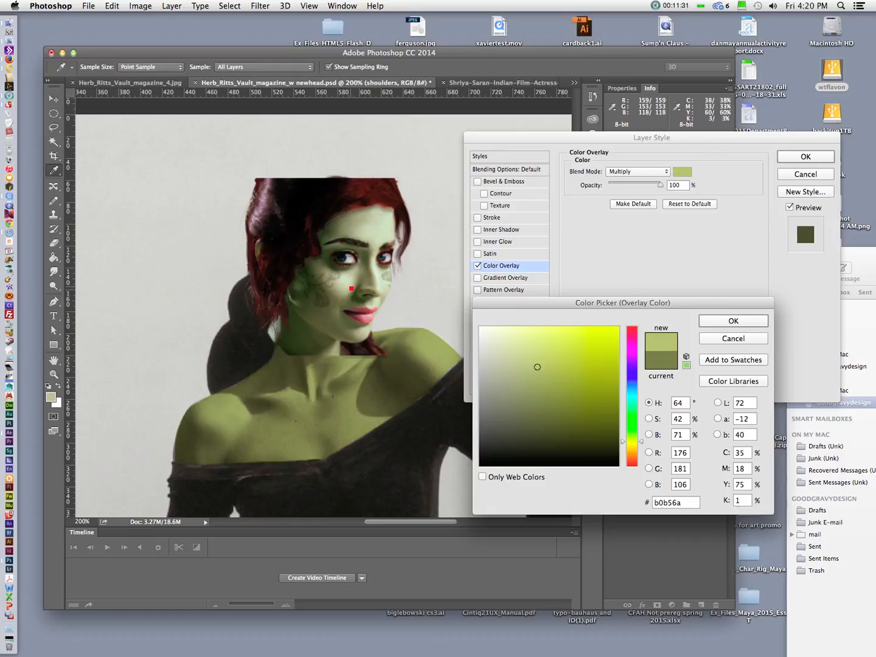
click(520, 393)
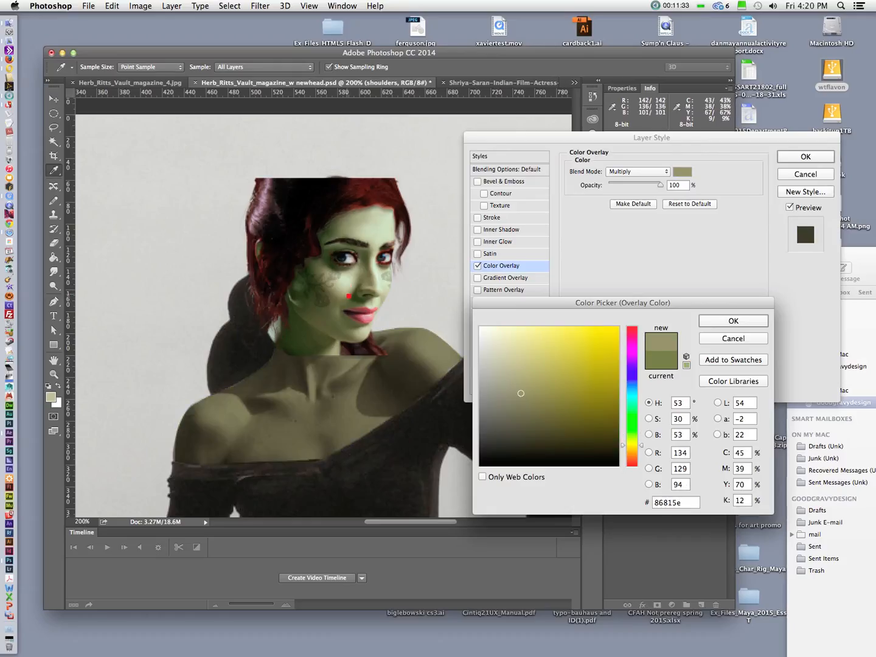
click(513, 376)
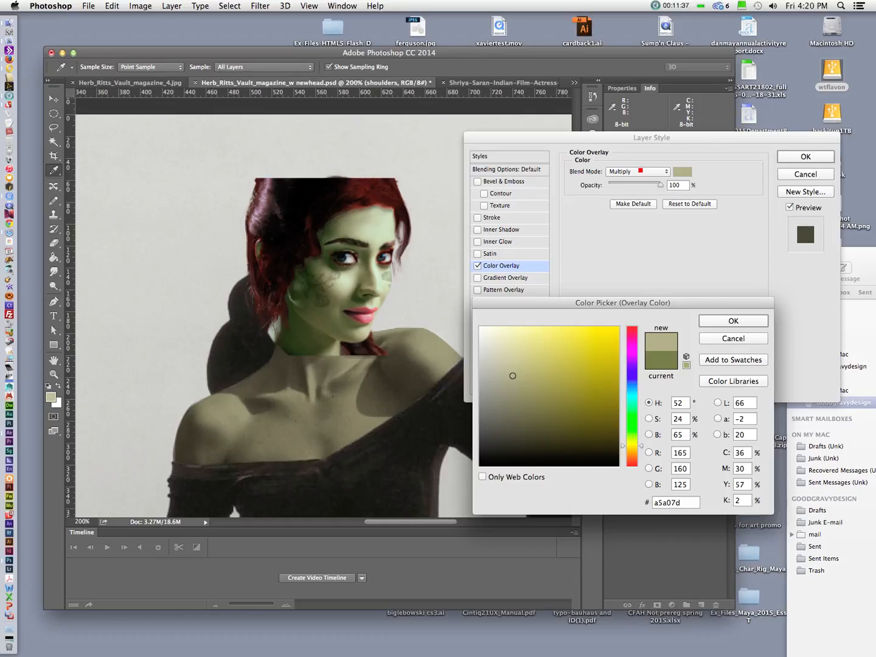
click(733, 322)
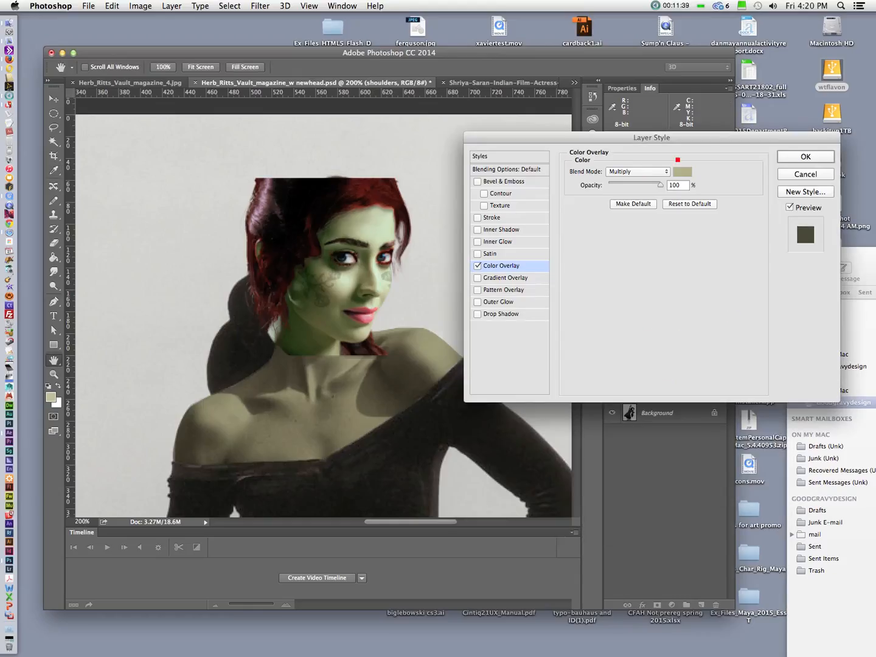
click(682, 172)
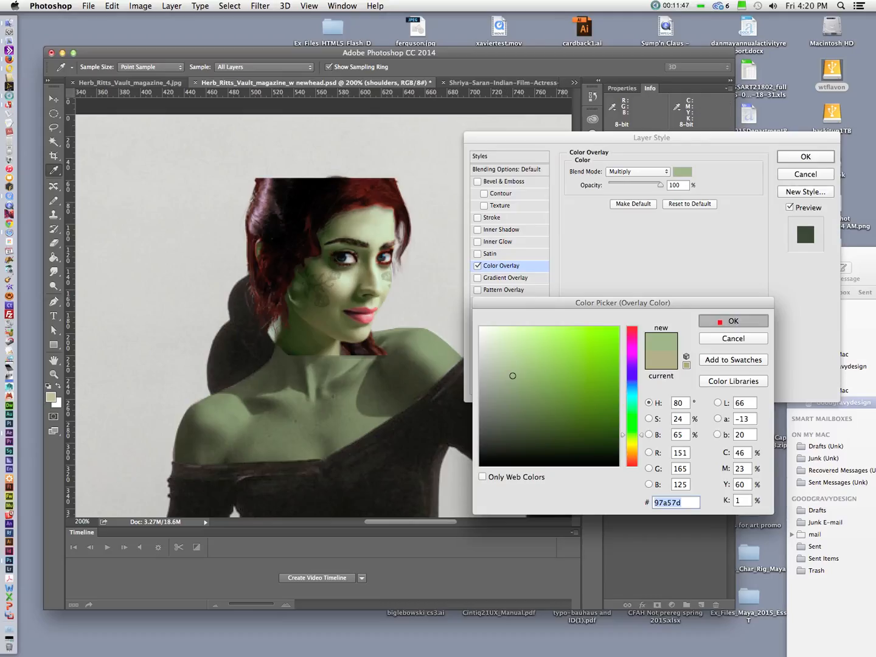
Cycle the overlay blend mode through Saturation and Hue, settling on Overlay.
click(637, 170)
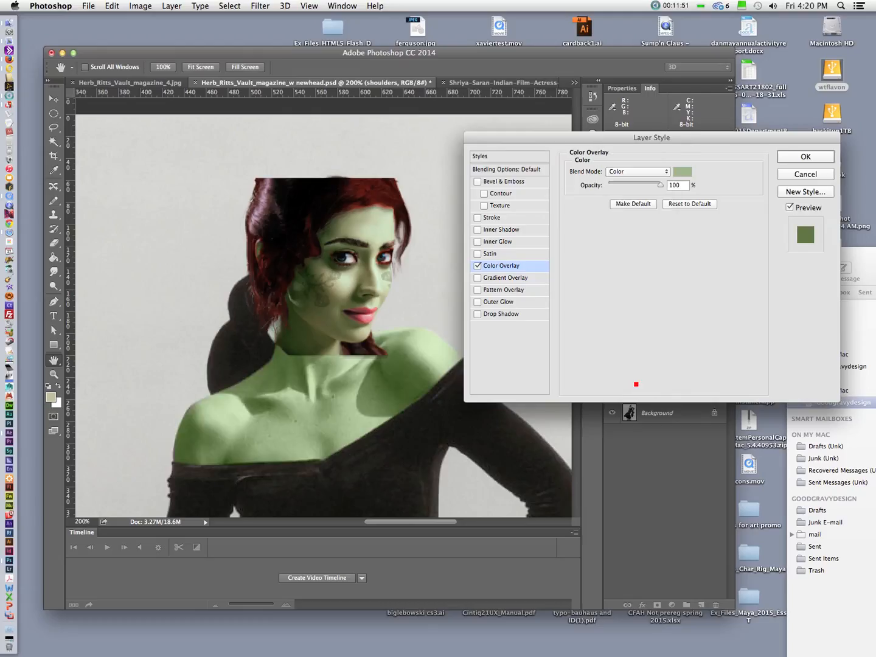
click(637, 171)
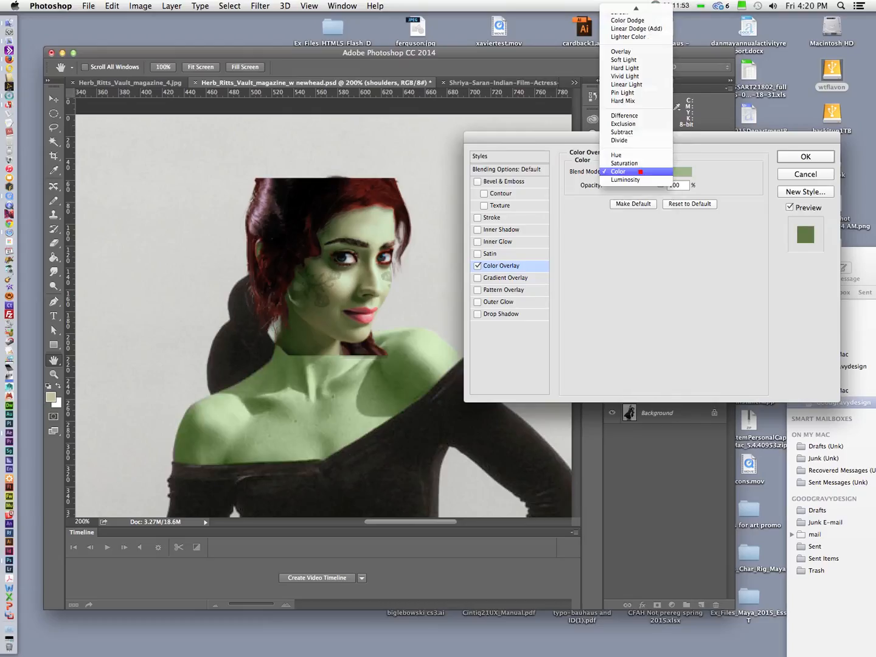
click(623, 162)
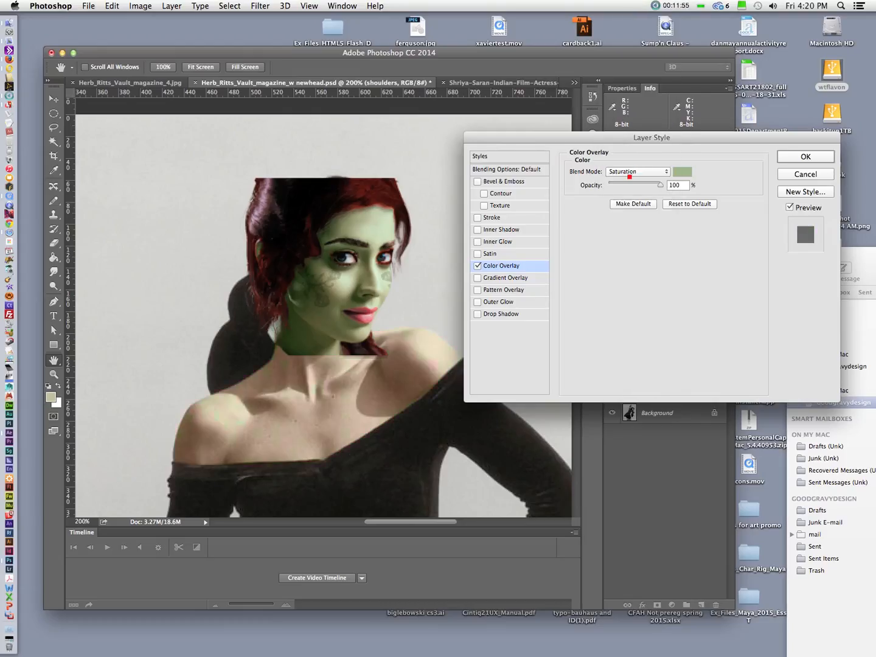
click(637, 171)
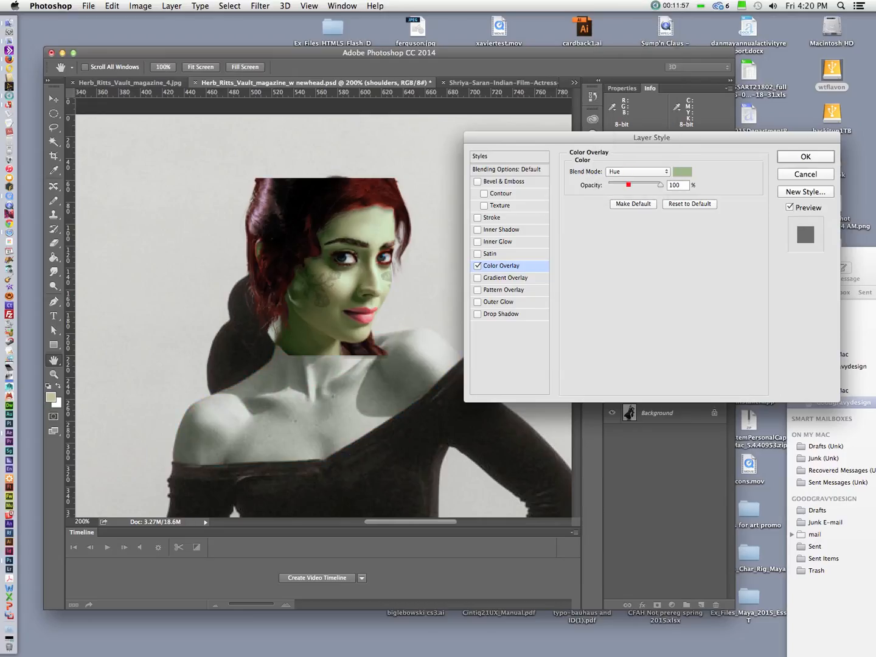
click(637, 171)
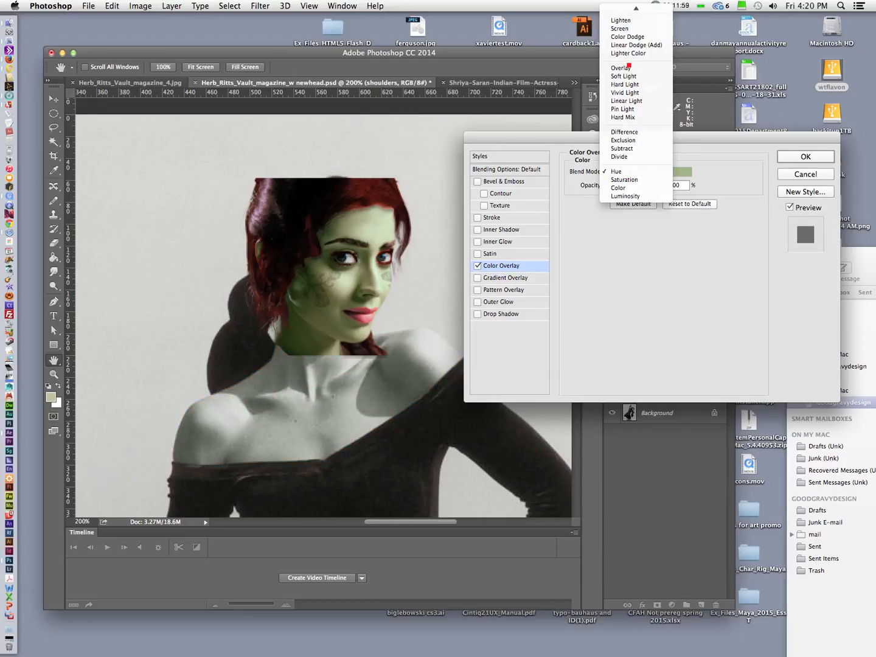
click(615, 67)
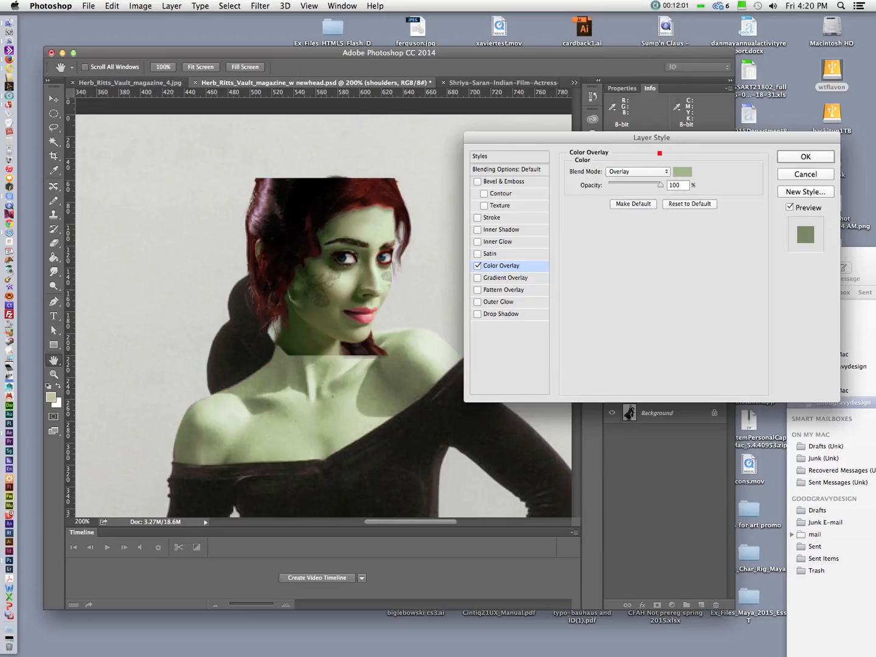
Choose a darker olive green for the shoulders overlay and apply the layer style.
click(682, 172)
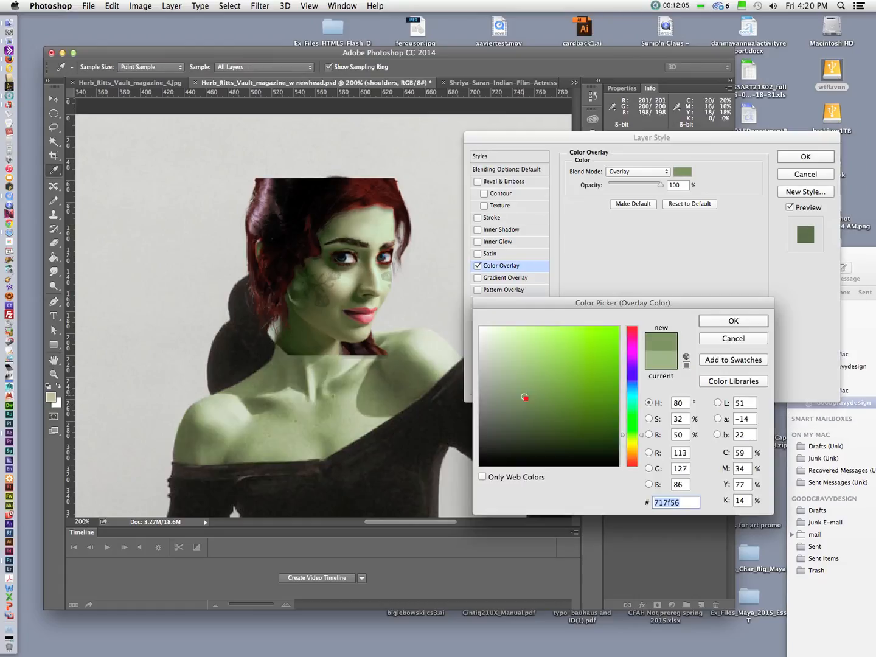
click(520, 402)
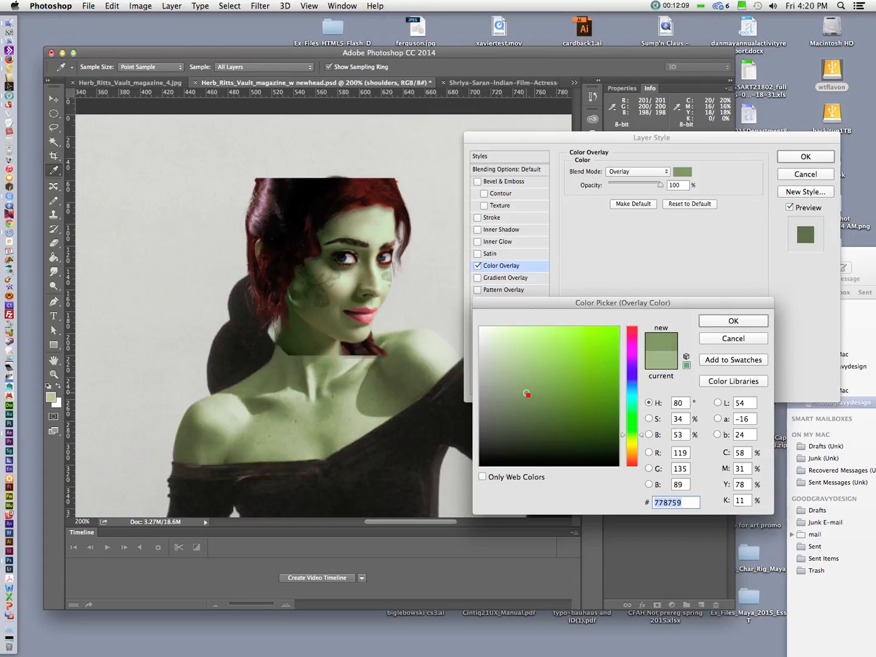
click(528, 398)
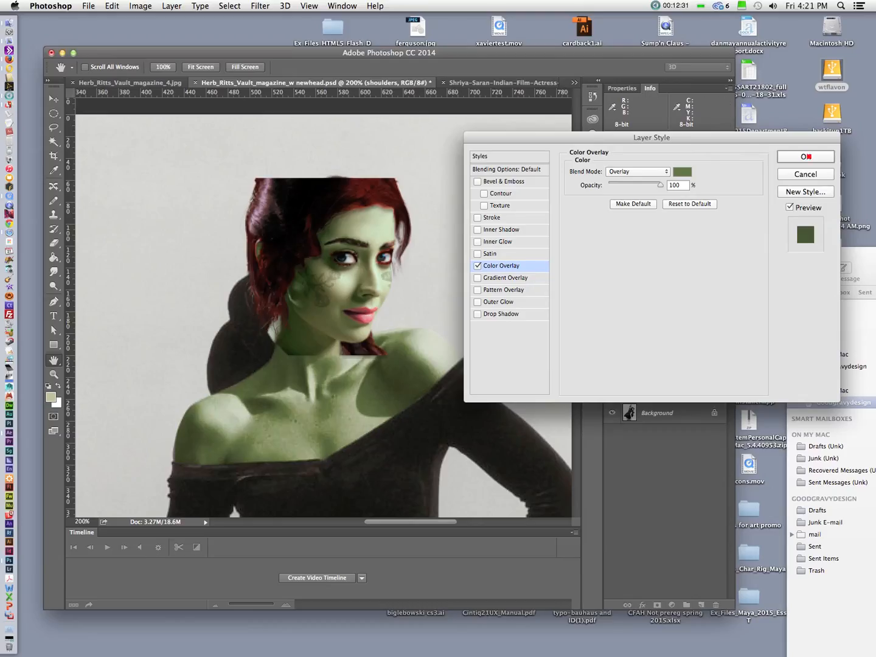
click(804, 157)
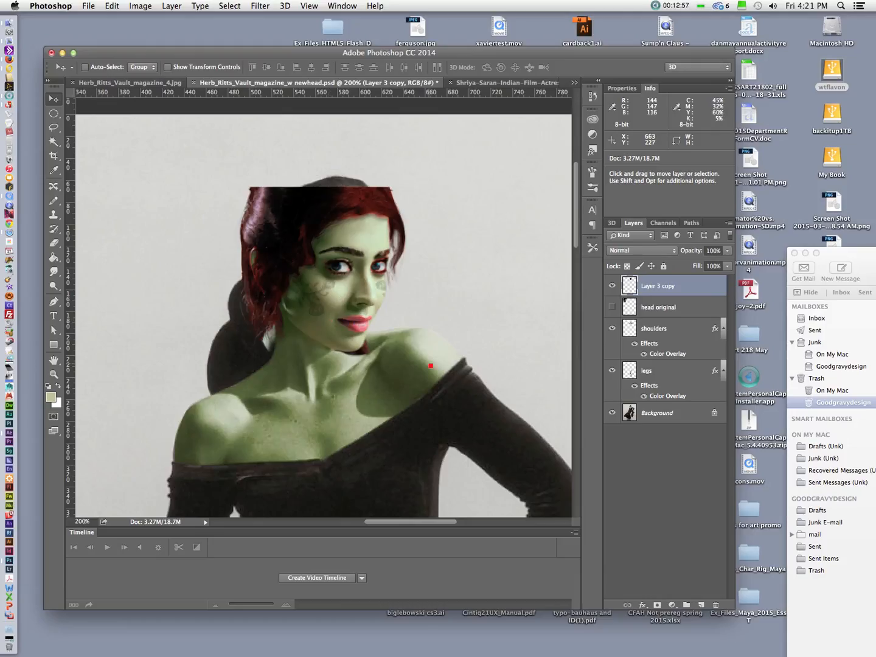
Select the green head copy layer and rotate it to line up with the neck.
click(54, 243)
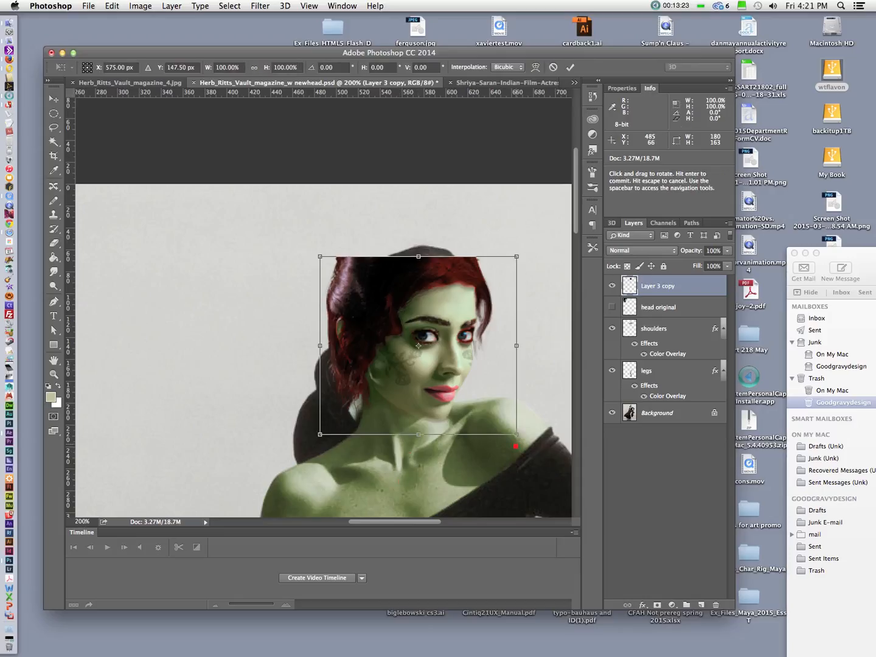
drag(516, 434, 512, 430)
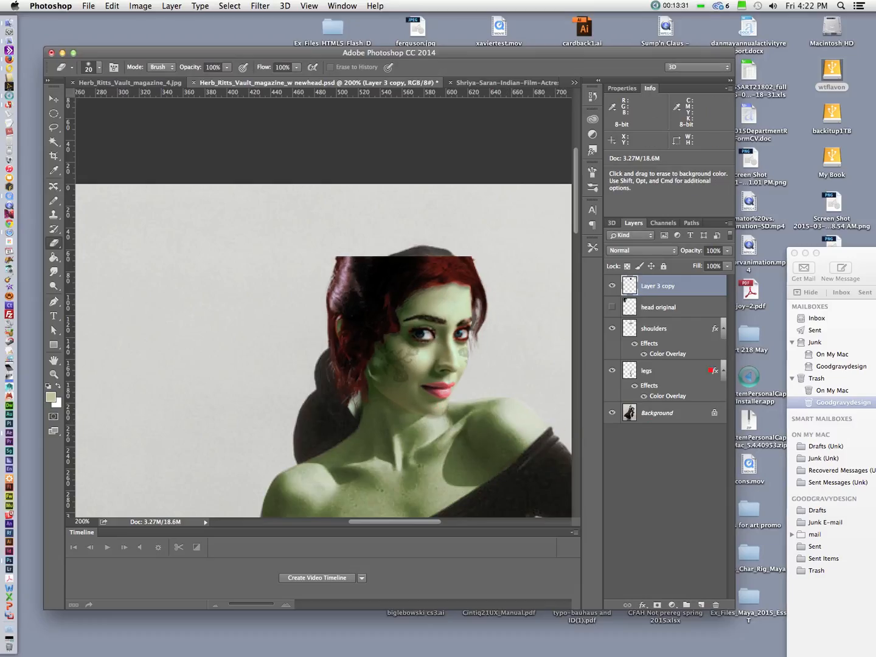
On the Background layer, start a Pen path along the hair, neck and shoulder.
click(657, 412)
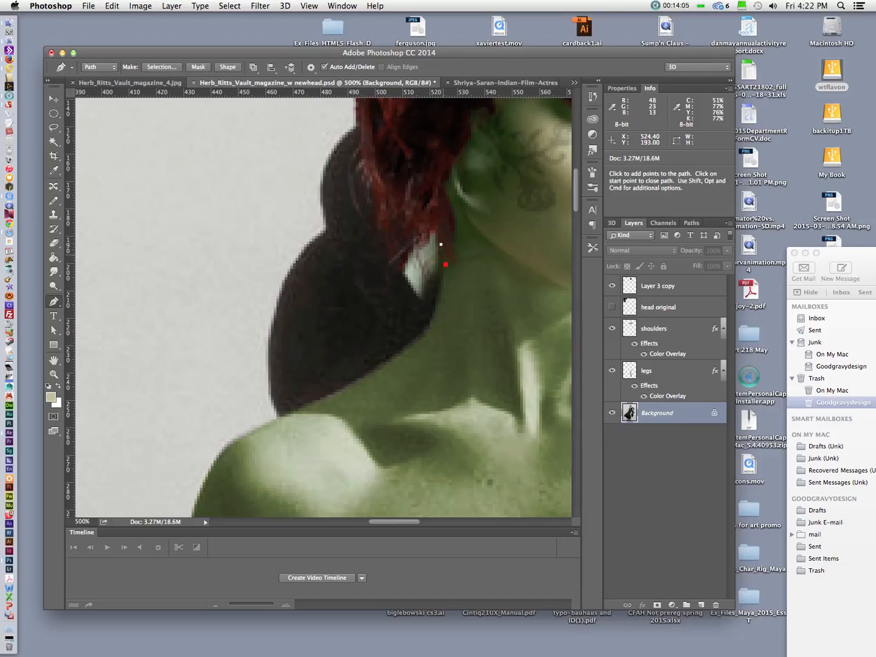
drag(445, 264, 406, 356)
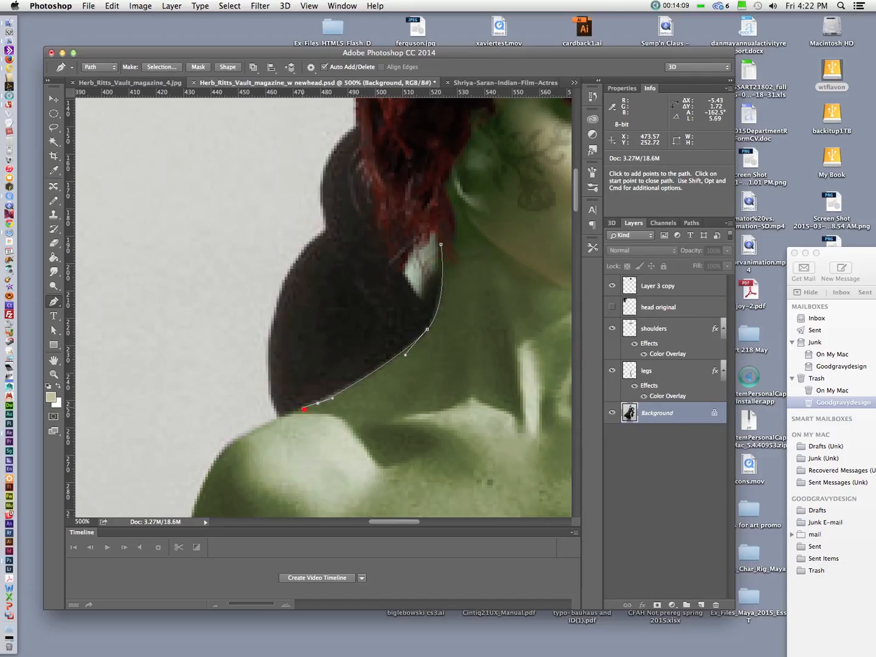
click(207, 483)
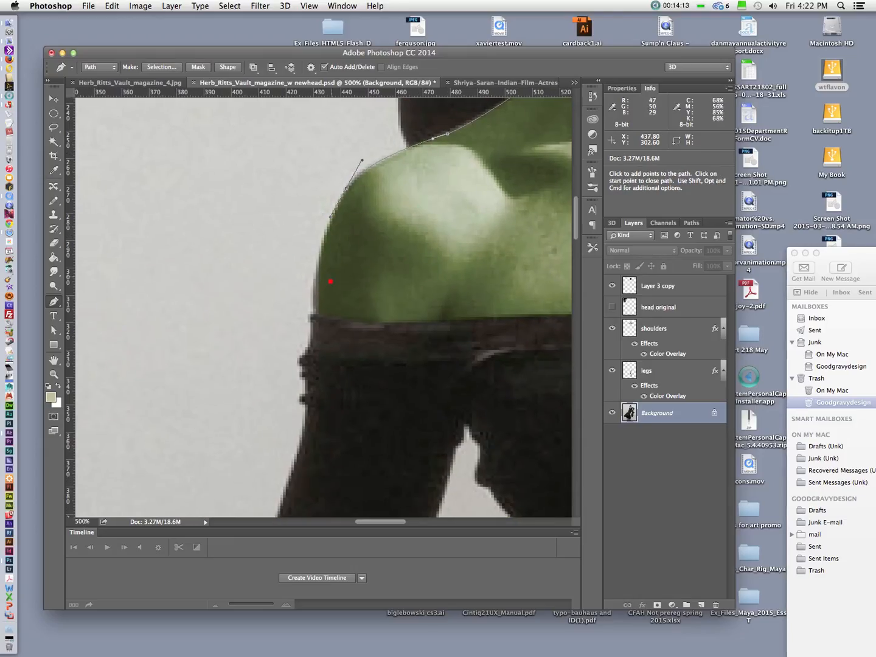
click(315, 315)
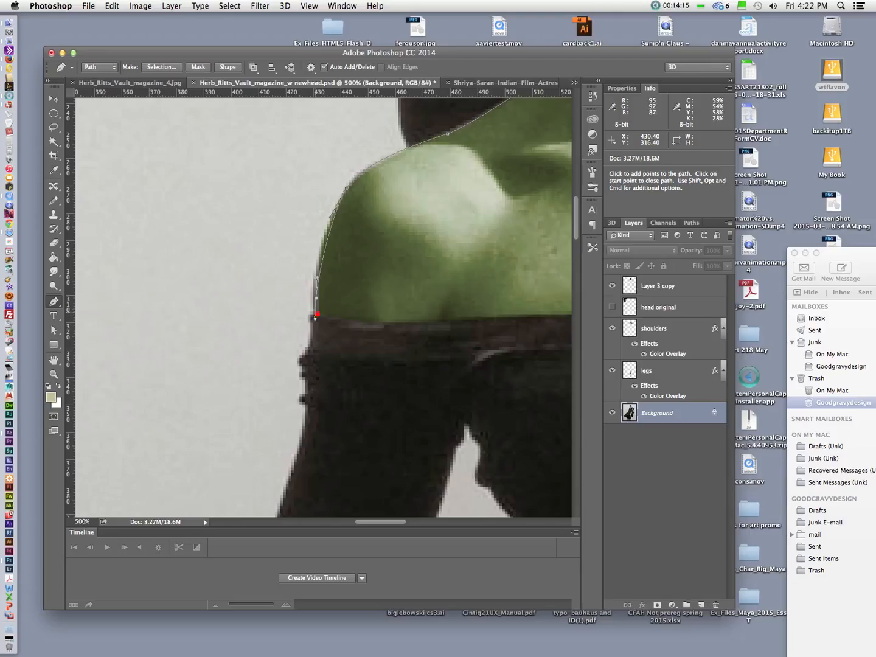
click(311, 346)
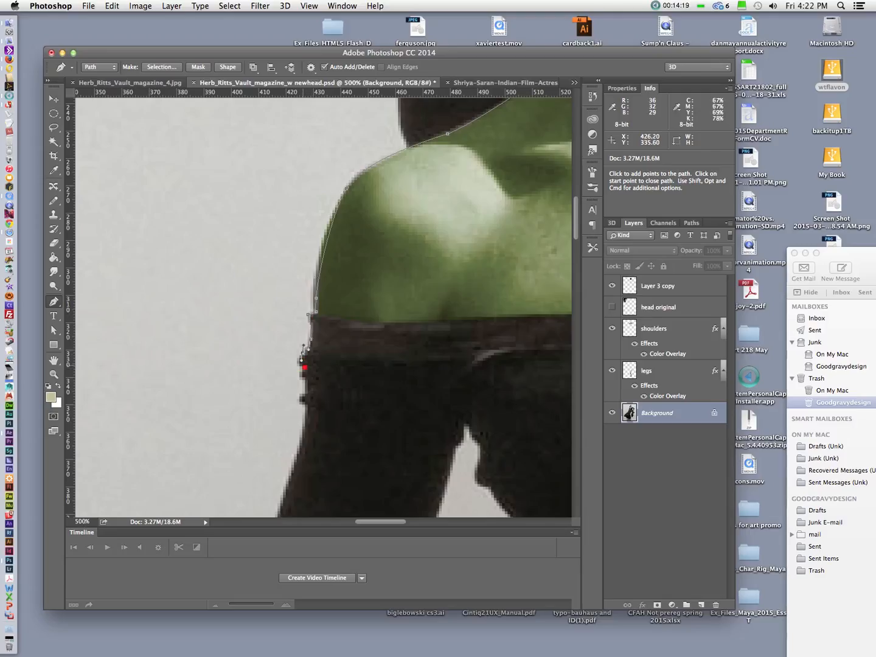
click(308, 392)
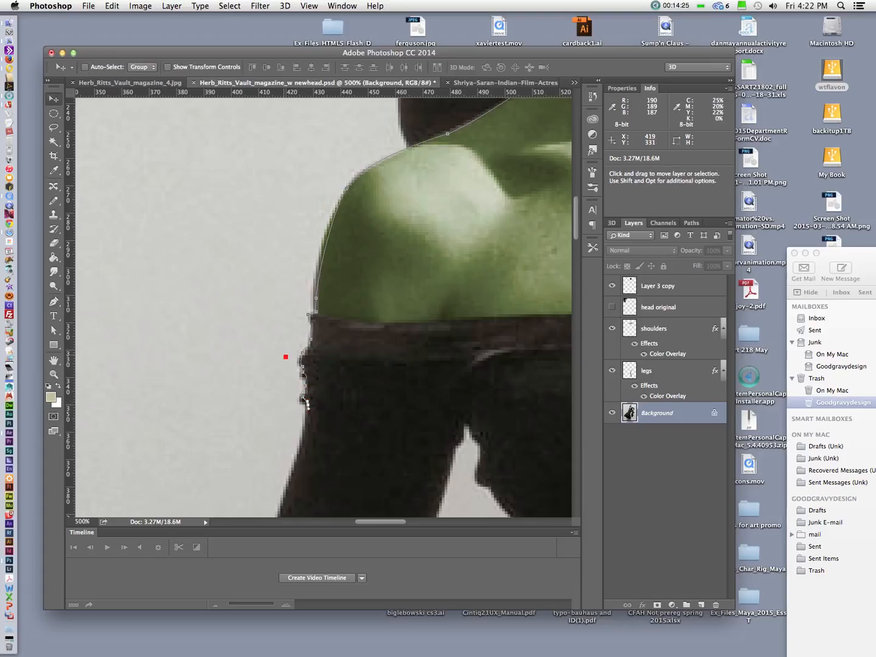
drag(286, 357, 309, 390)
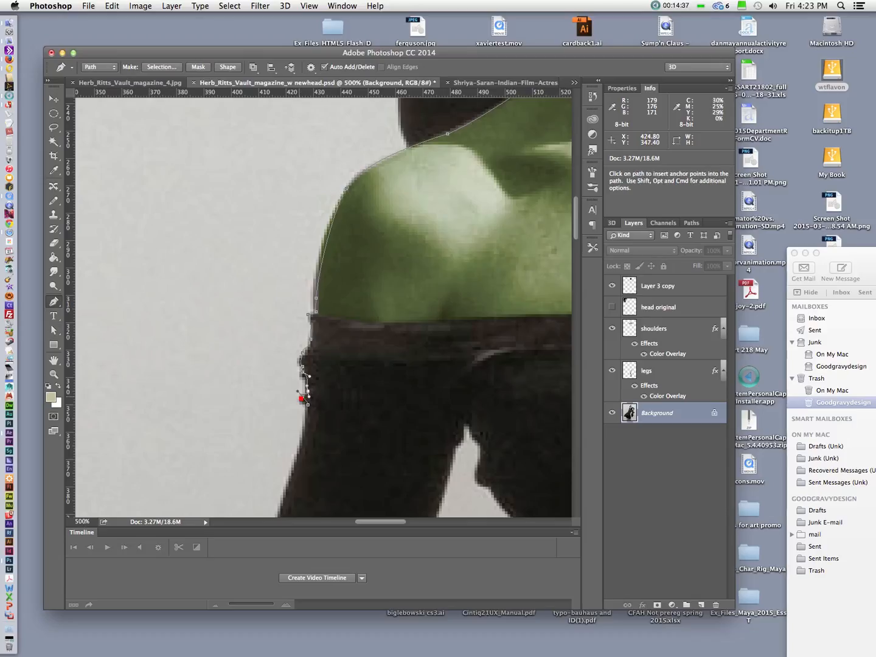
Extend the path down the arm outline and along the sloping dress edge.
click(309, 416)
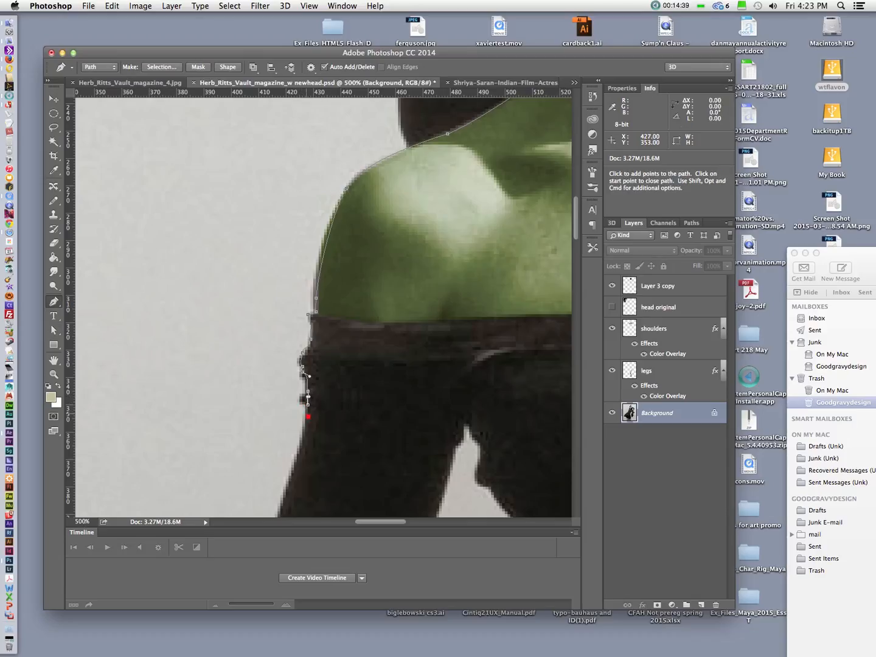
click(298, 465)
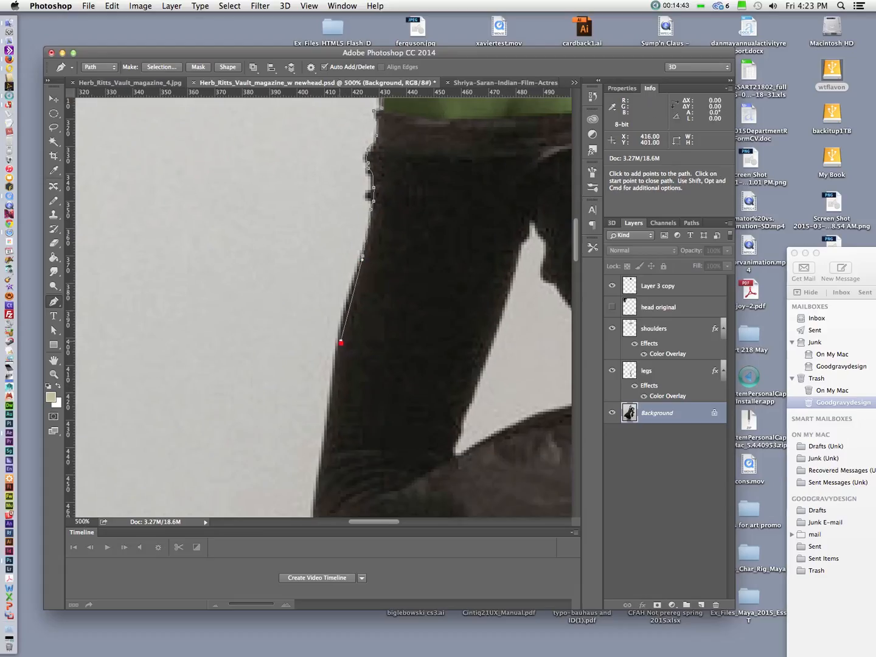
click(330, 405)
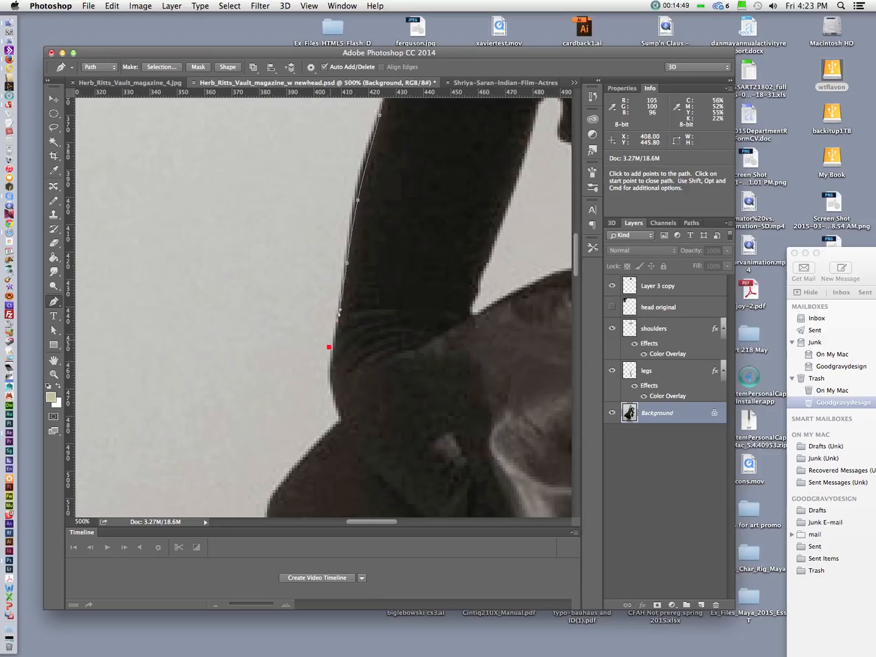
click(333, 403)
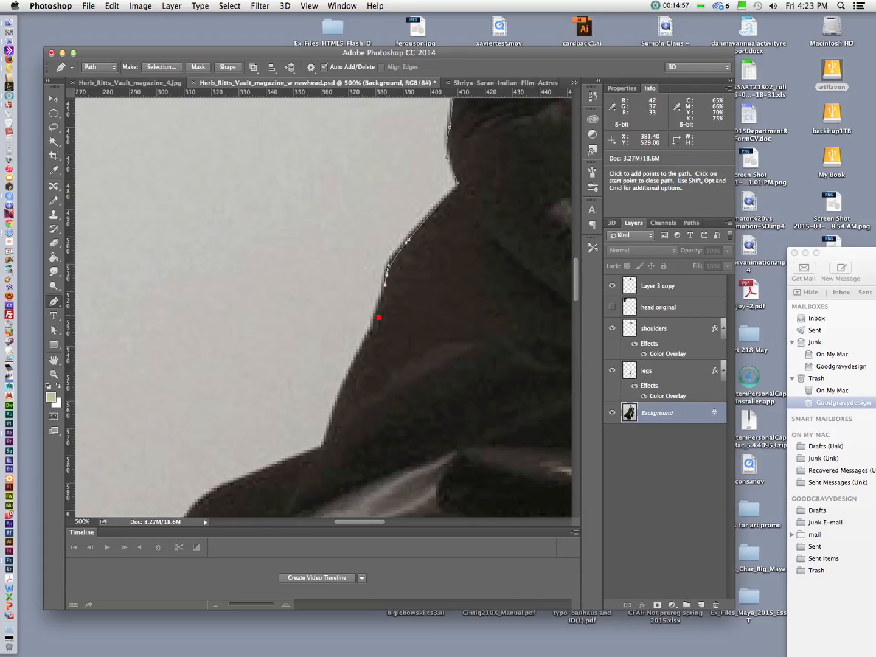
click(349, 385)
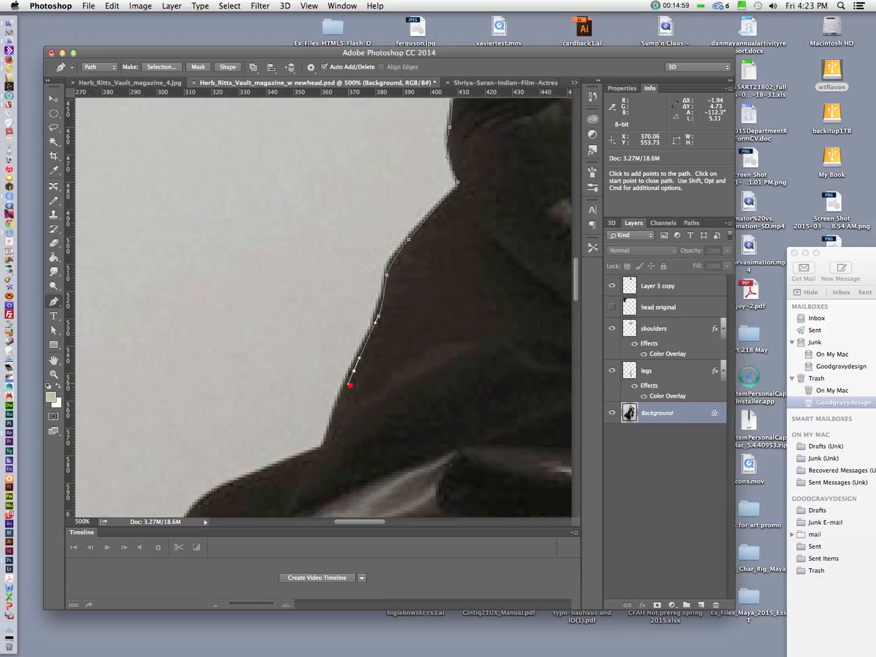
click(327, 465)
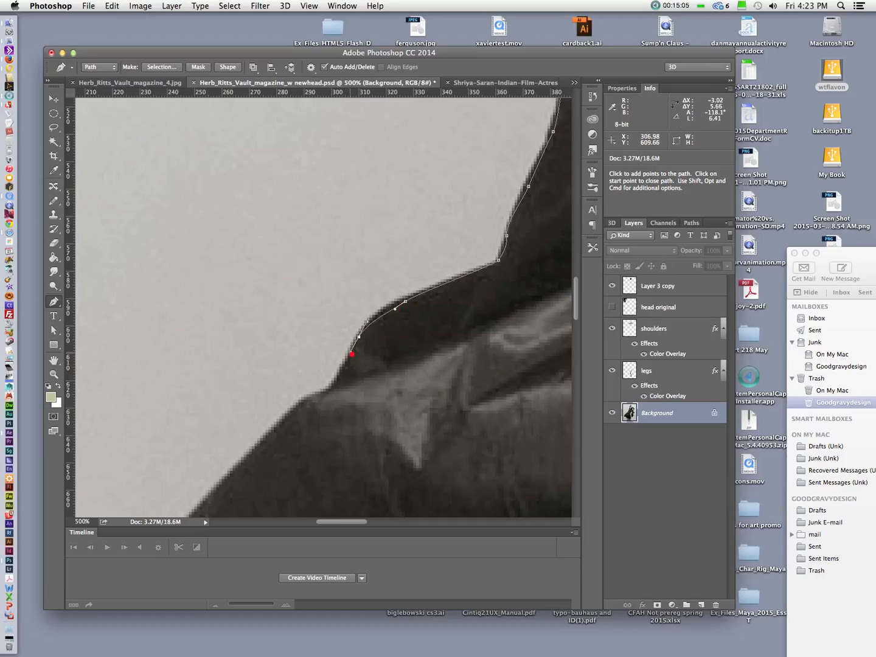
click(321, 394)
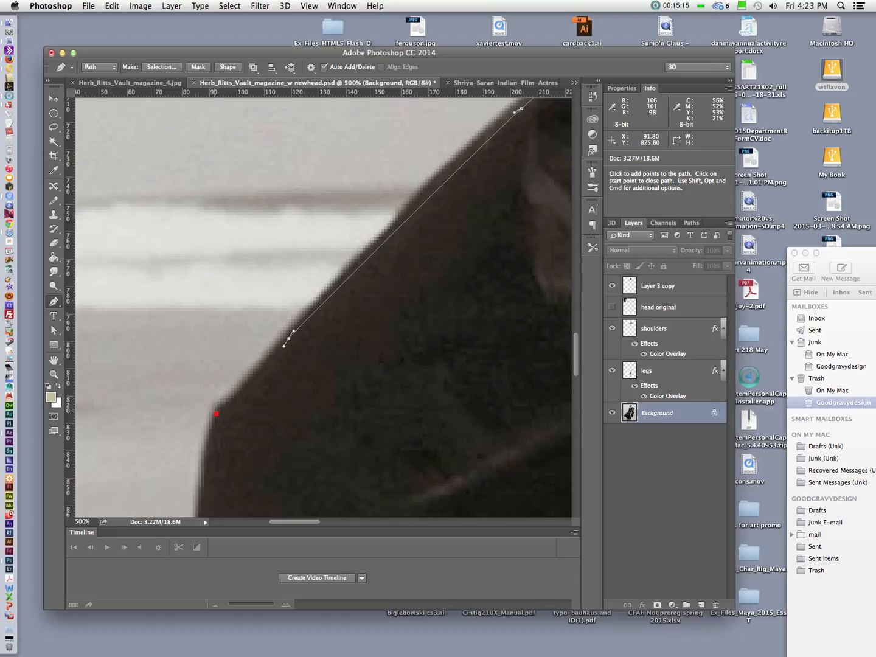
click(270, 337)
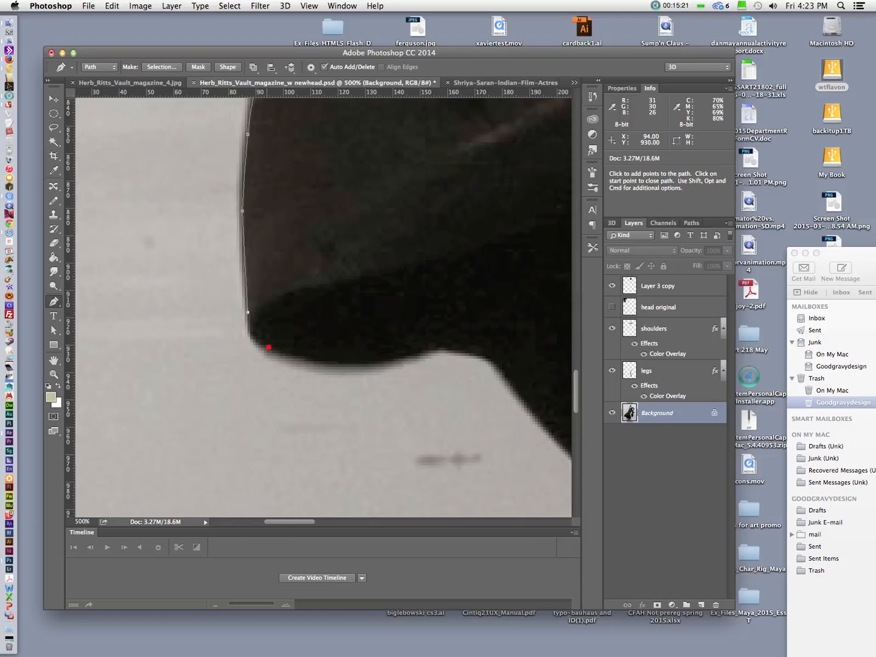
click(394, 363)
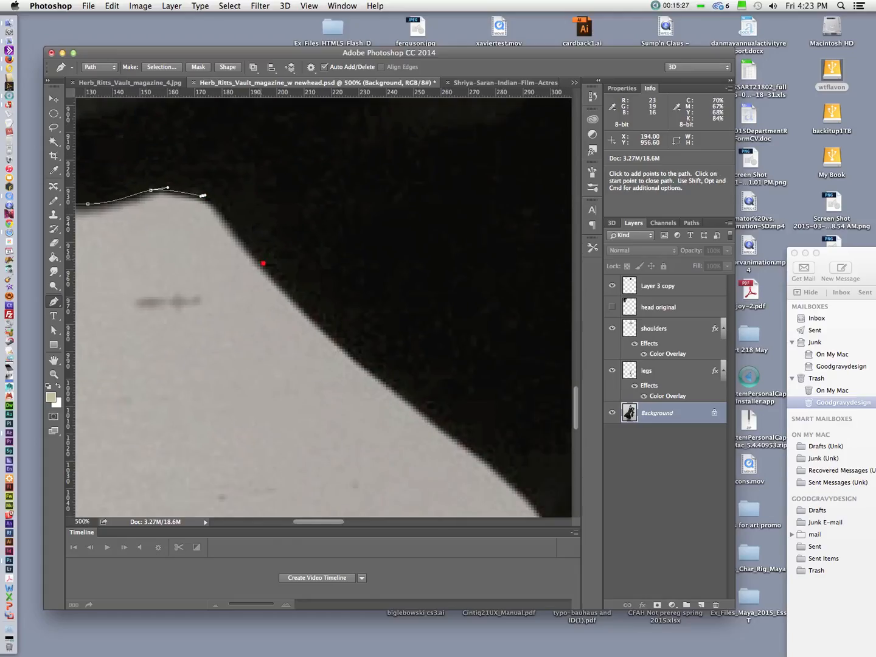
Trace the path along the dress hem, through the notch, to the pointed tip.
click(357, 360)
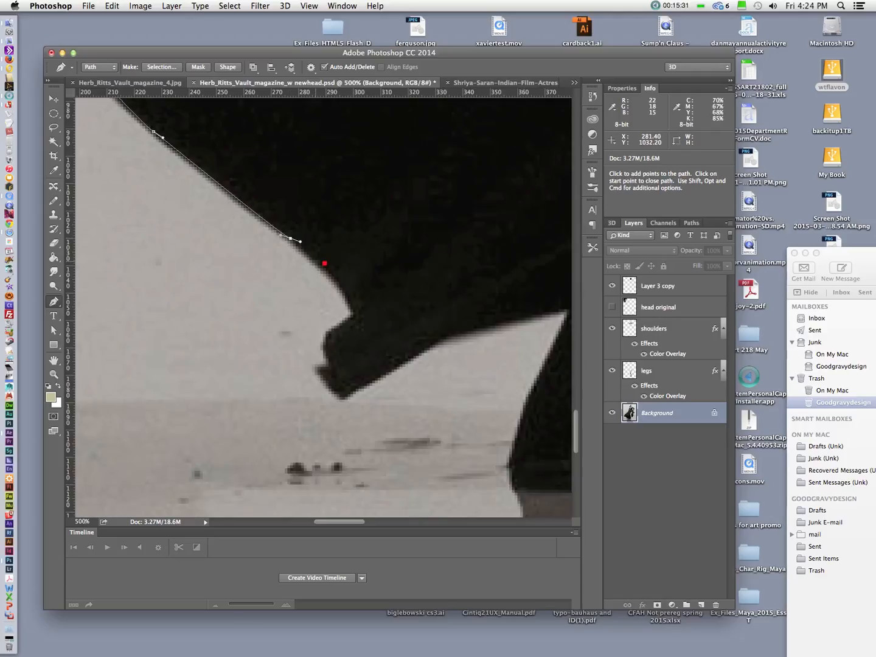
click(349, 313)
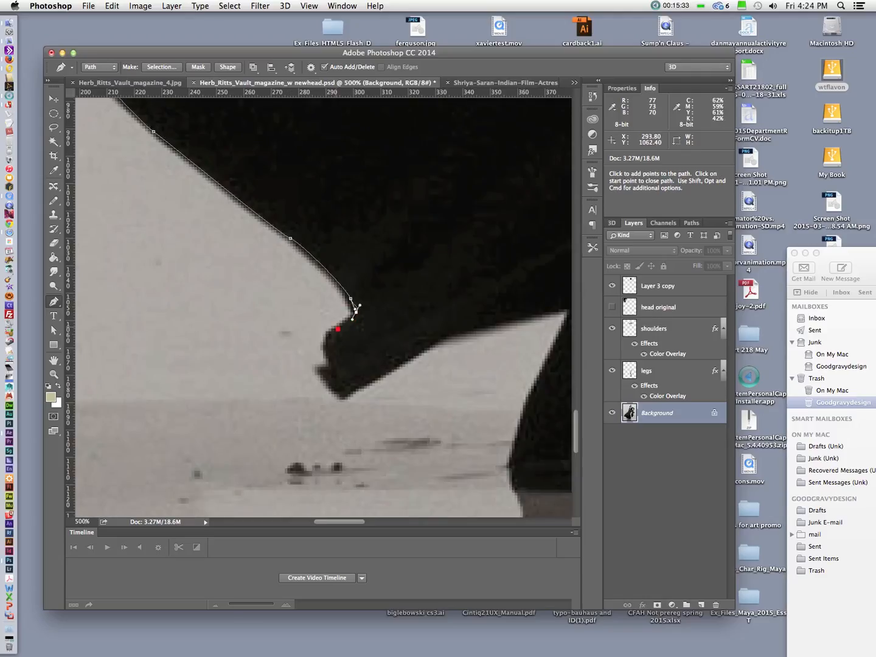
drag(353, 310, 331, 365)
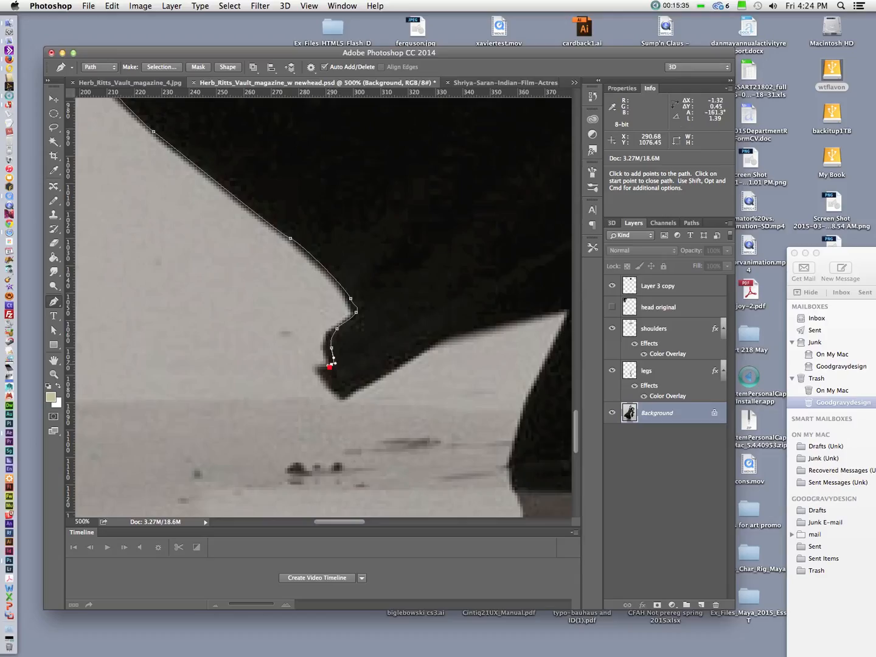
click(343, 396)
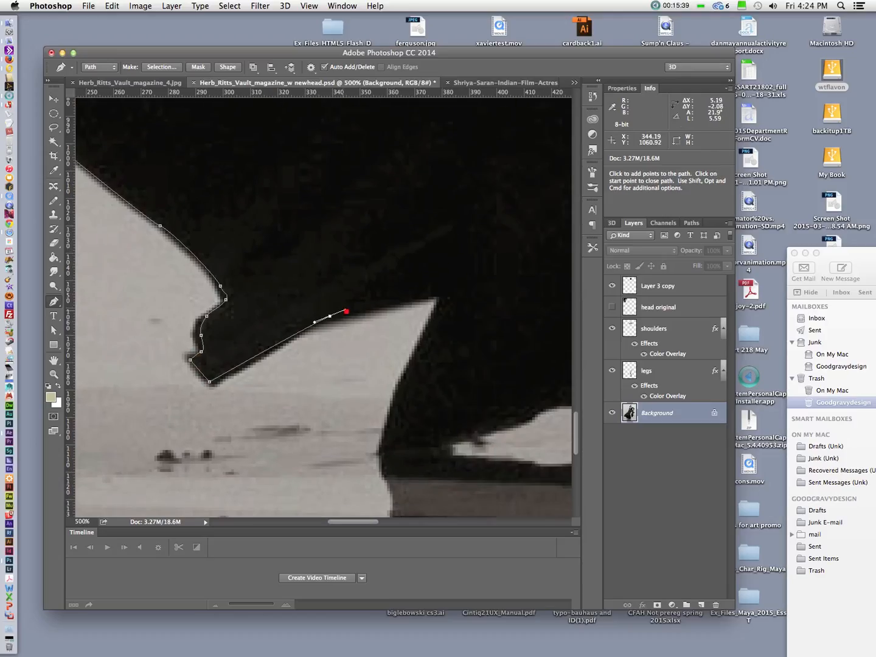
click(439, 297)
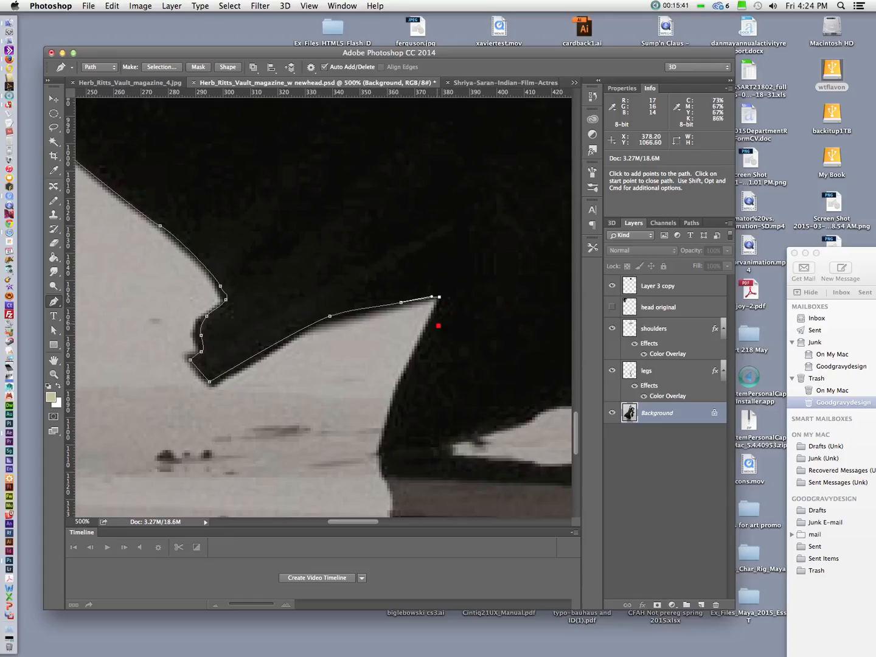
click(397, 394)
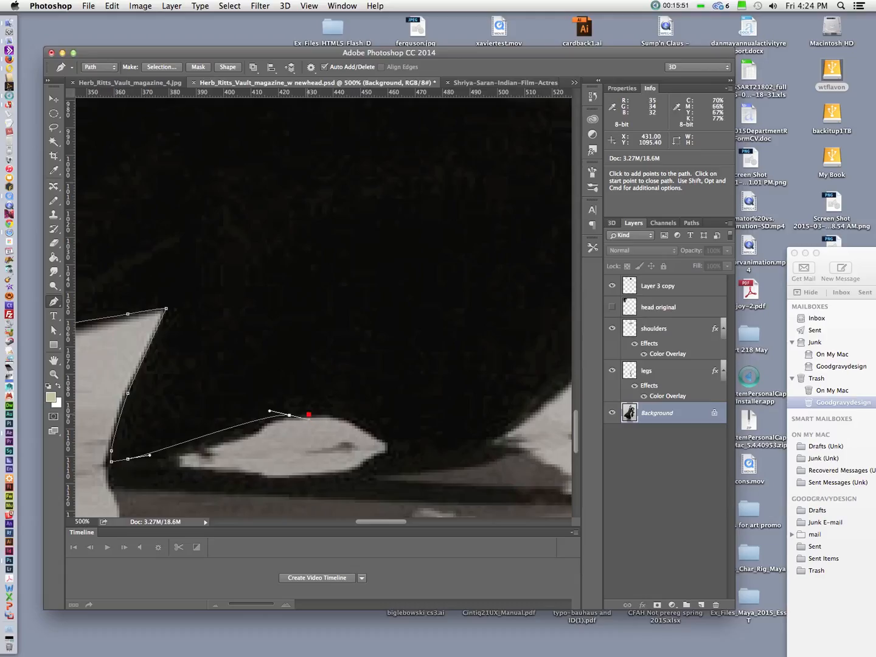
drag(309, 415, 280, 418)
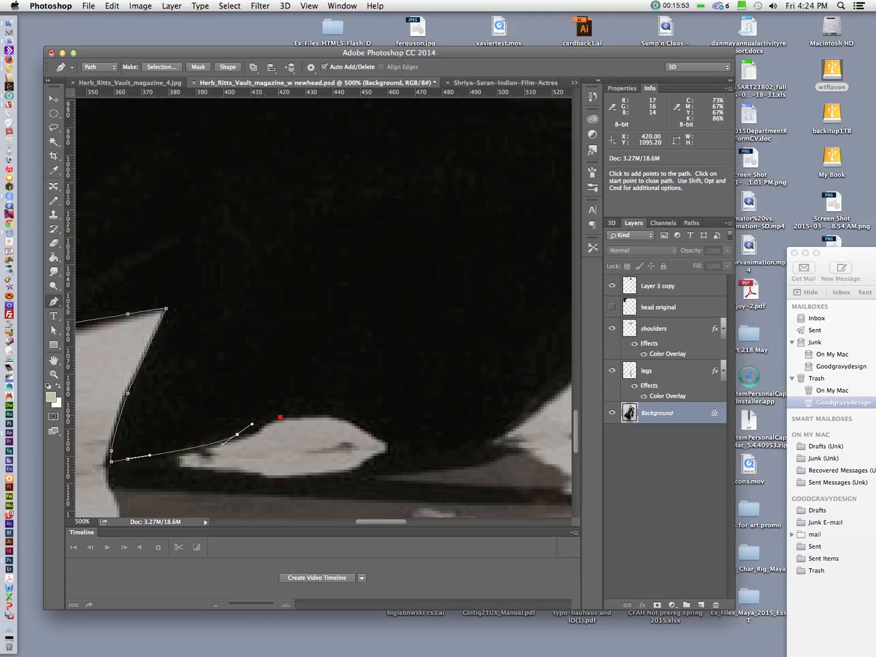
click(394, 440)
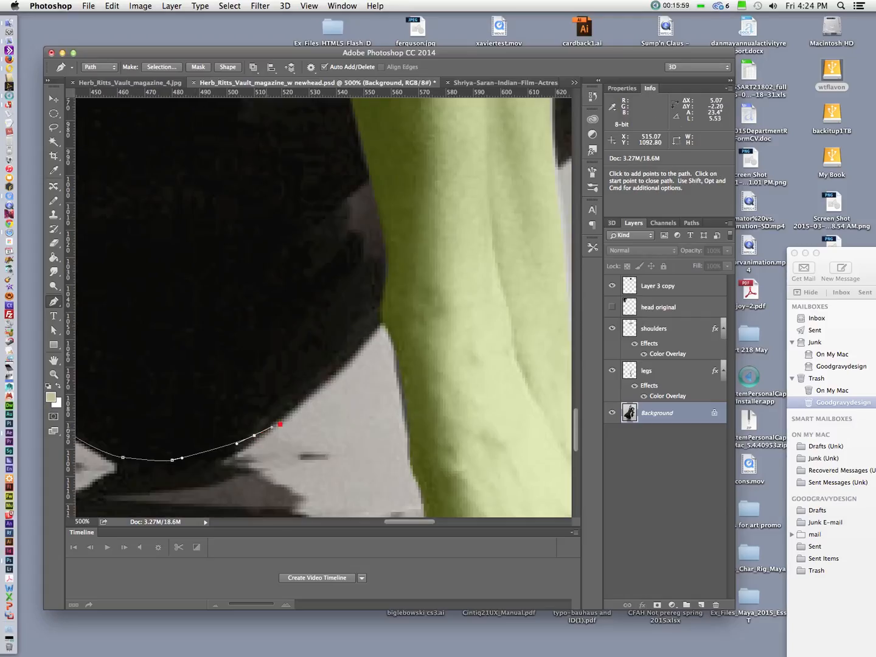
Continue the path down the green leg, around the foot, and back up.
click(370, 327)
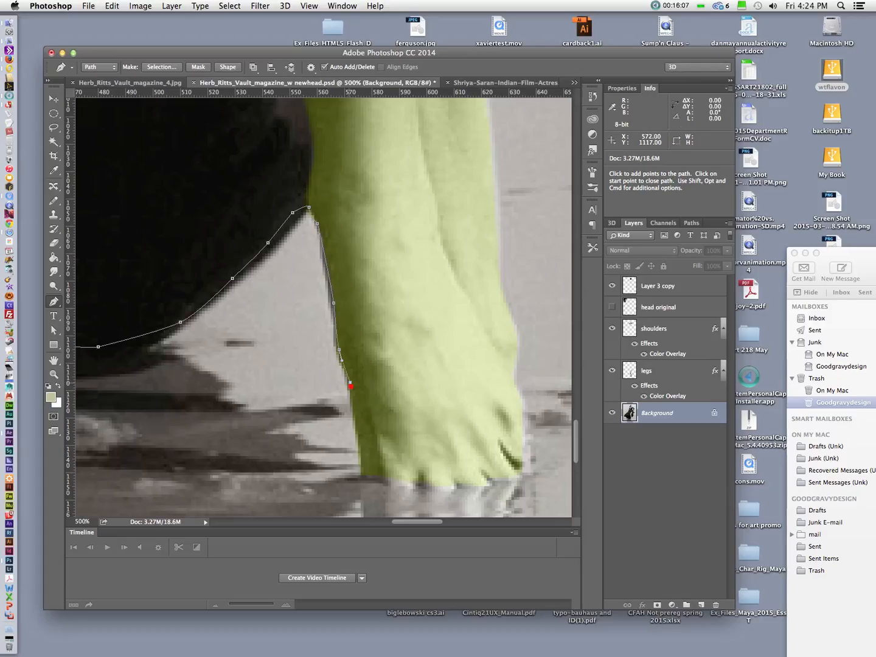
click(354, 453)
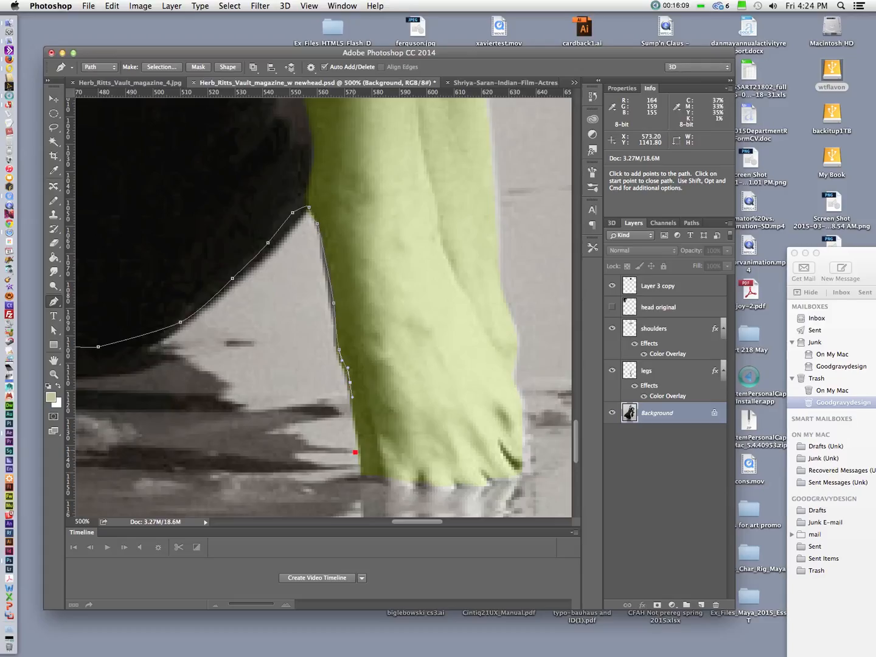
click(368, 480)
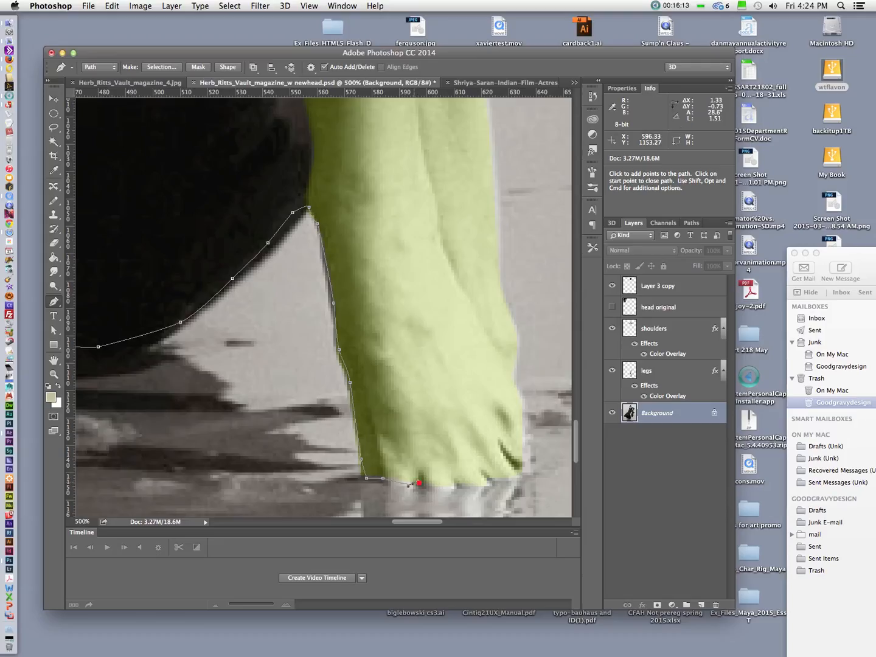
click(481, 483)
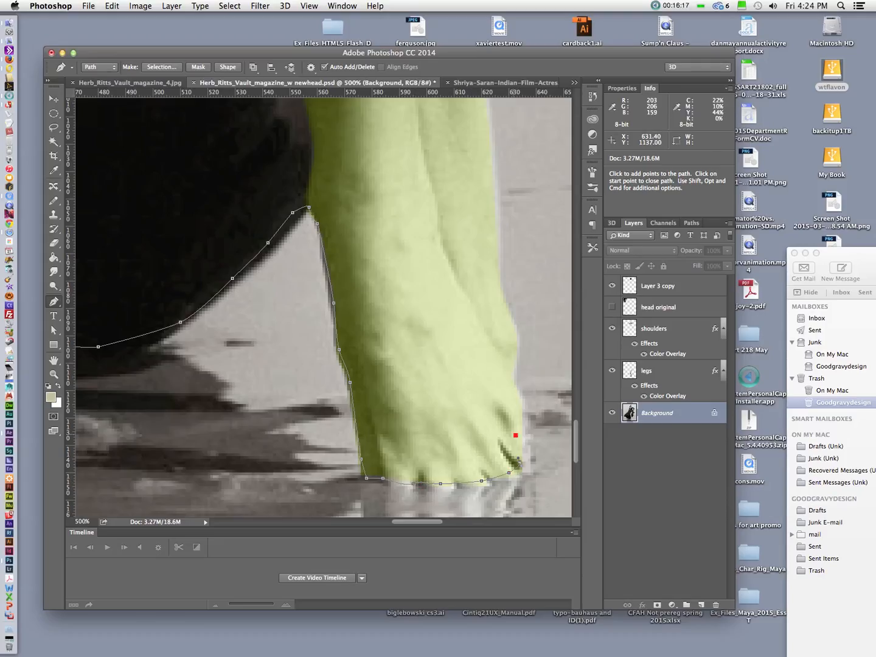
click(509, 371)
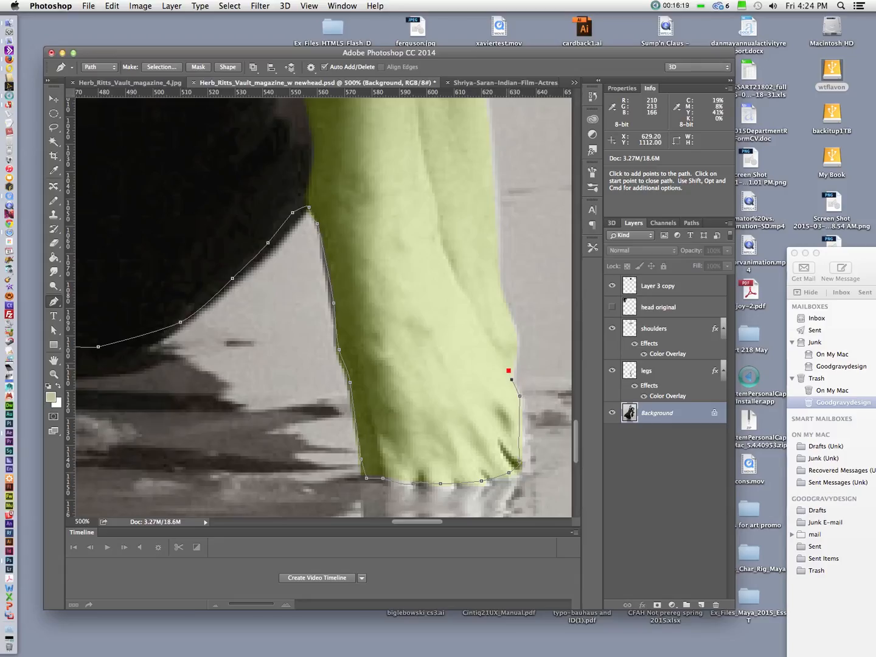
click(513, 326)
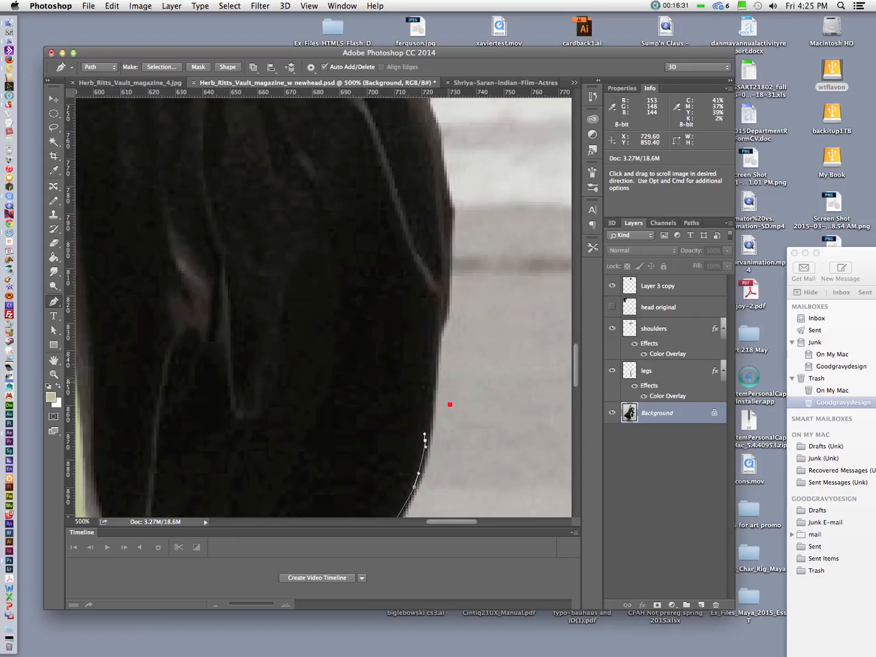
Add path points up the figure's side and around the dress and collar folds.
click(447, 294)
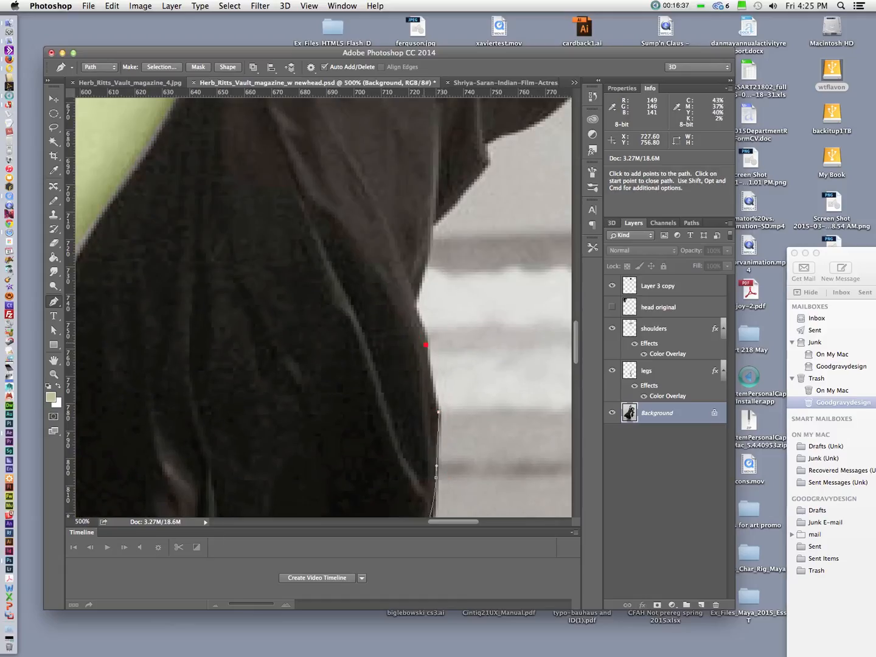
click(415, 310)
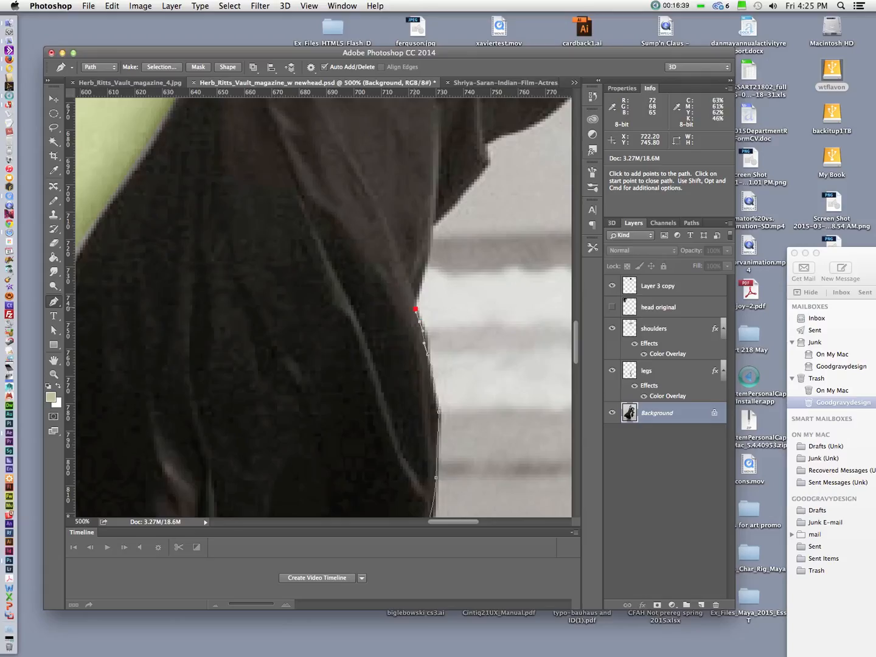
click(429, 230)
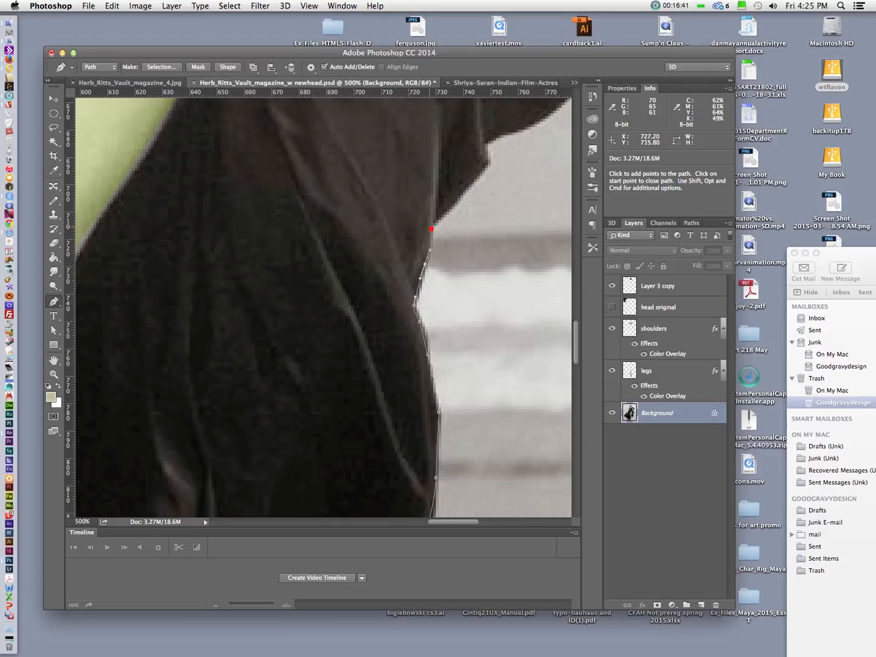
click(484, 165)
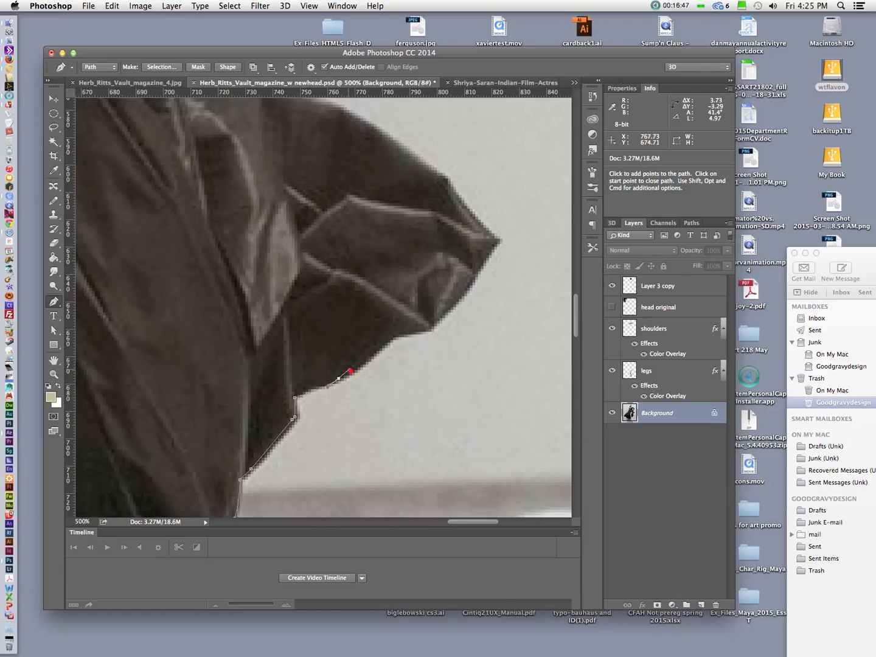
click(385, 351)
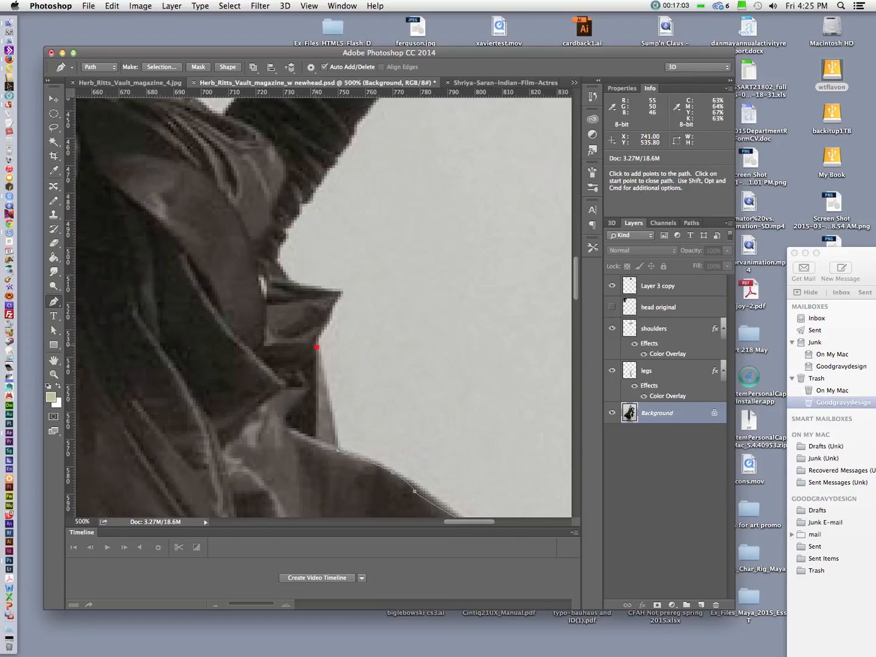
click(337, 325)
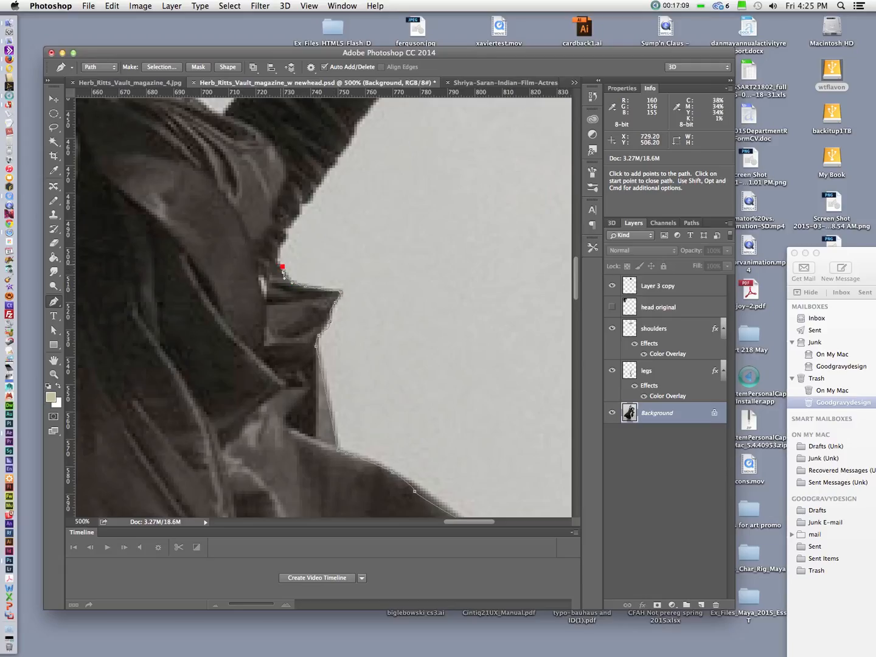
click(290, 247)
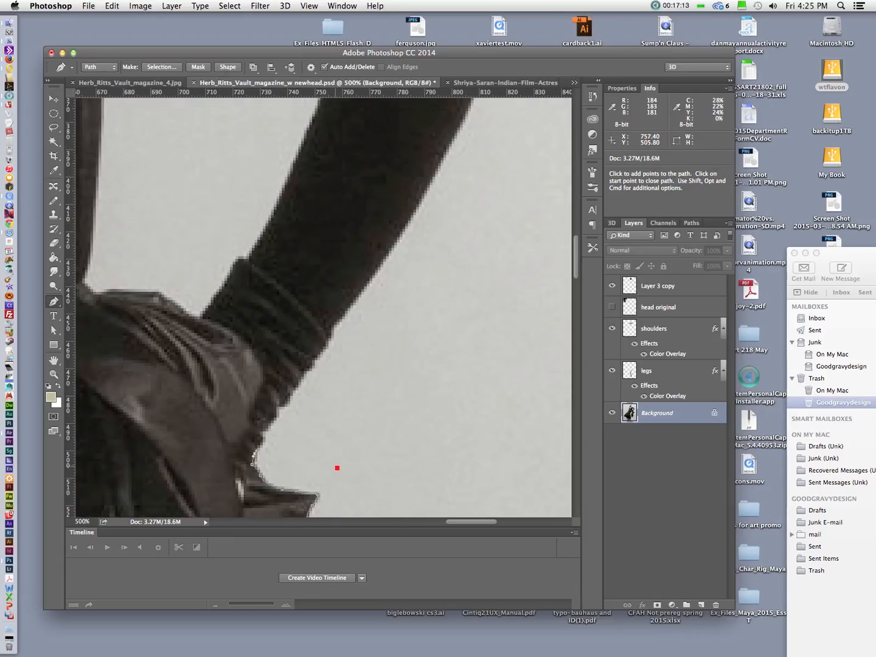
Trace the path from the wrist up the forearm to the upper arm.
click(262, 434)
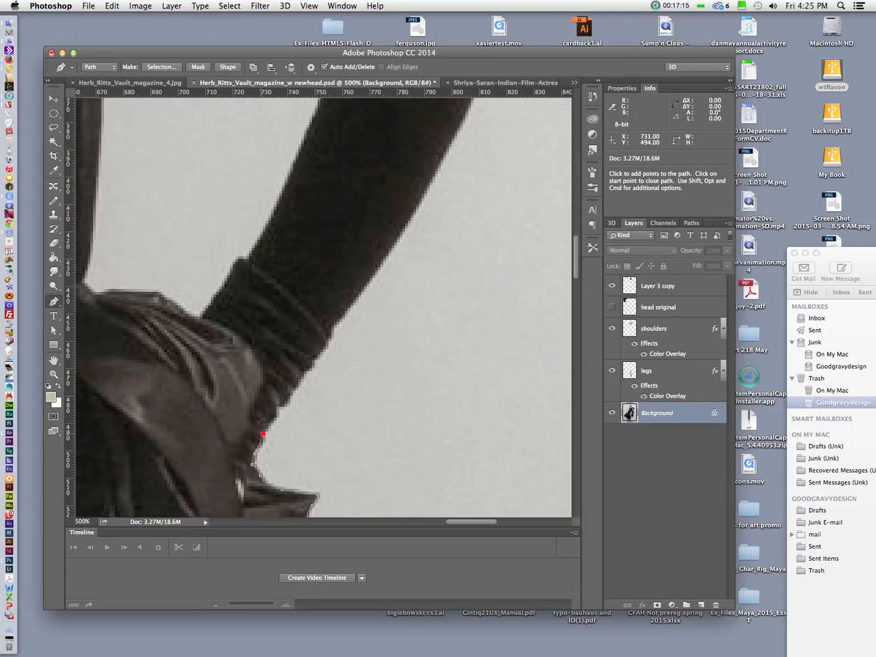
click(293, 384)
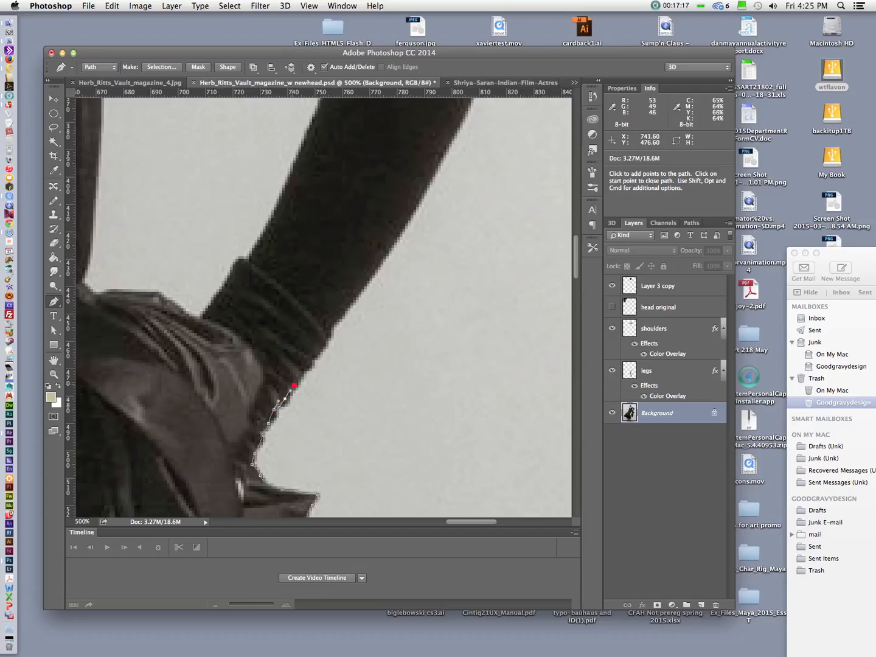
click(317, 357)
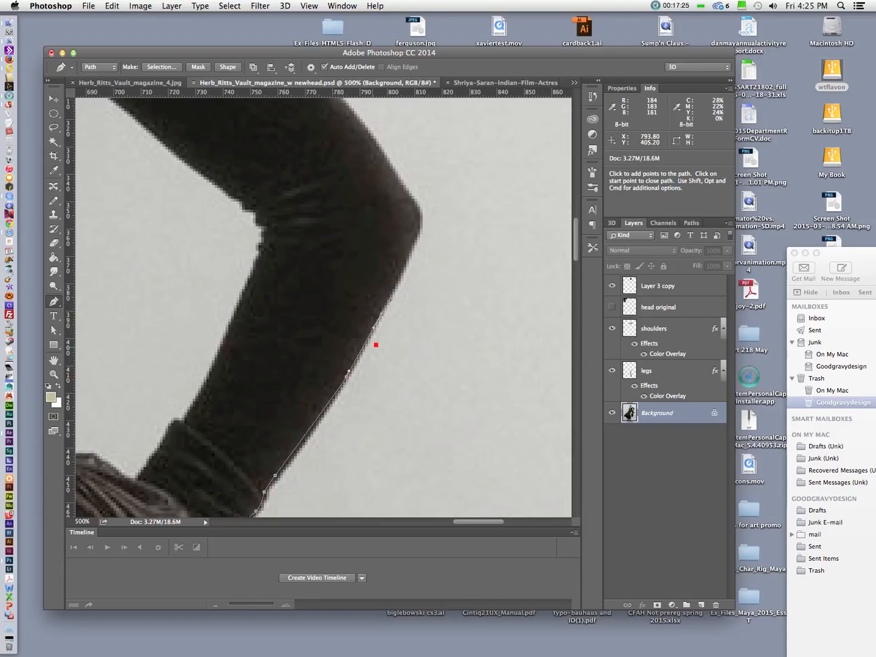
click(414, 242)
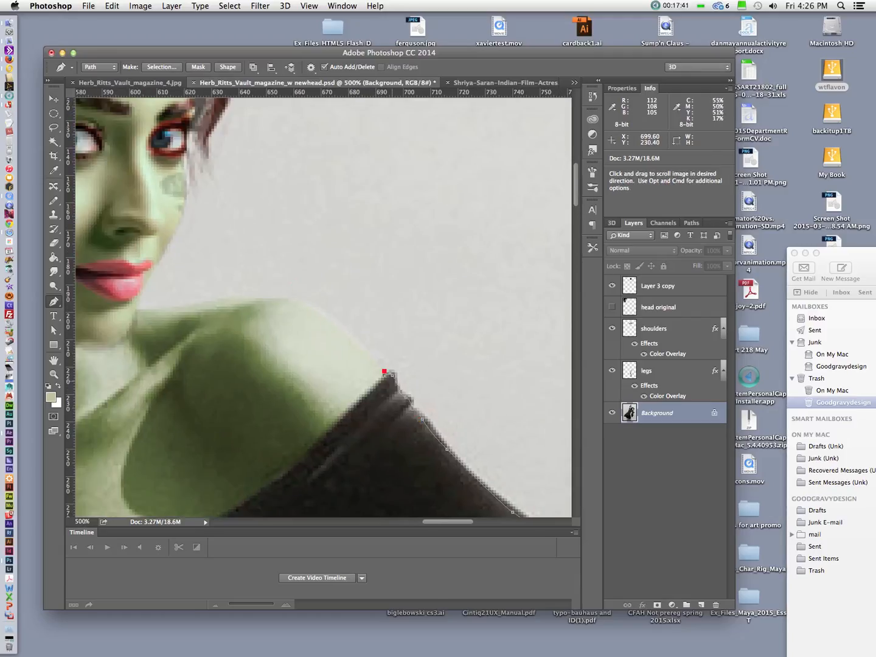
Add a path anchor at the shoulder and hide the Layer 3 copy head layer.
click(269, 300)
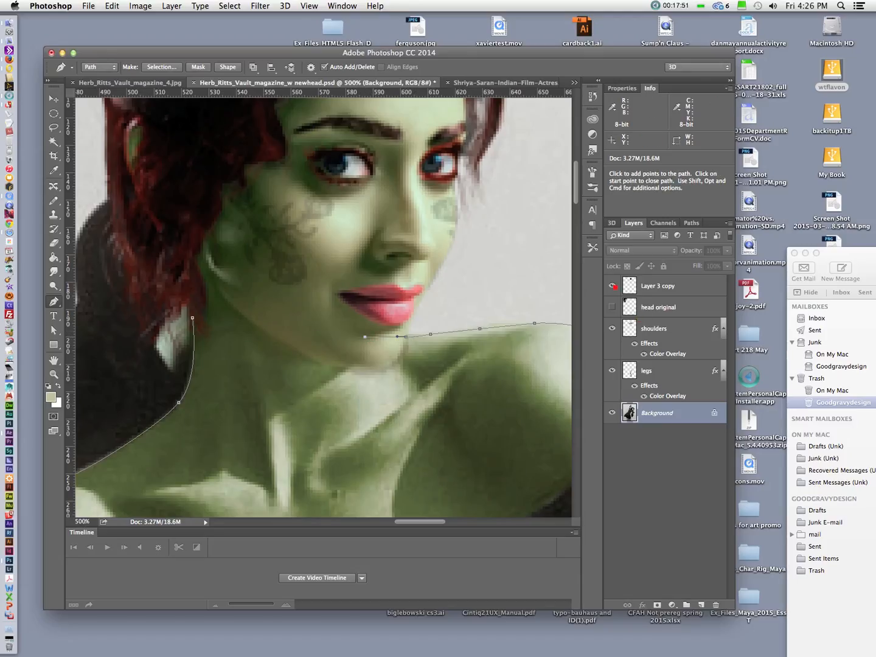
click(611, 285)
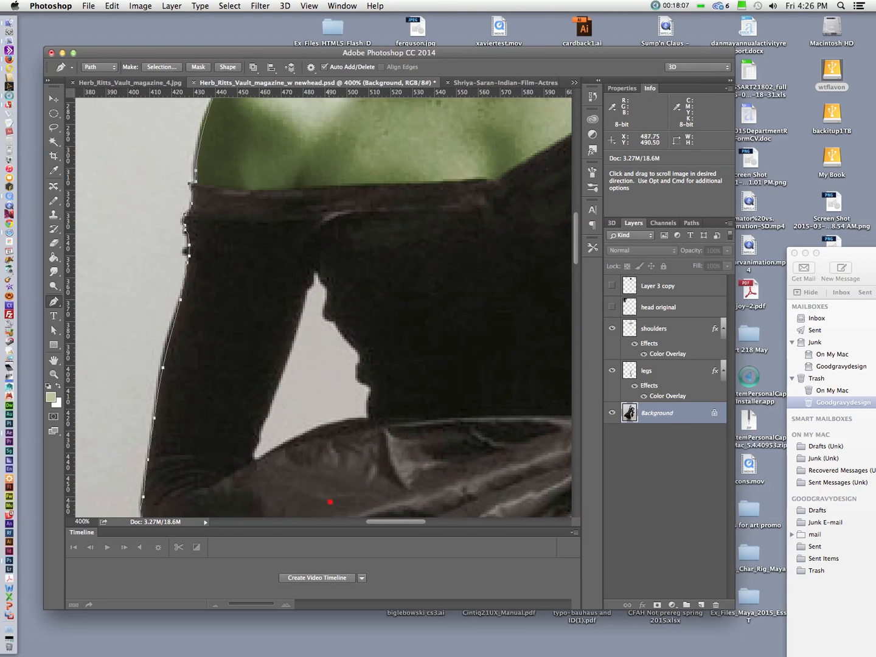
Trace and close a subpath around the triangular background gap beside the left arm.
click(315, 269)
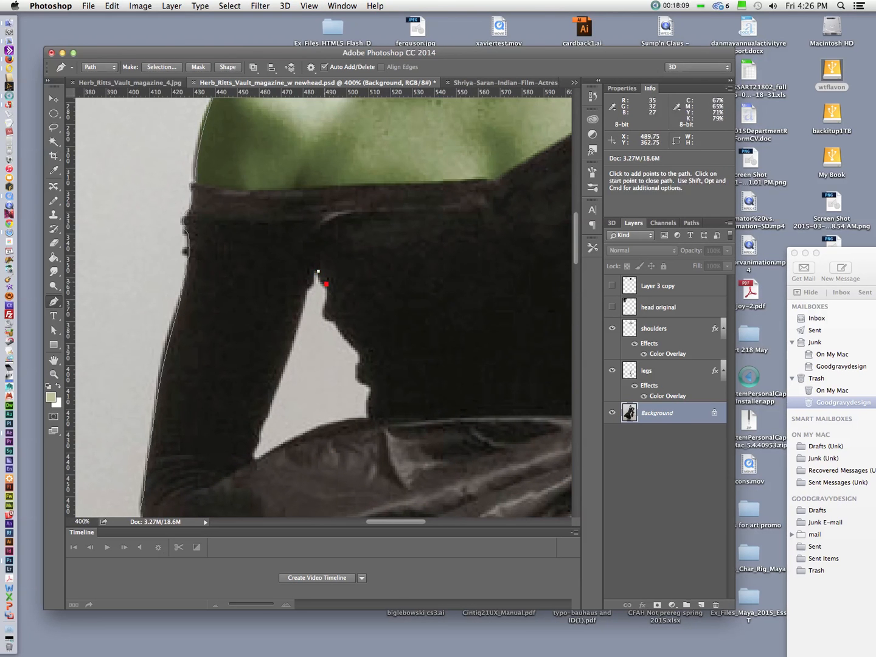
click(329, 320)
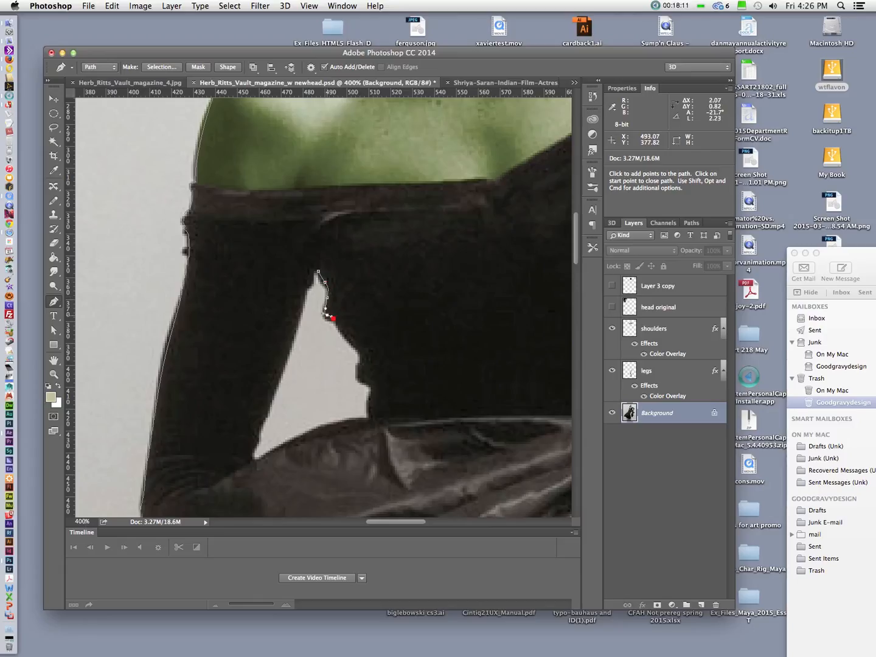
click(355, 351)
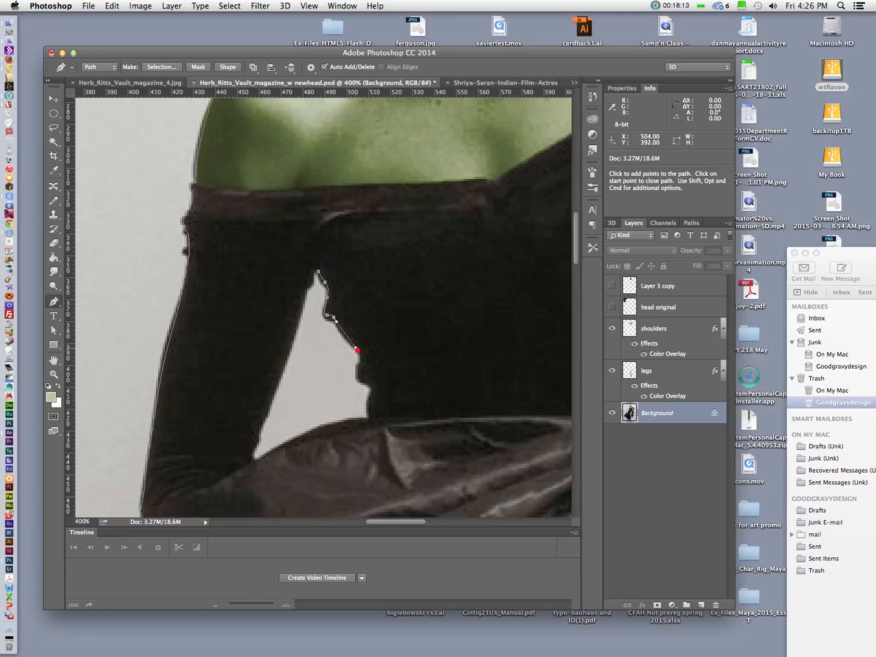
click(371, 384)
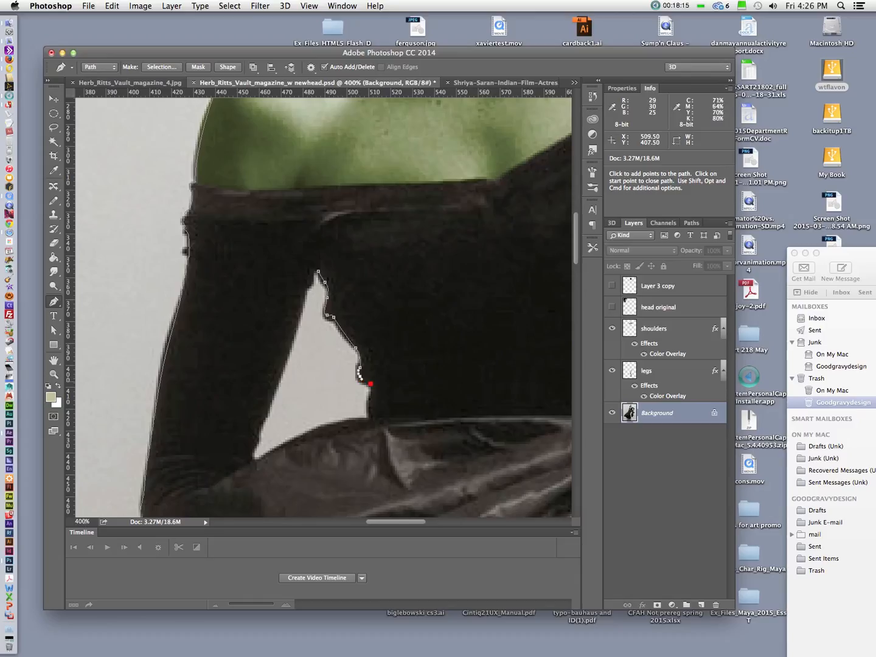
click(369, 435)
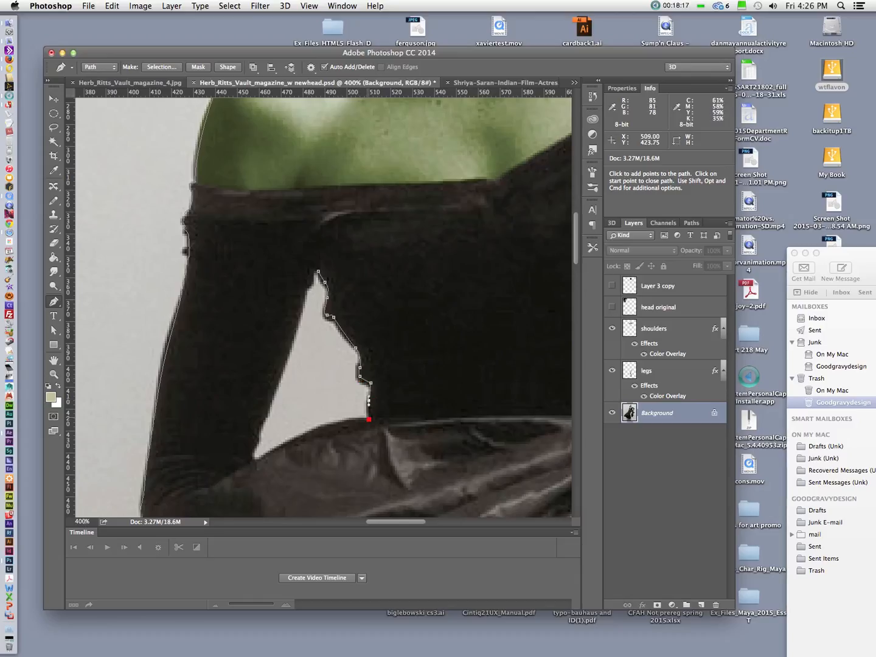
click(278, 468)
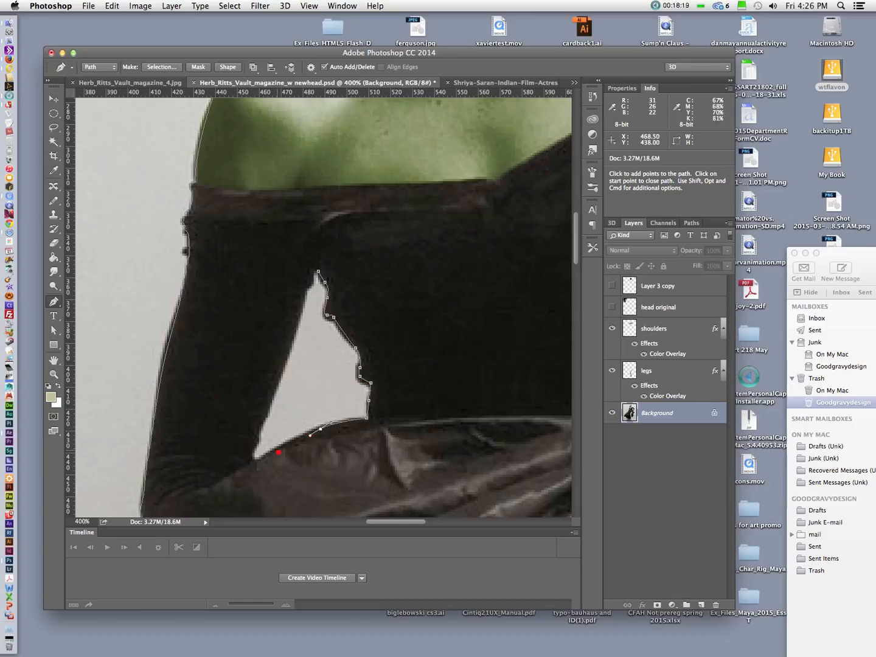
click(257, 463)
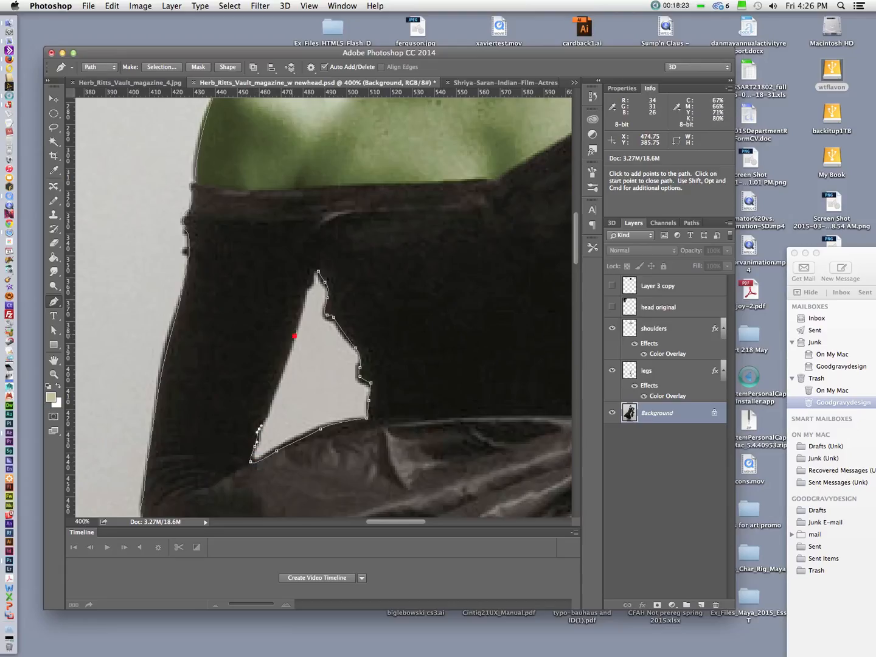
drag(294, 335, 303, 295)
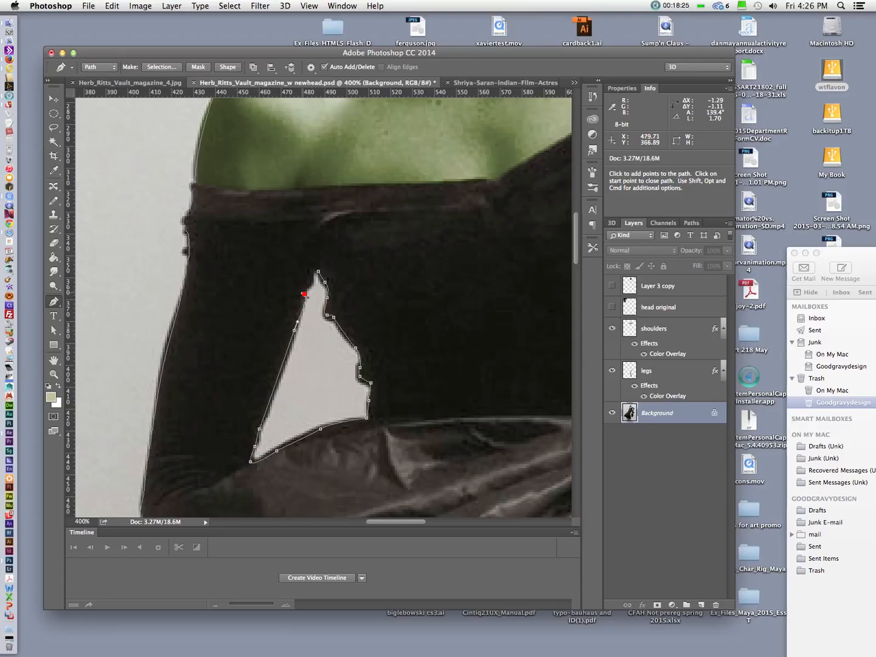
click(320, 272)
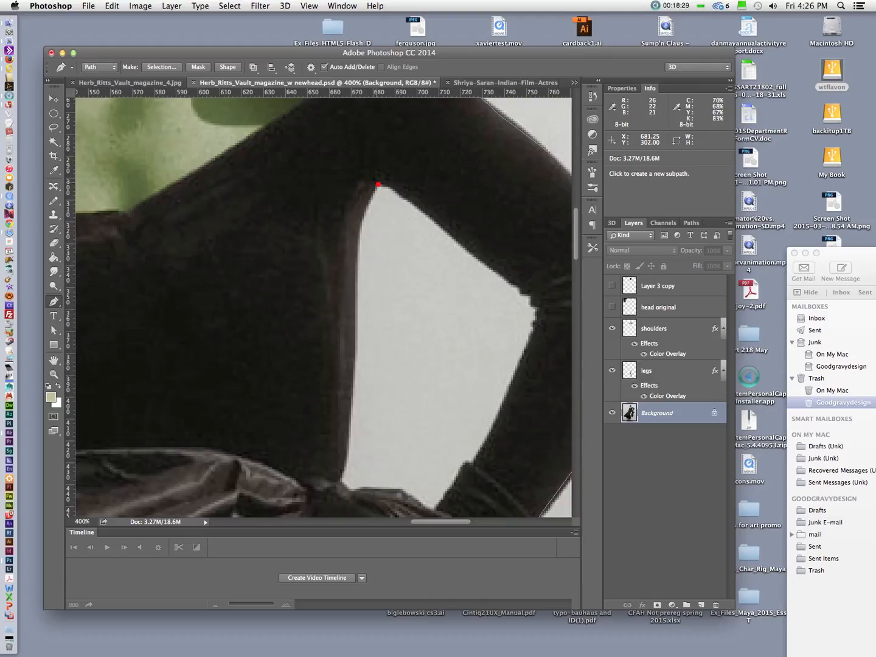
Begin a second subpath around the background gap between the right arm and hip.
click(358, 330)
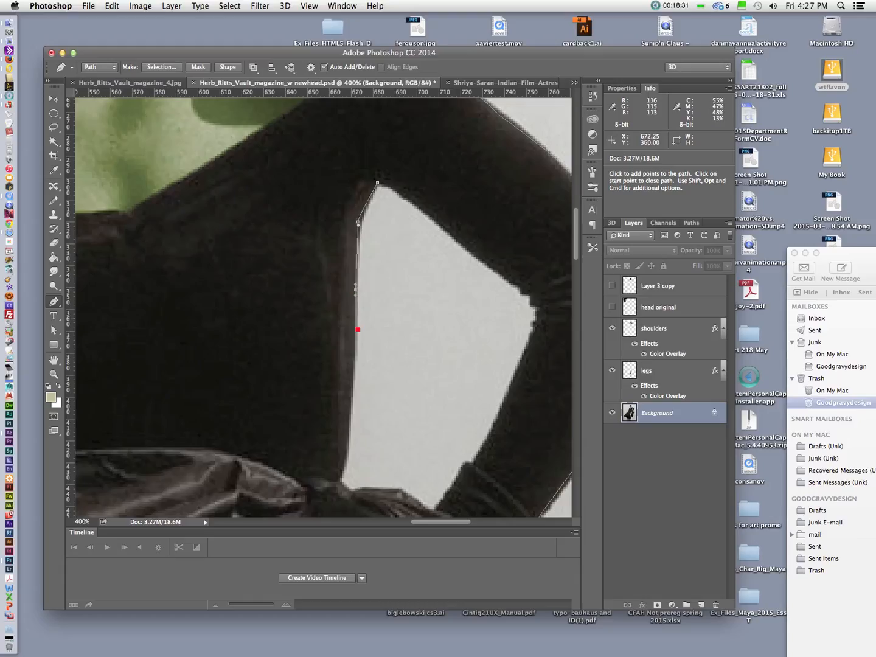
click(349, 469)
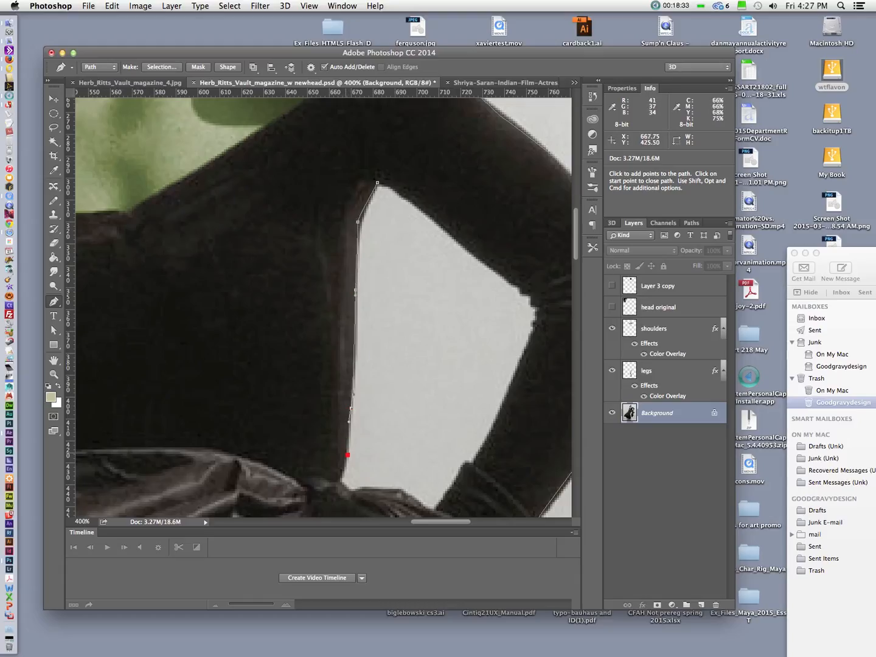
click(381, 504)
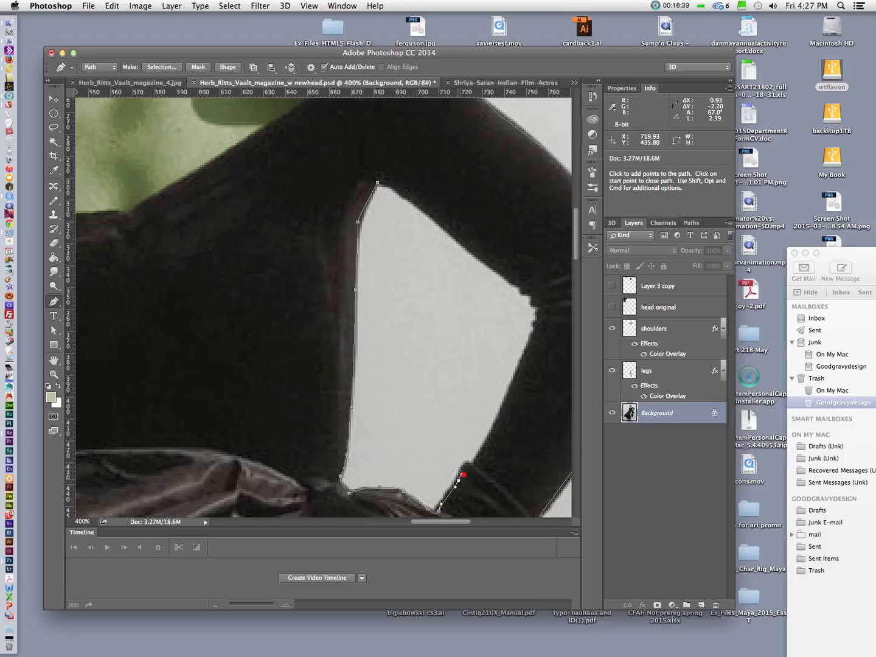
click(475, 464)
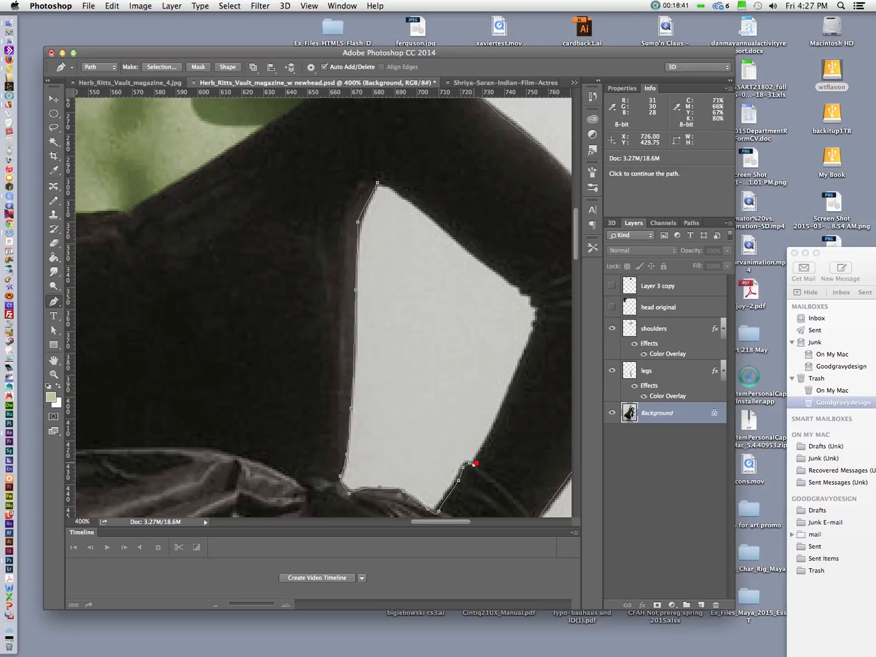
click(535, 324)
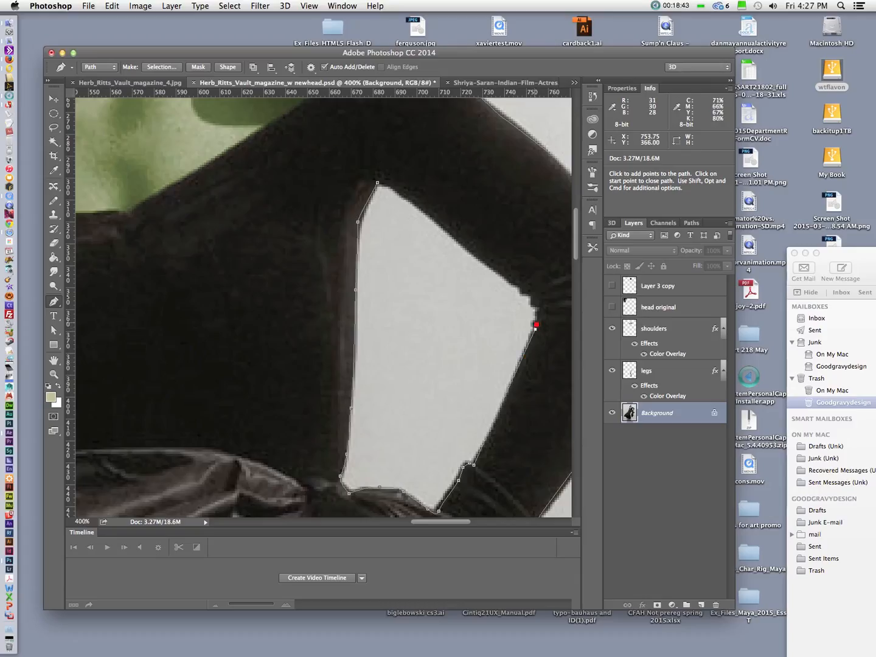
drag(535, 325, 535, 308)
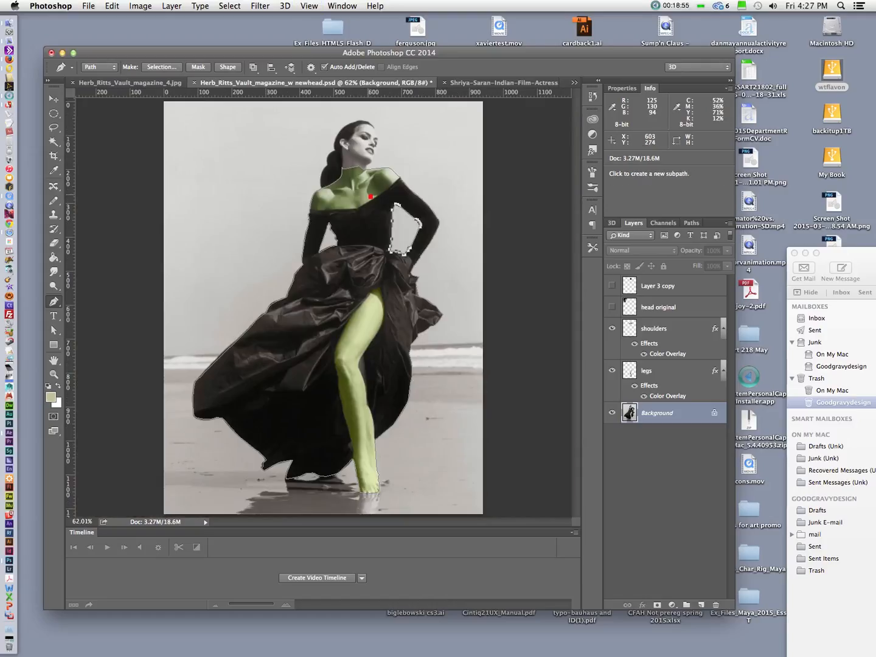
mouse_move(262, 186)
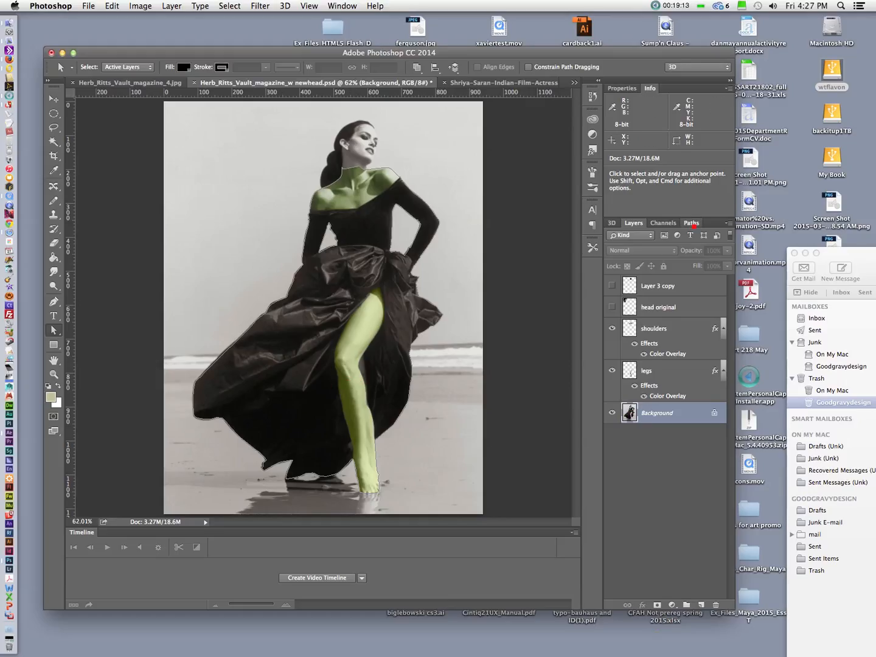
Complete the figure's Work Path in the Paths panel, then deselect it to hide the outline.
click(691, 222)
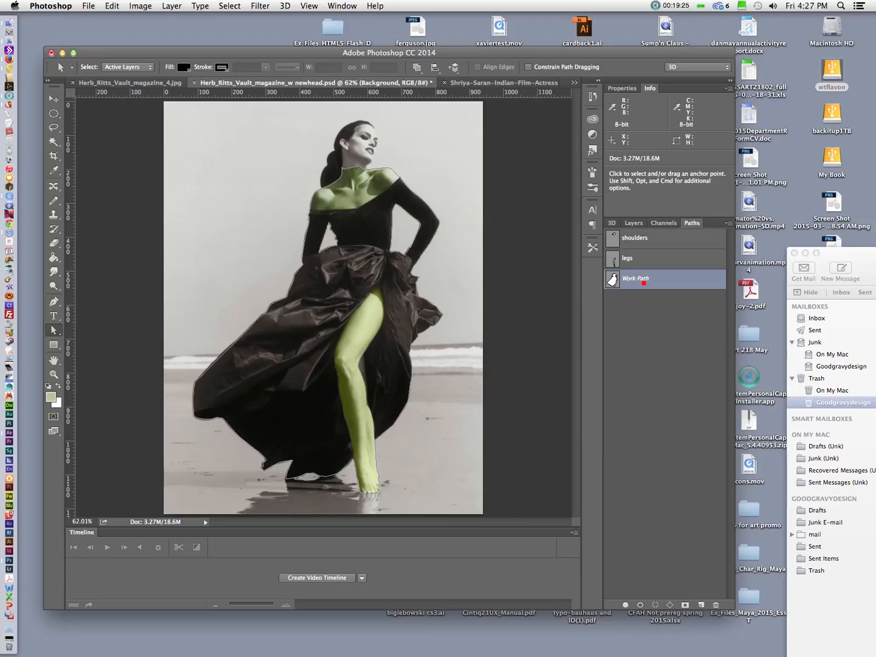
click(397, 253)
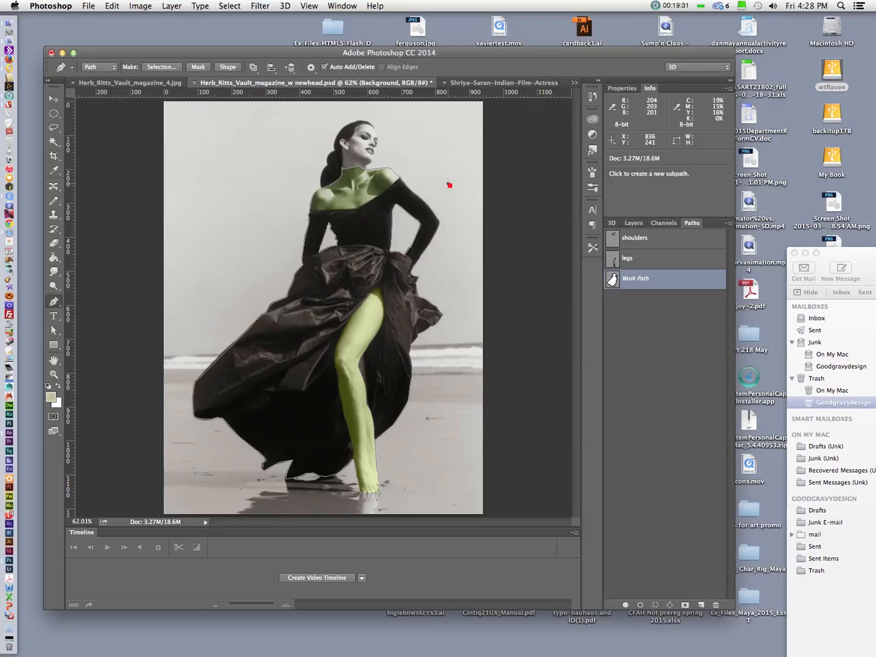
click(455, 200)
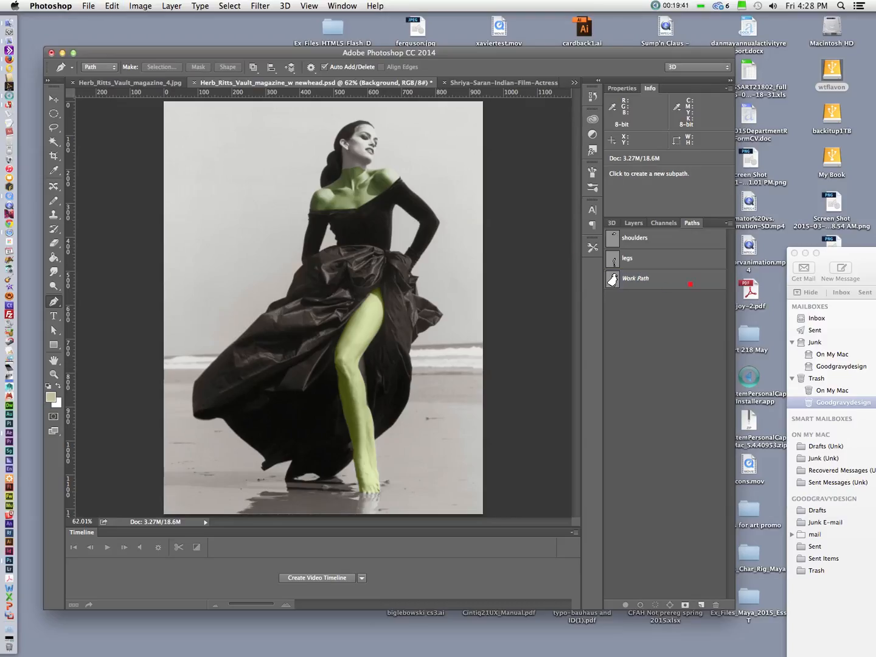
Save the Work Path as a path named 'outline' and save the document.
double_click(635, 278)
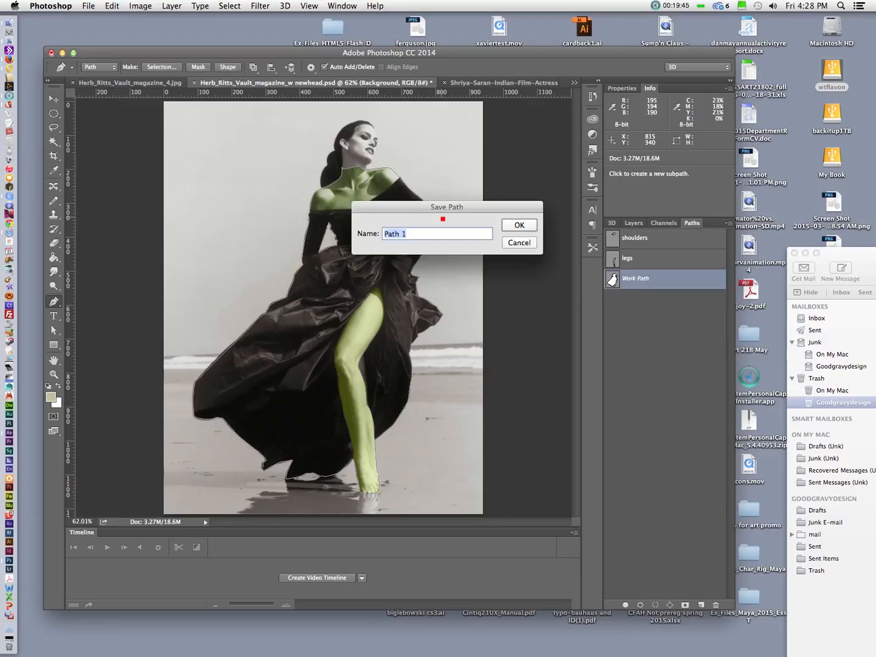
text(ooutline)
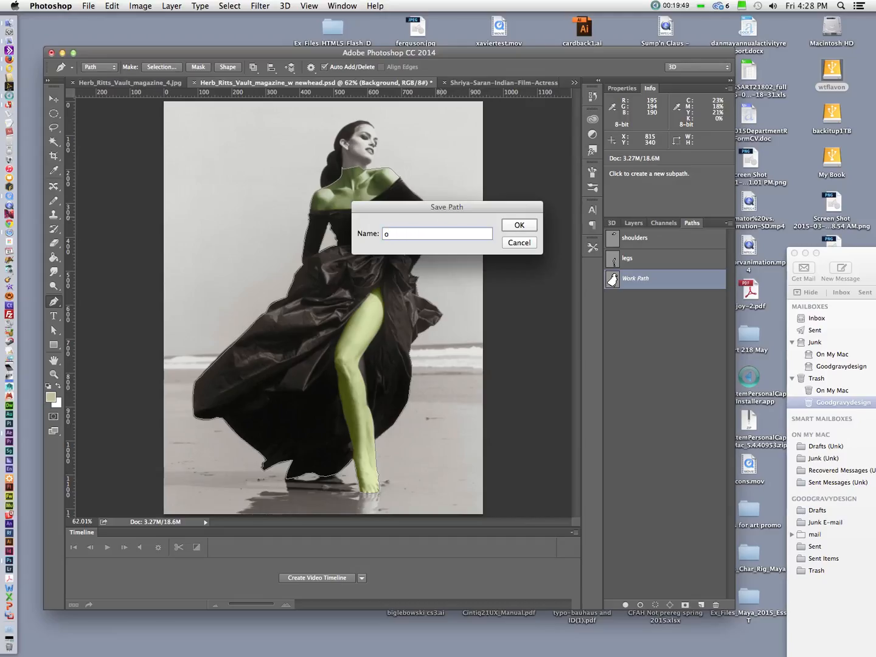
text(utli)
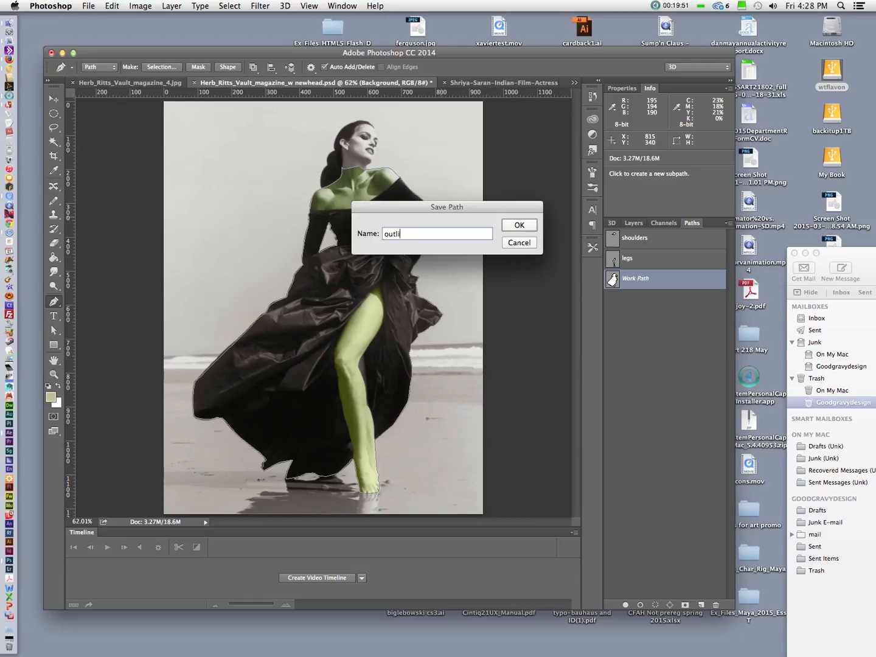
click(519, 224)
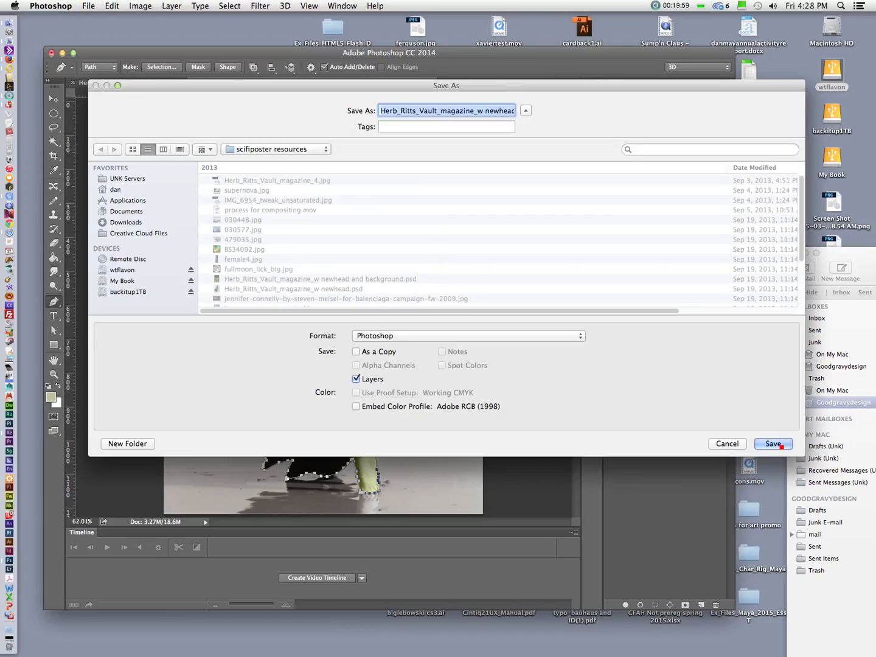
click(772, 443)
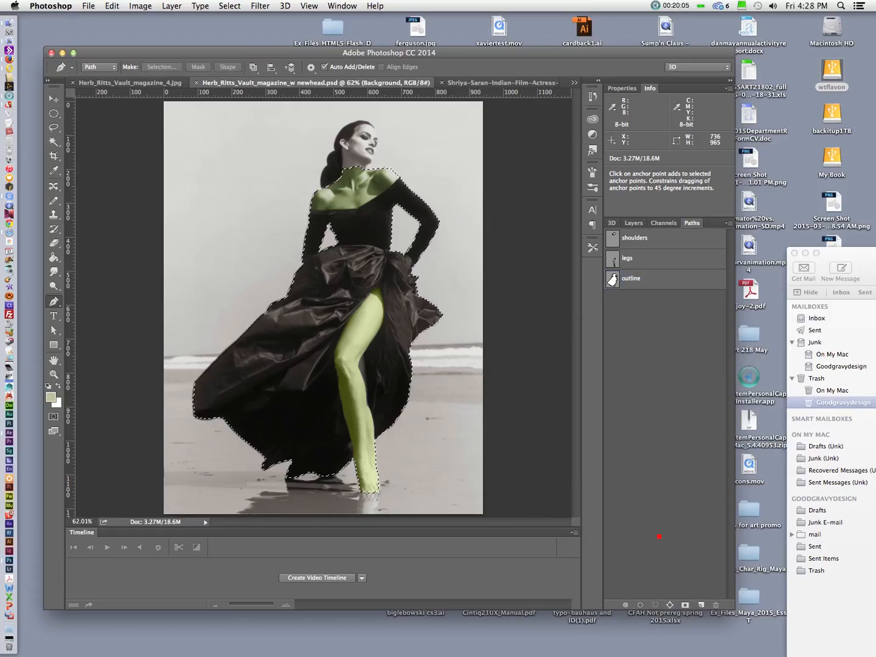
In the Layers panel, hide the Background layer so Layer 1's figure sits on transparency.
click(632, 222)
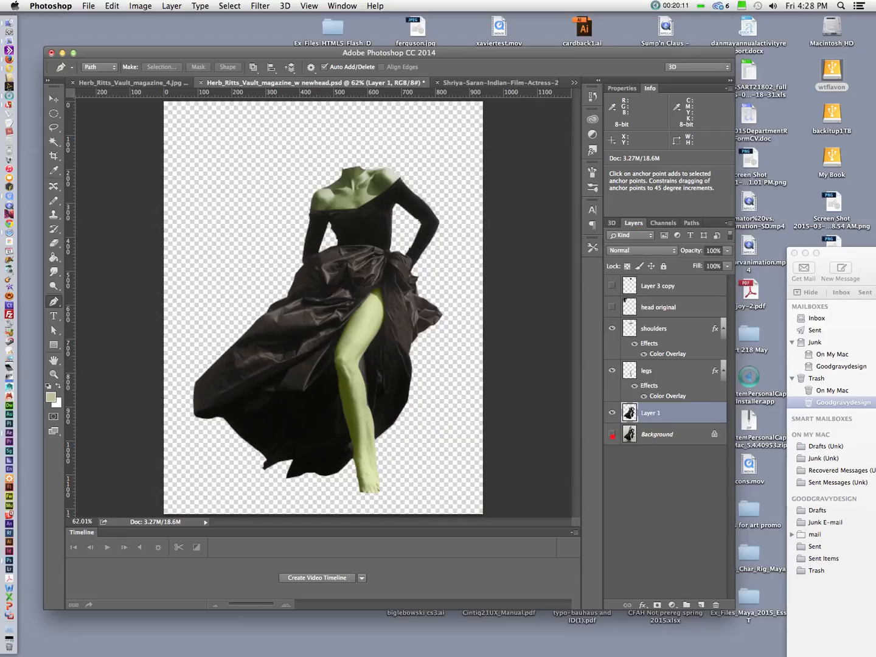
click(377, 309)
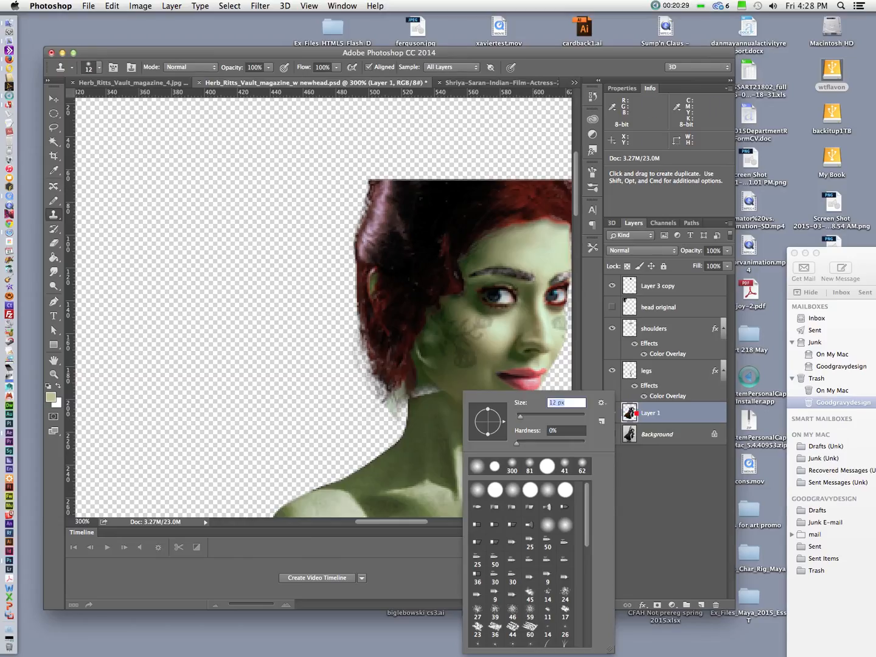
Clone-stamp across Layer 1, shoulders and Layer 3 copy to blend the neck seam.
click(435, 409)
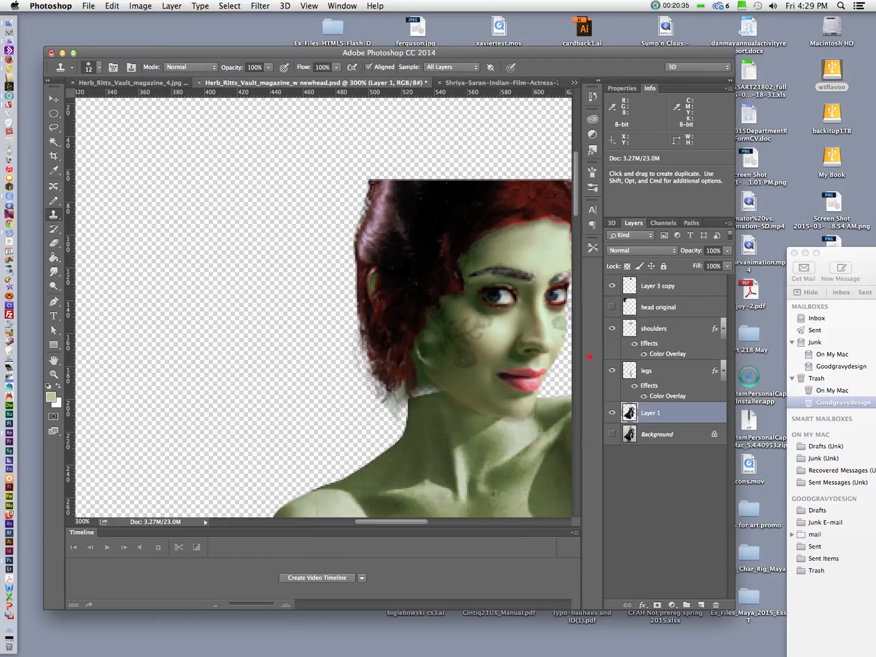
click(653, 328)
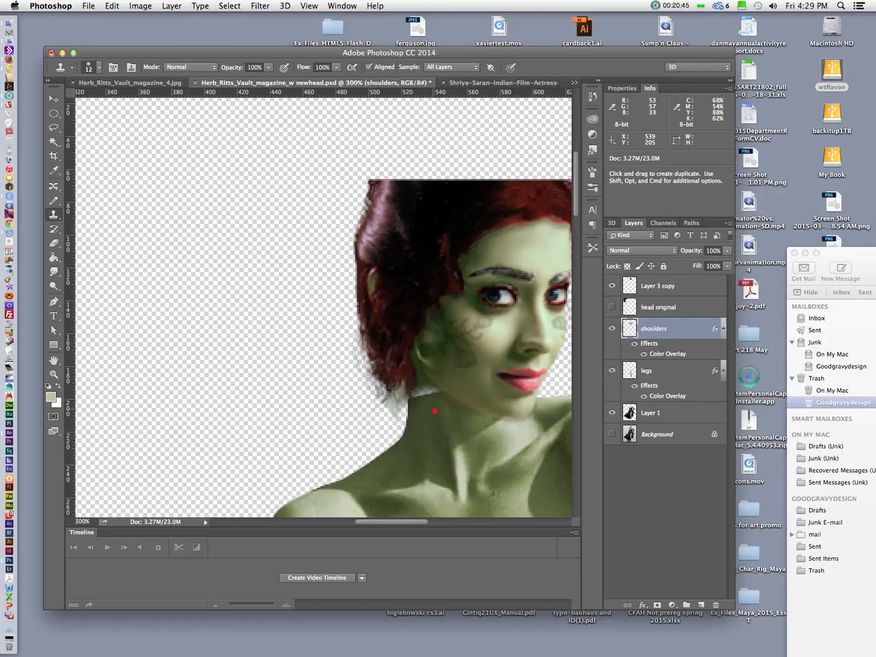
click(650, 412)
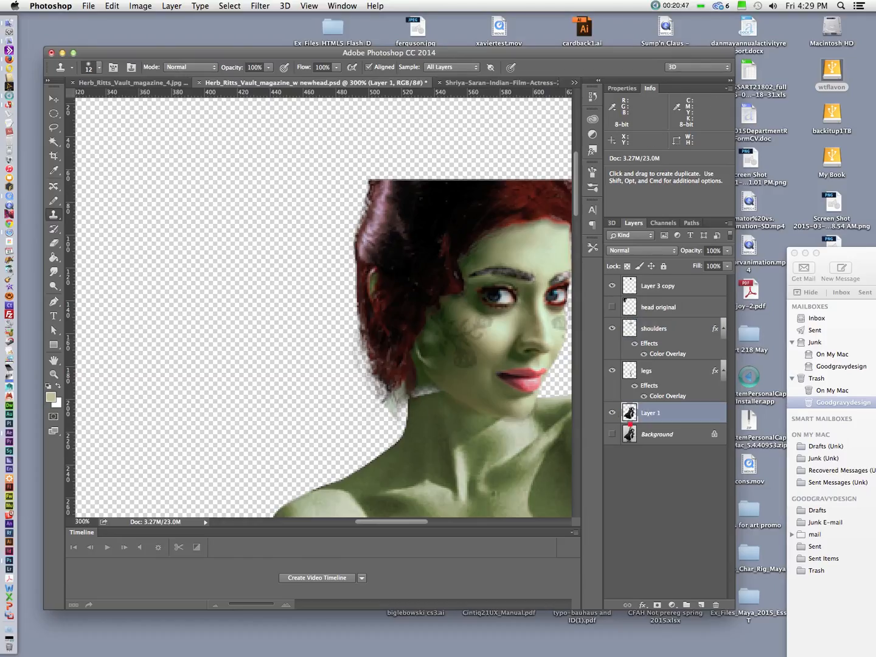
mouse_move(439, 411)
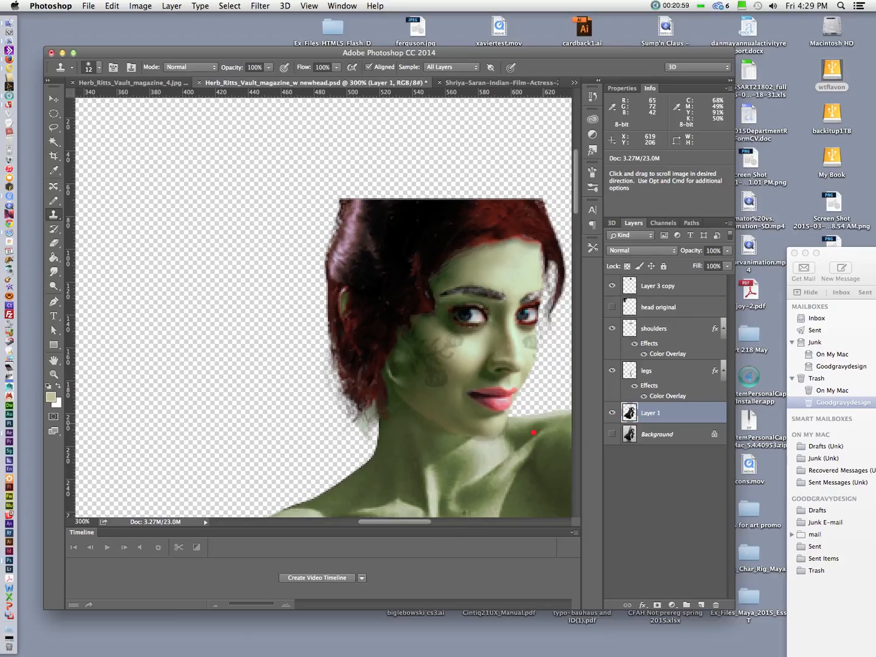
drag(533, 432, 570, 410)
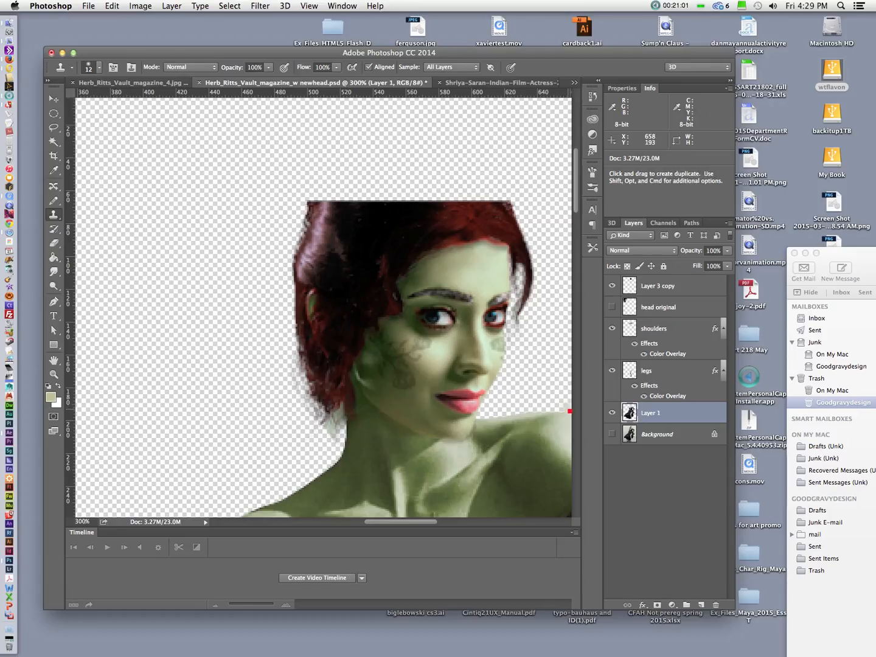
click(657, 286)
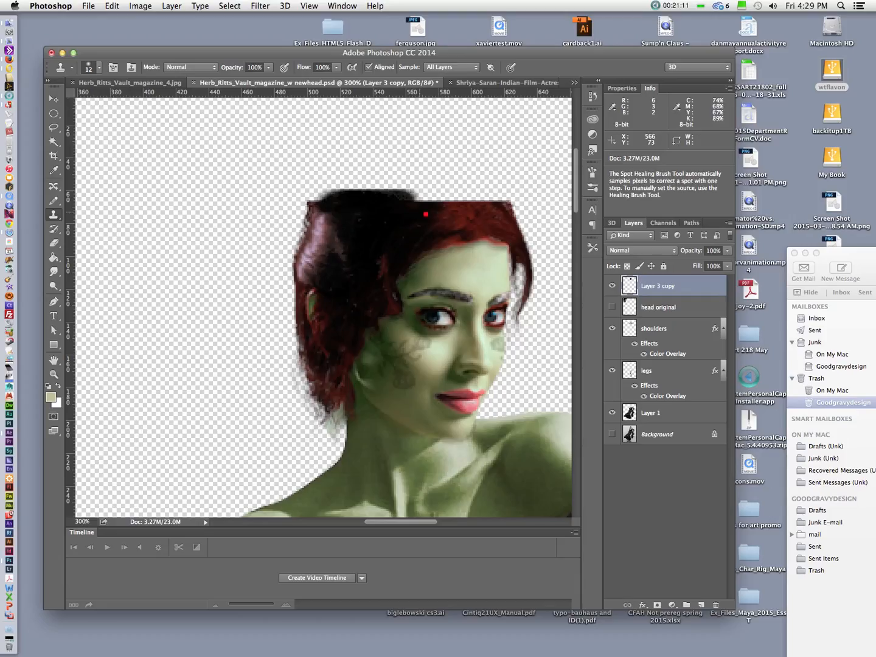
mouse_move(420, 218)
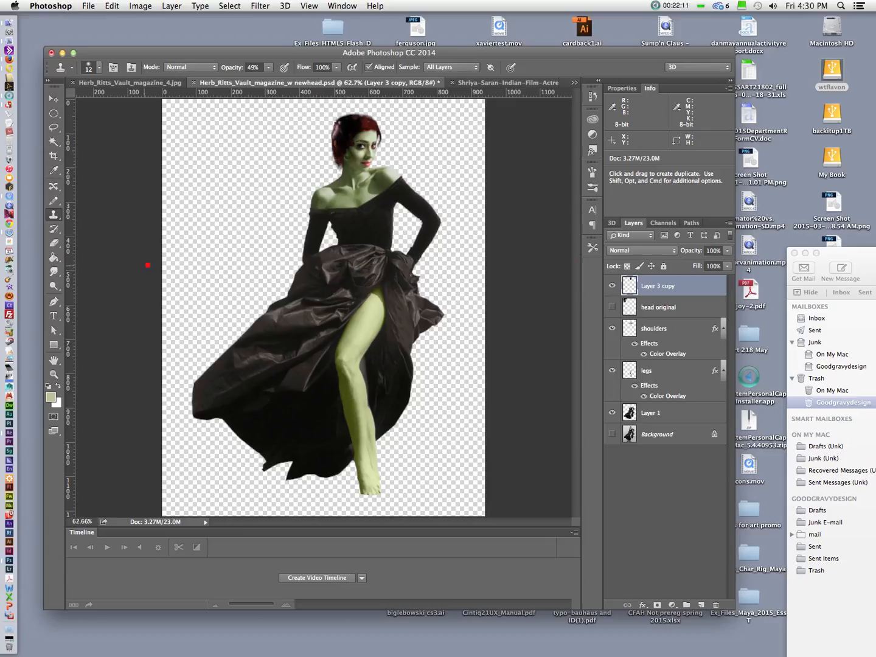
Select the head, shoulders, legs and body layers to merge into Layer 3 copy (merged).
click(651, 413)
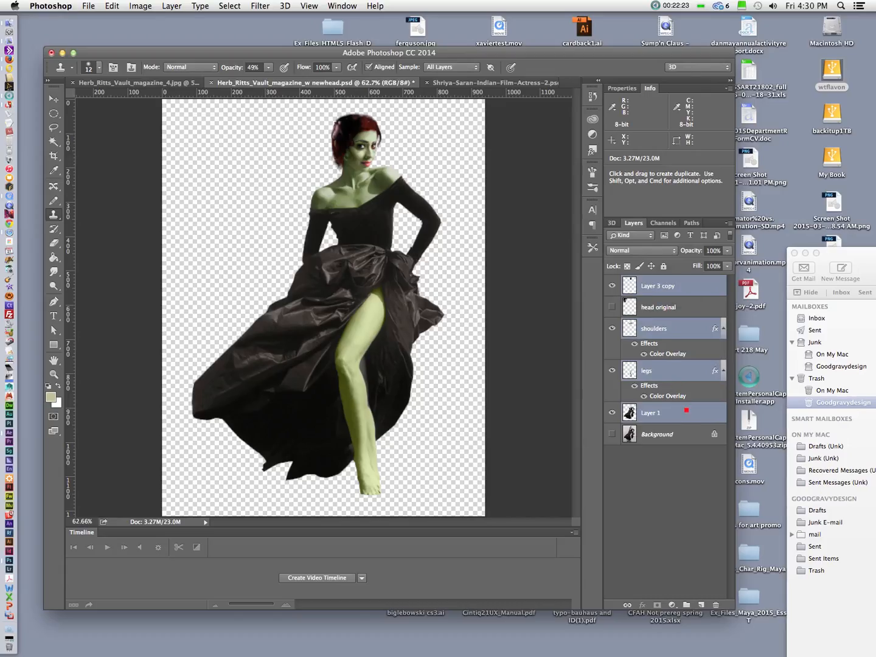
mouse_move(667, 395)
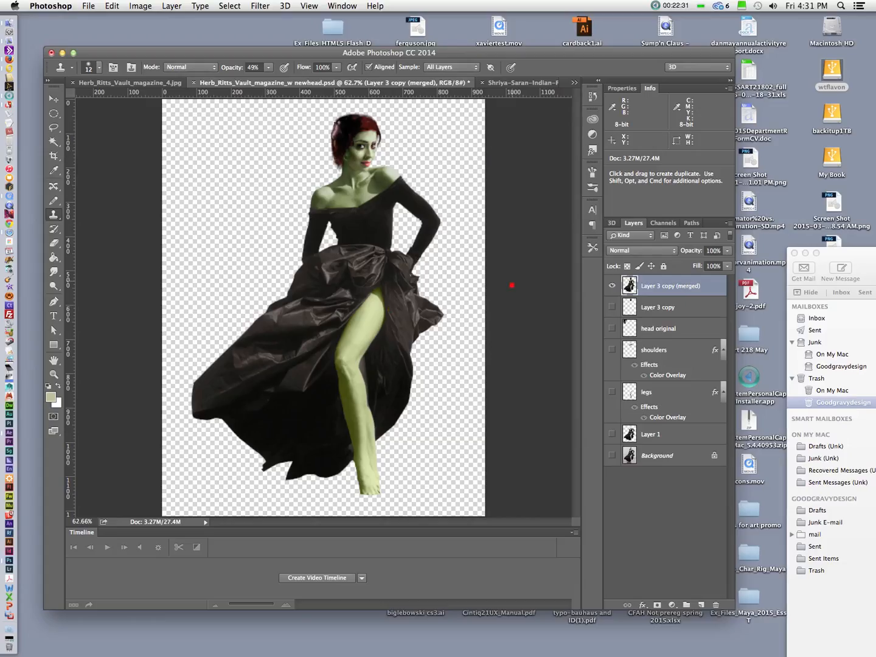
mouse_move(572, 283)
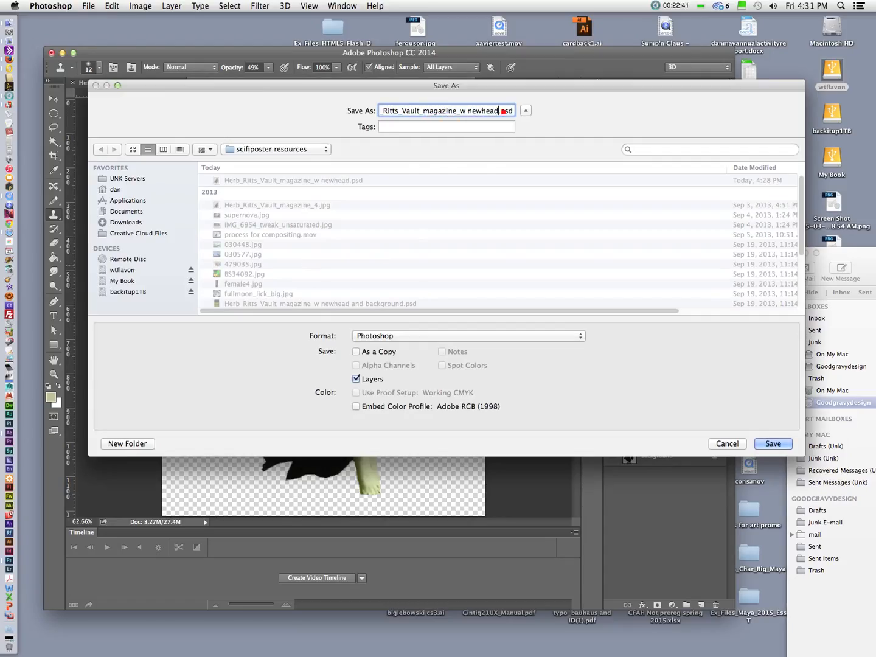
Save as 'Herb_Ritts_Vault_magazine_w newheadandbody.psd', accepting the Photoshop Format Options.
text(andbo)
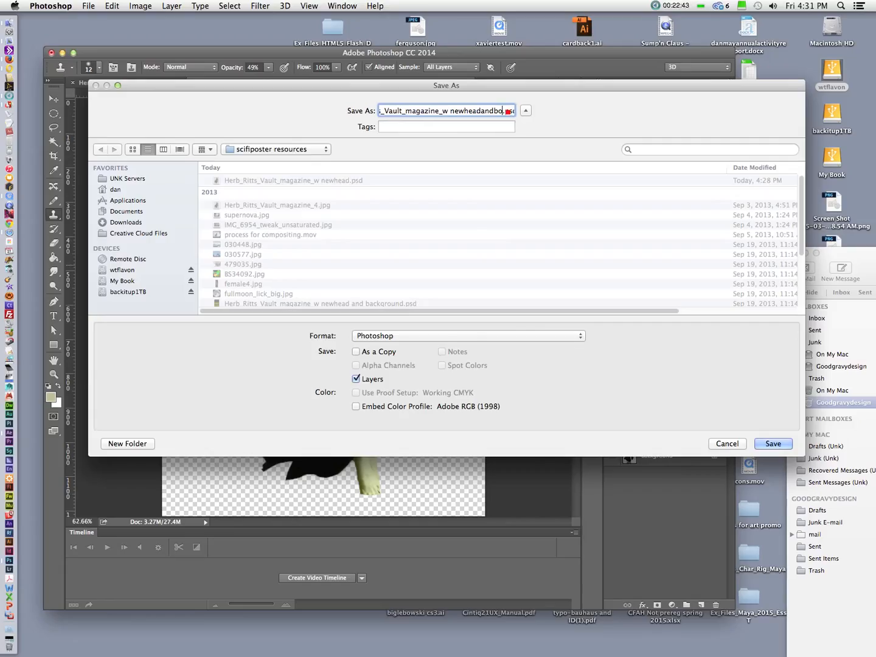
click(772, 443)
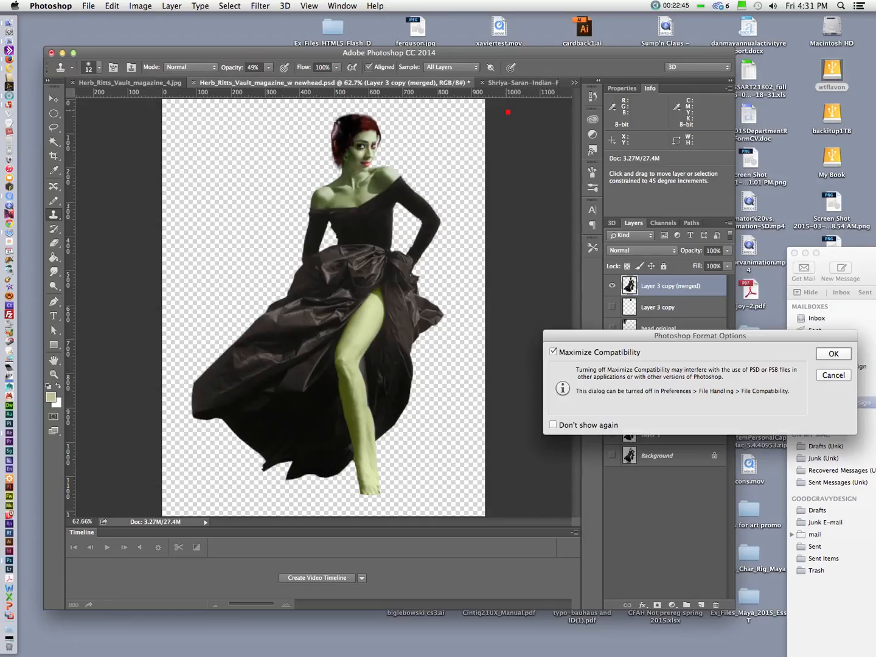
click(833, 354)
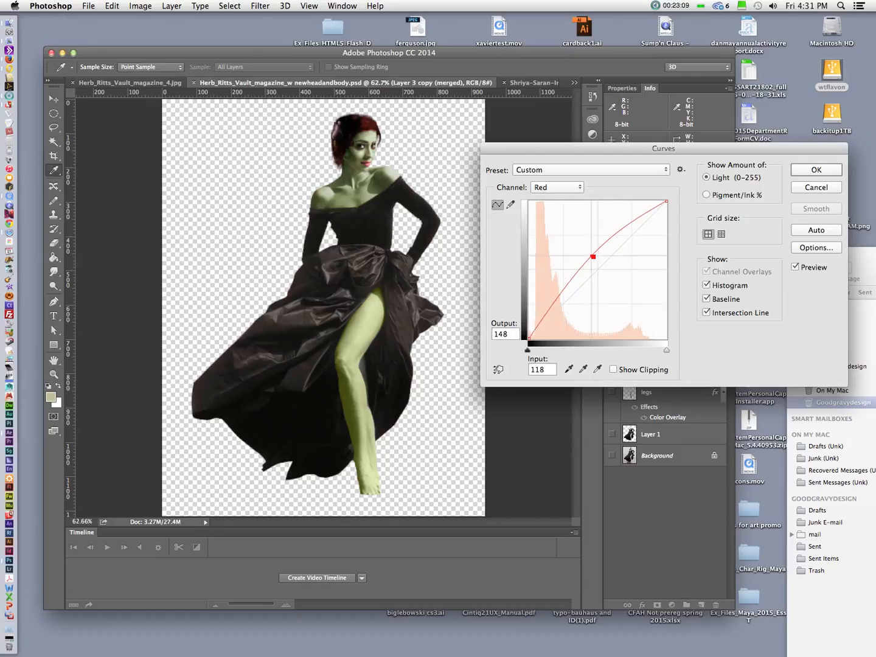
In Curves, raise the Red channel midpoint and lower the Blue channel midpoint.
drag(592, 255, 593, 257)
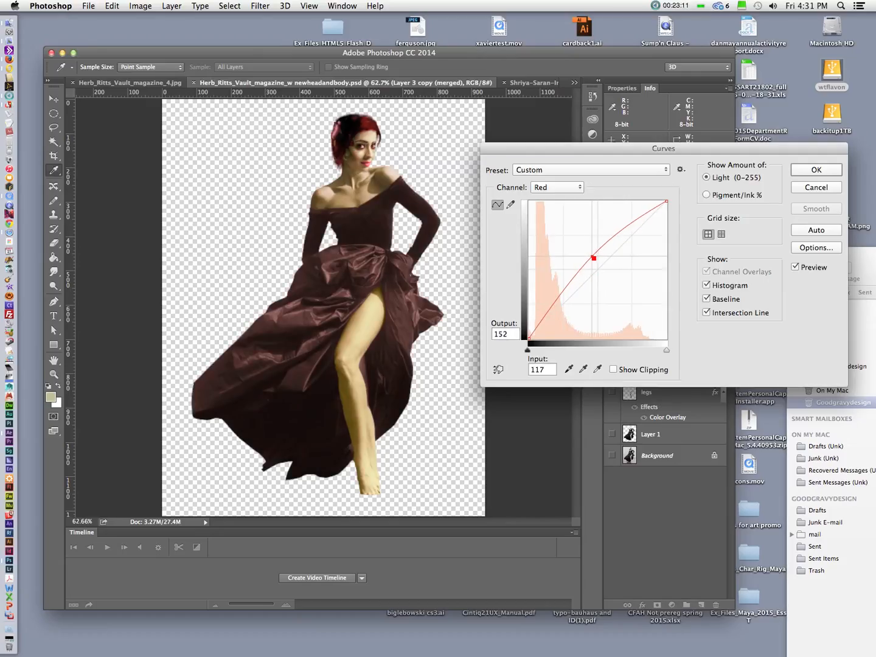
drag(593, 257, 591, 281)
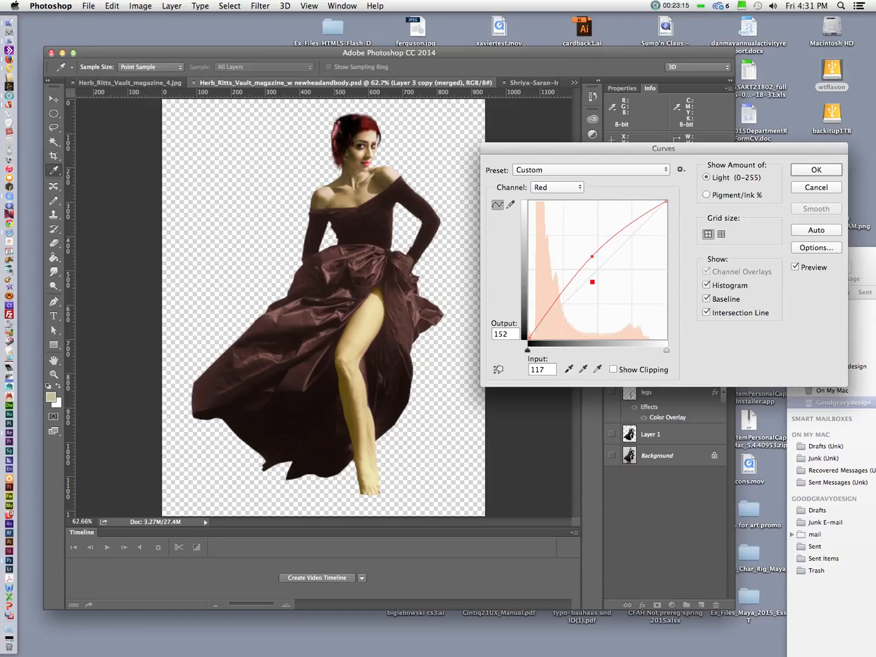
click(556, 187)
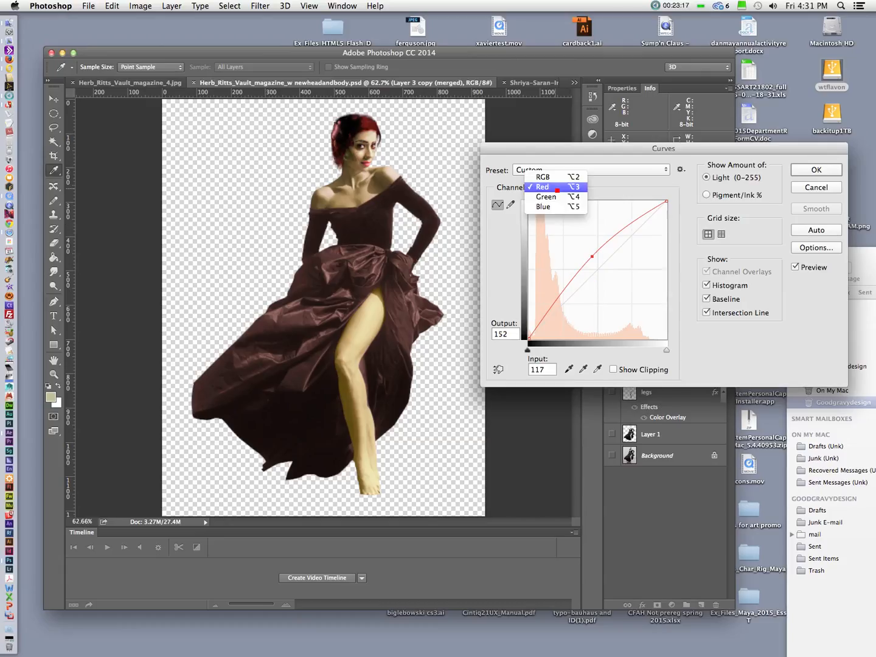
click(543, 206)
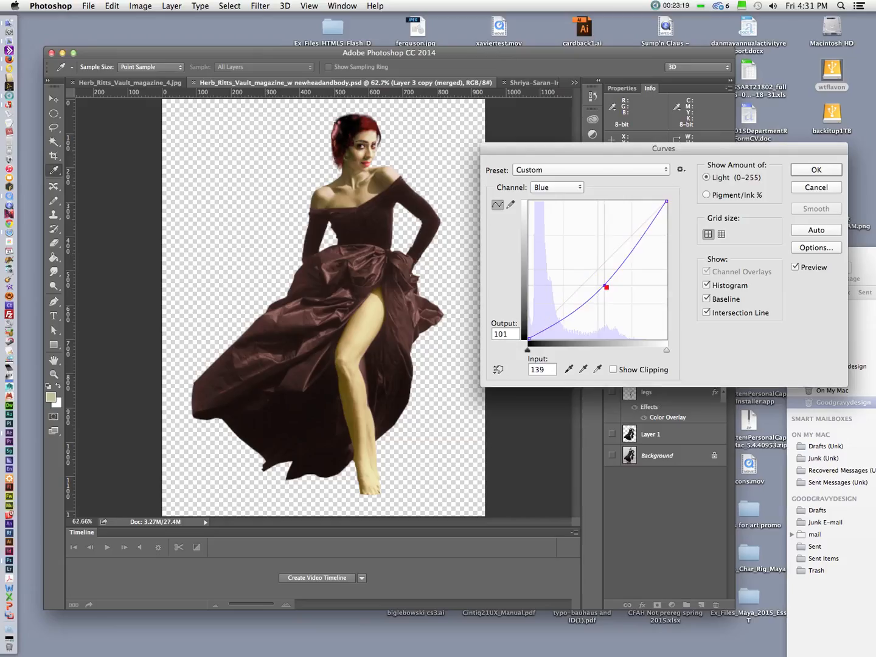
drag(606, 287, 609, 293)
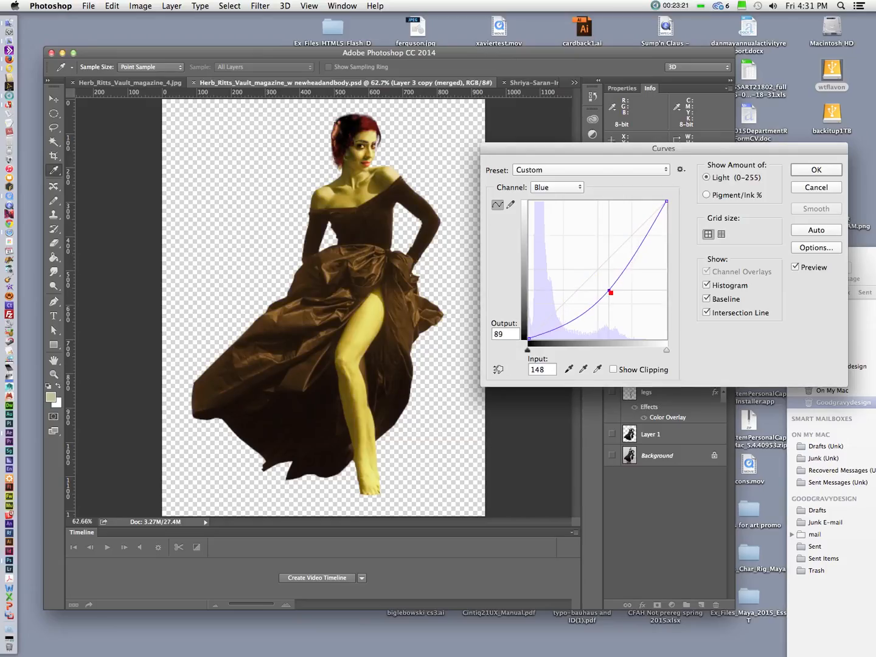
drag(610, 293, 612, 289)
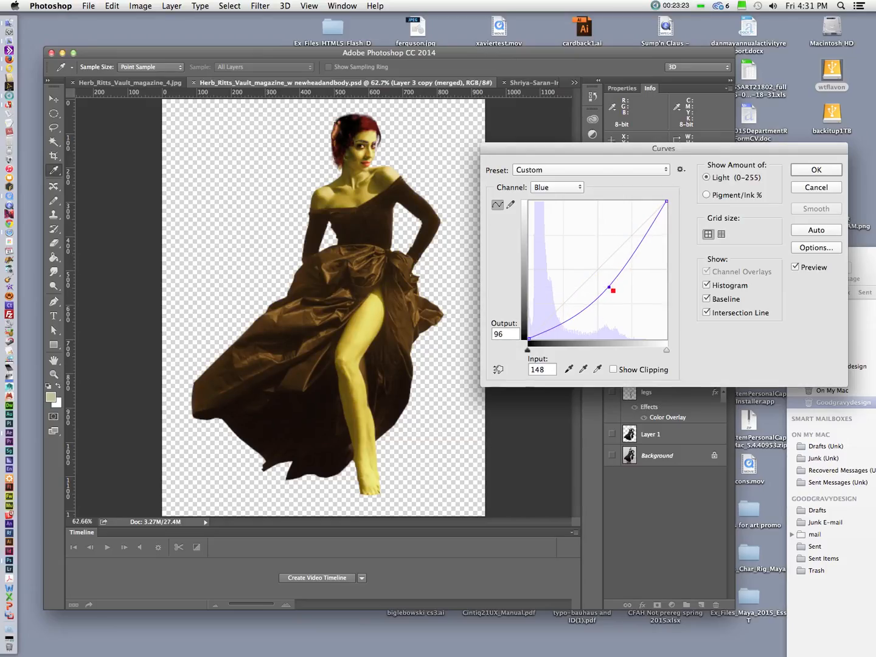